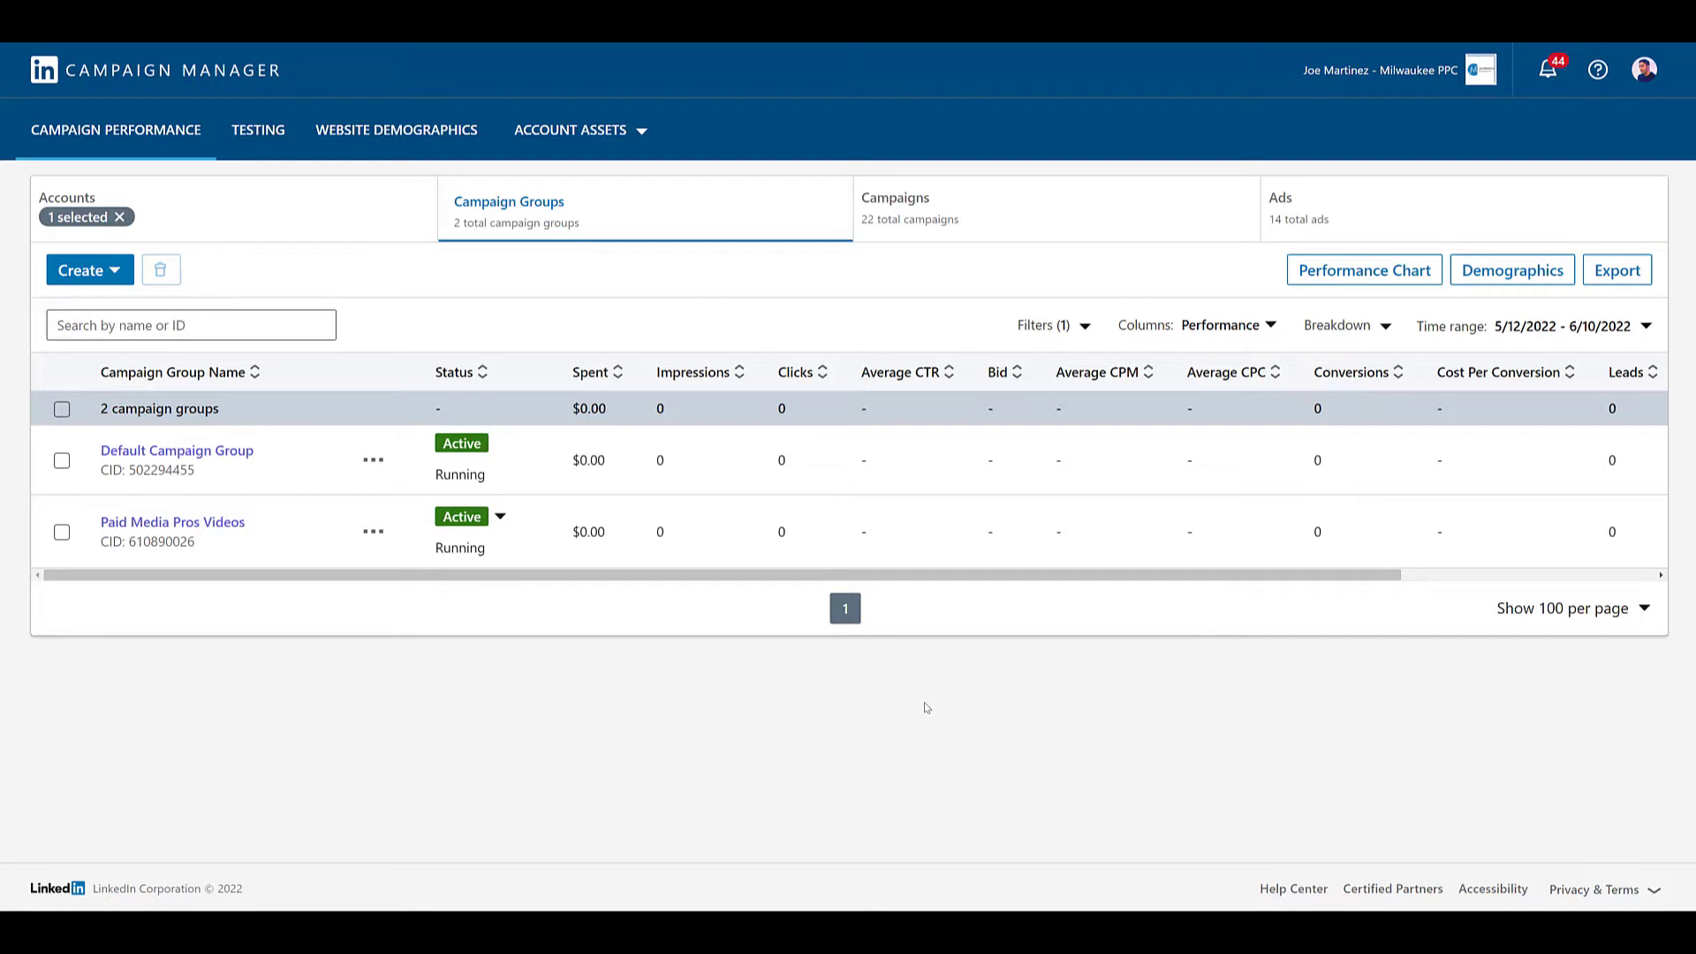
mouse_move(638, 138)
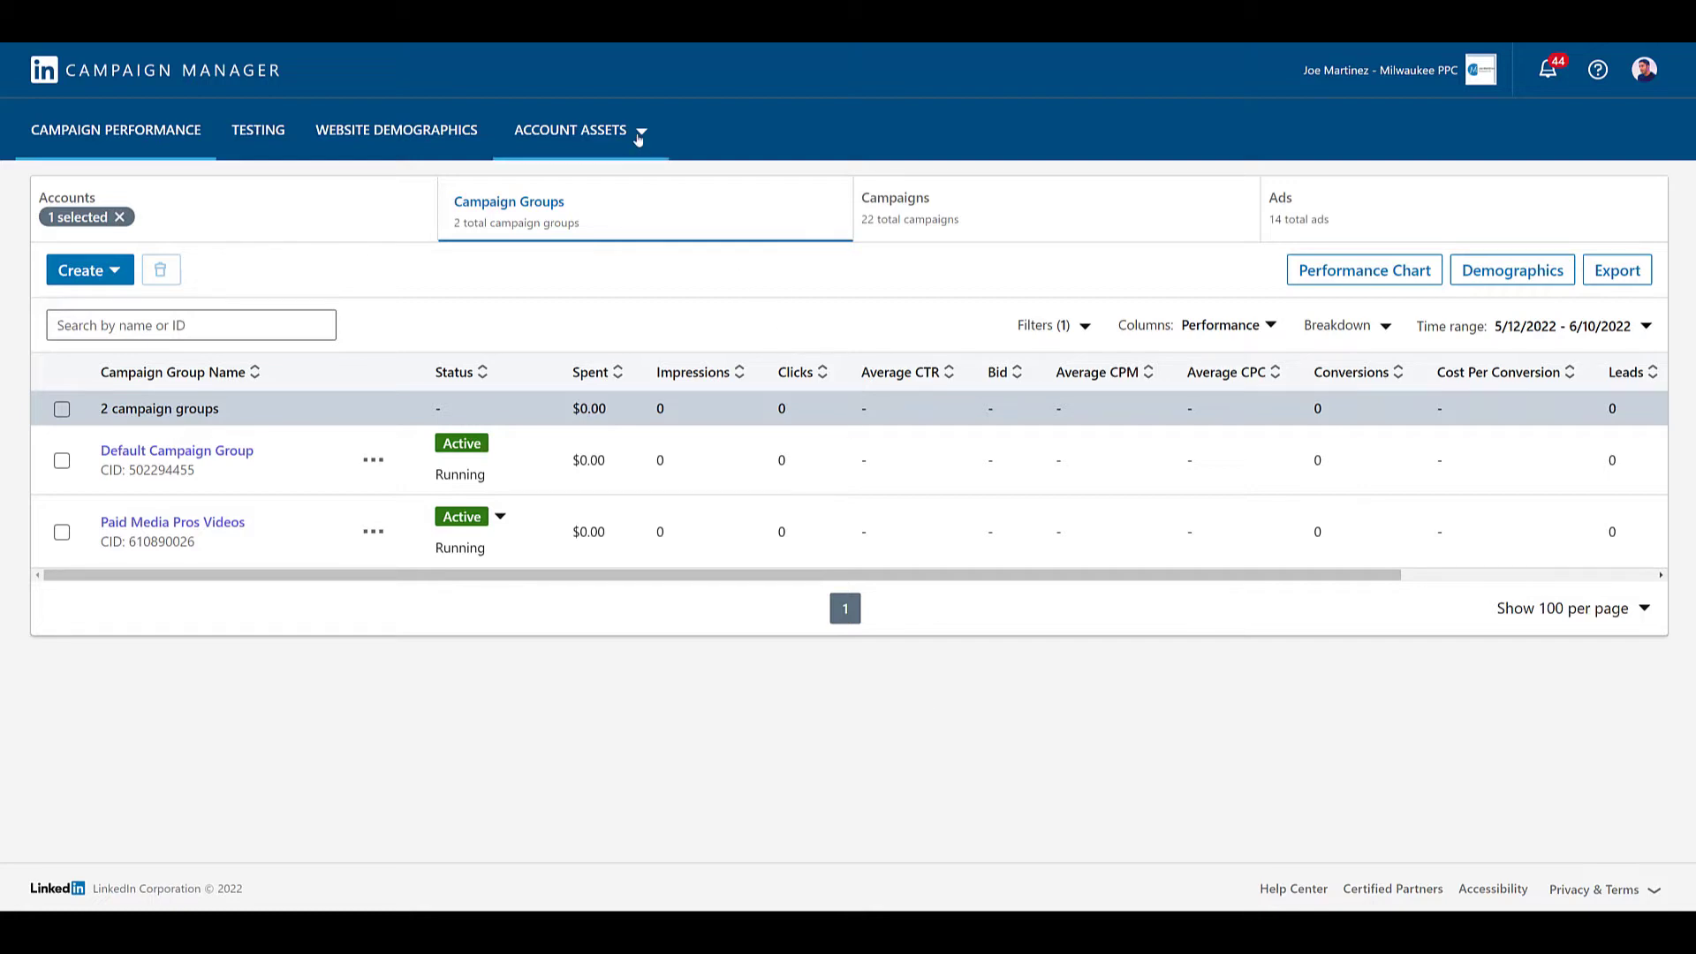
Go to the Matched Audiences page under Account Assets.
click(571, 129)
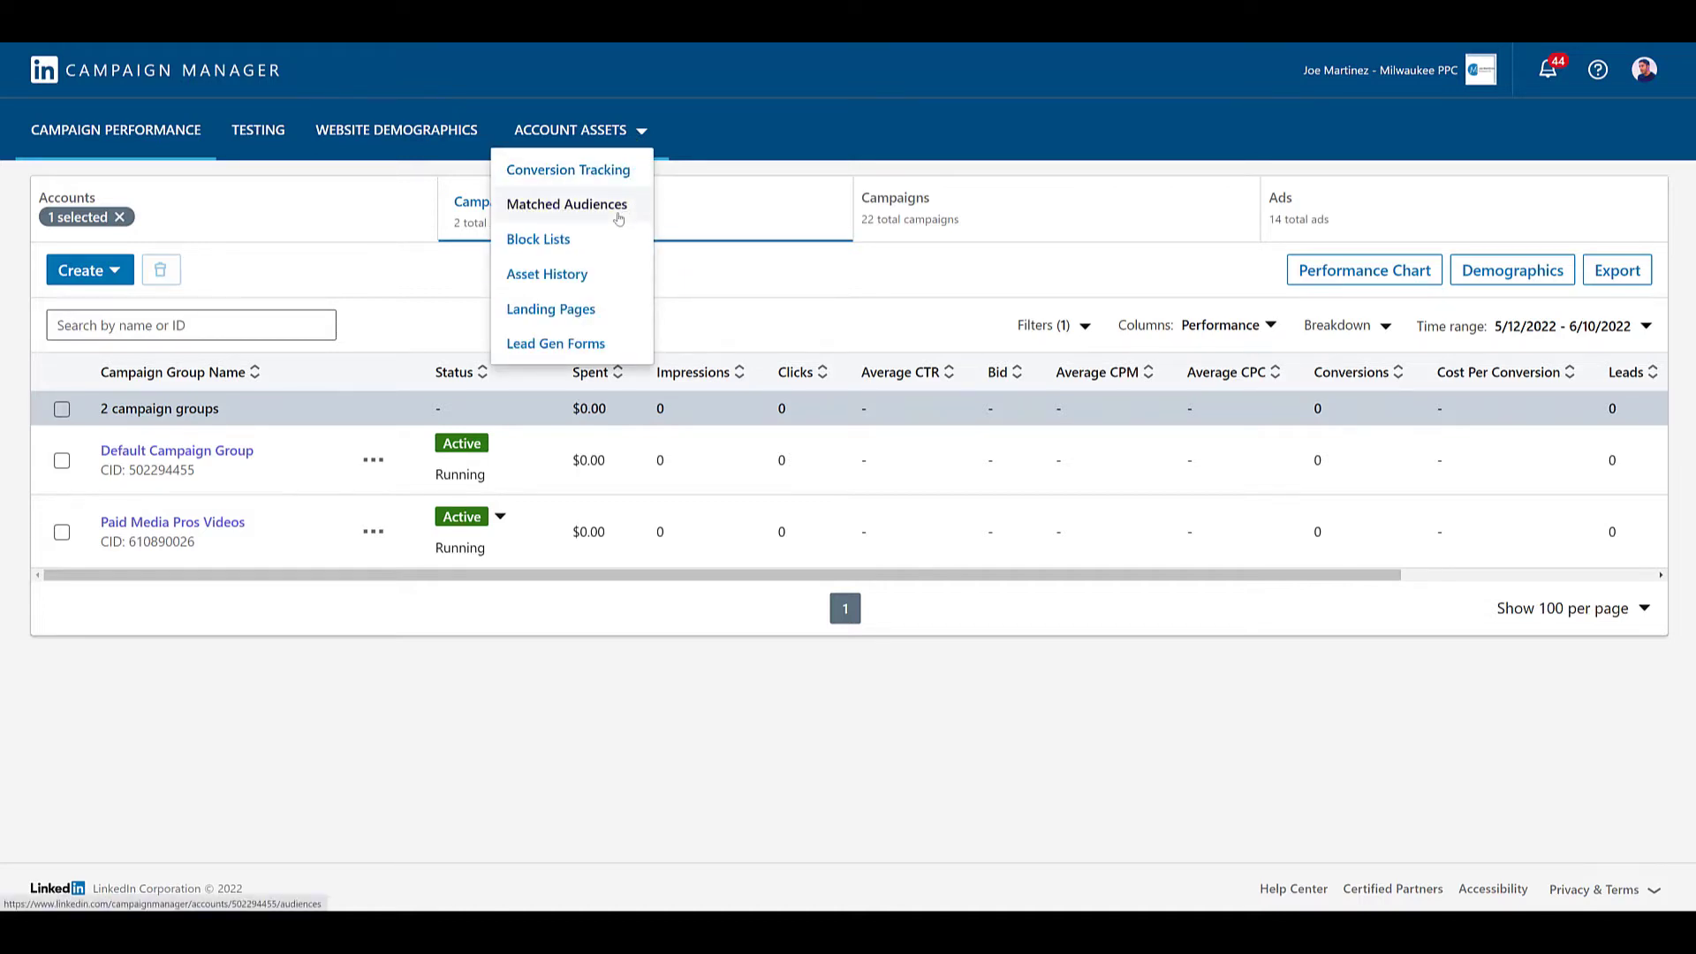
click(567, 203)
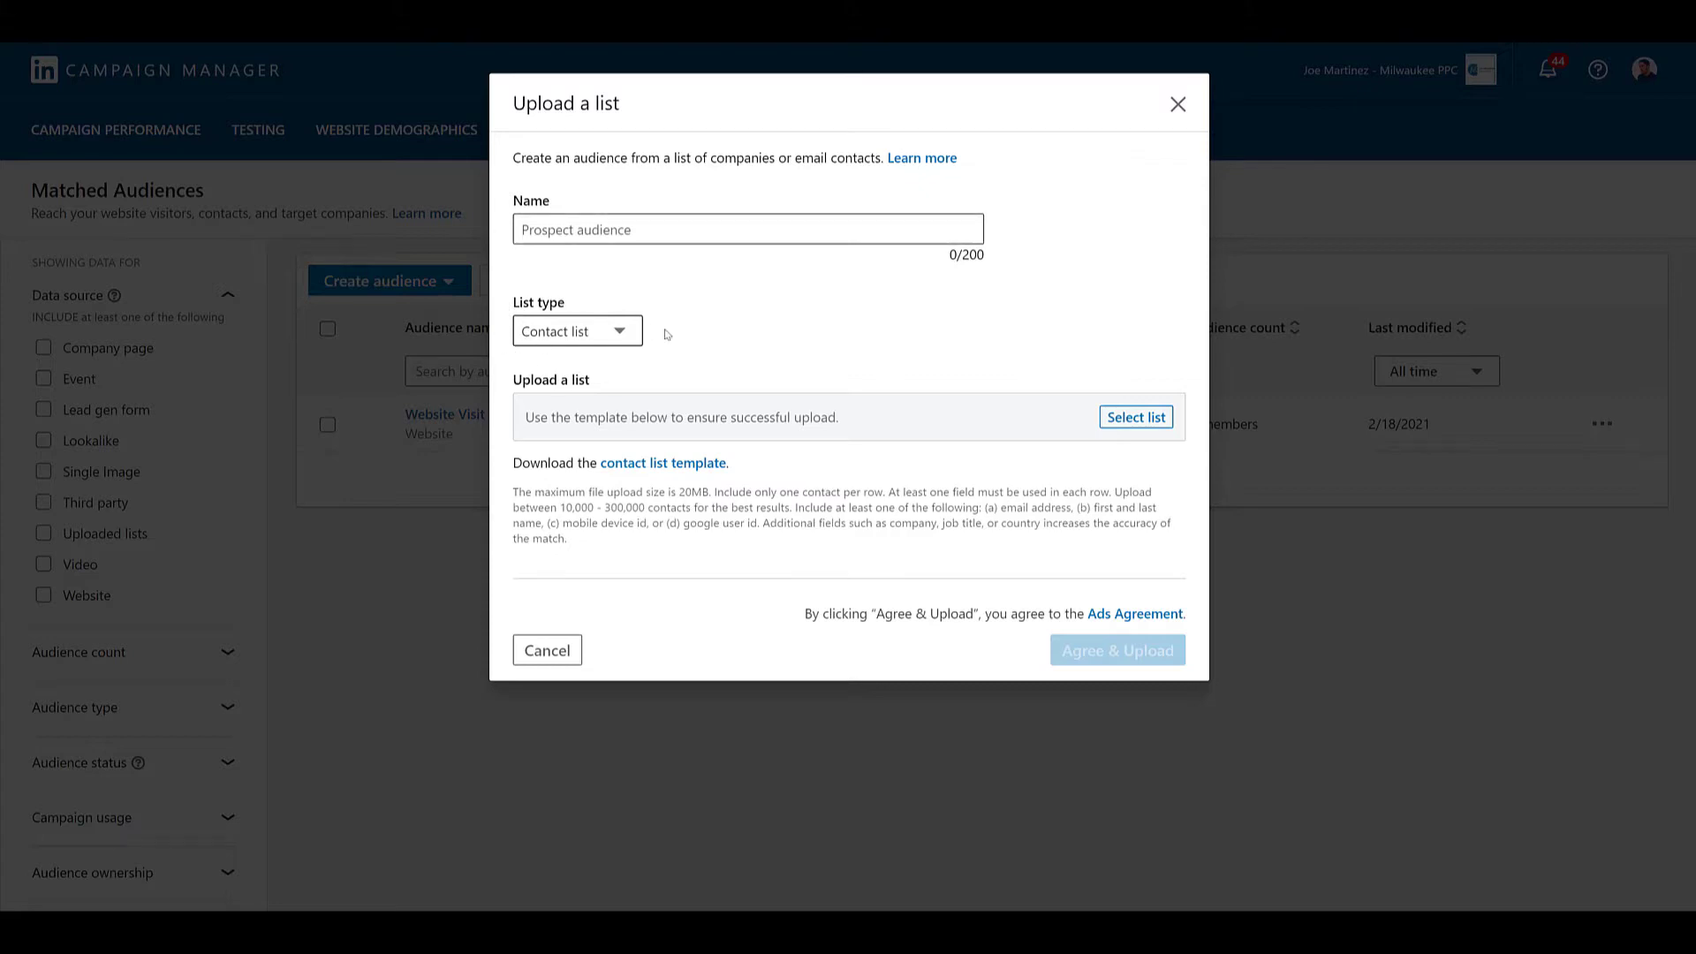
Keep the list type as Contact list and name the audience 'Contact Target June 2022'.
click(576, 330)
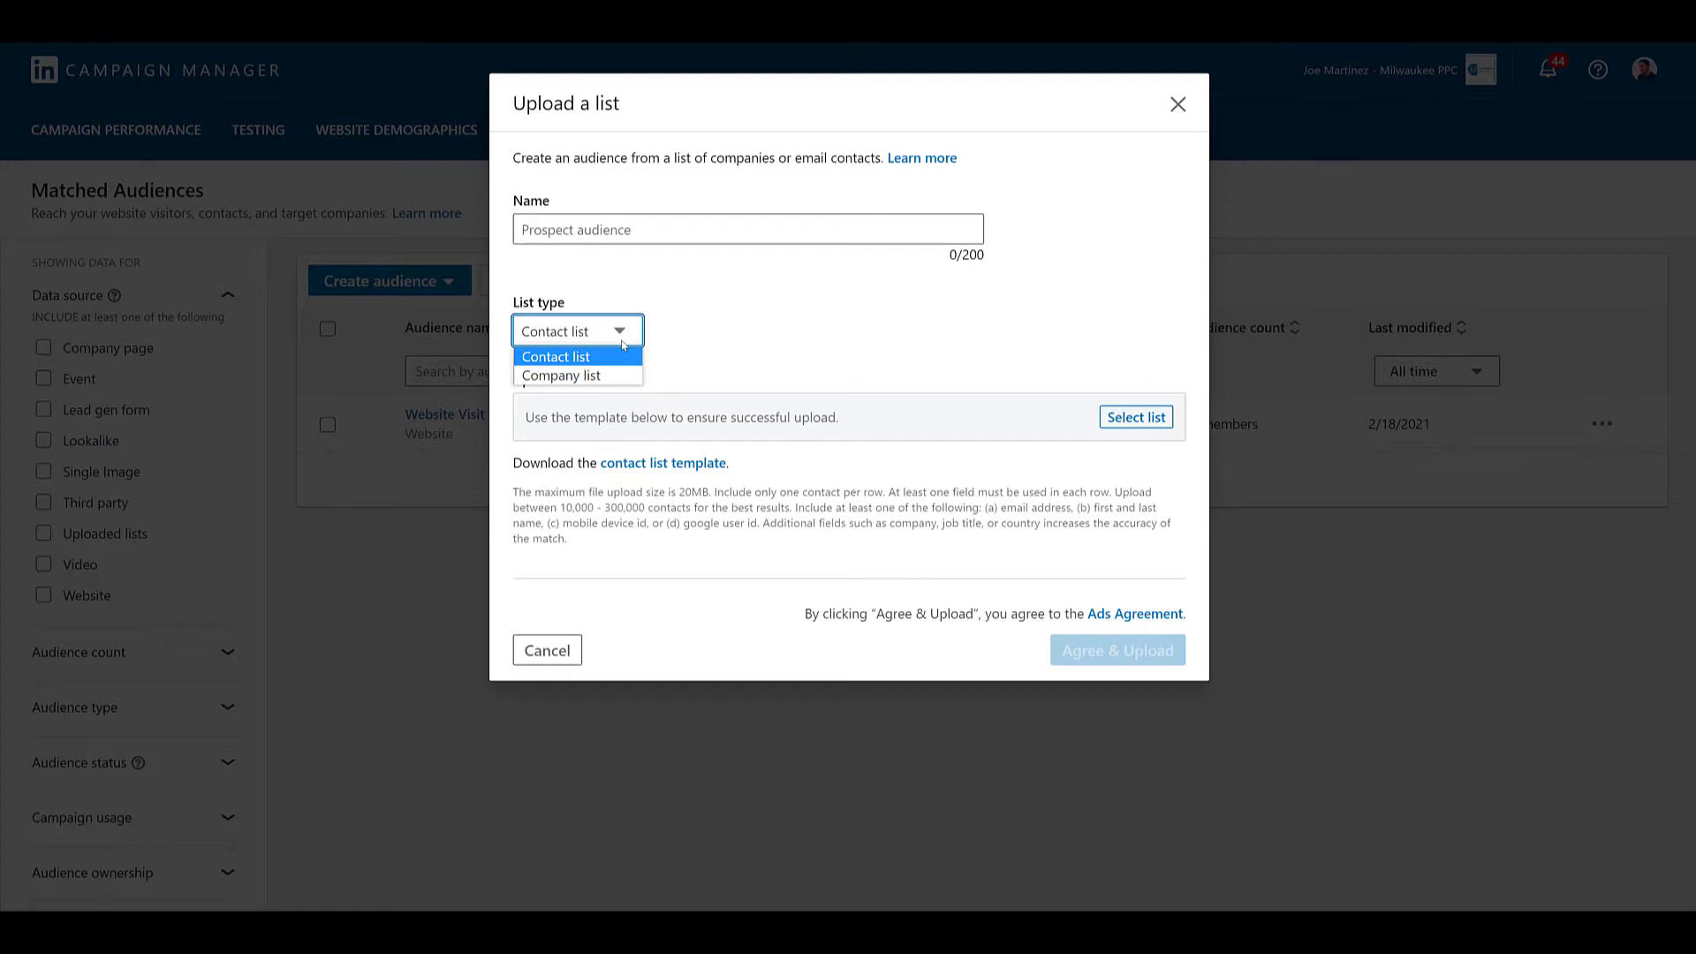
click(555, 356)
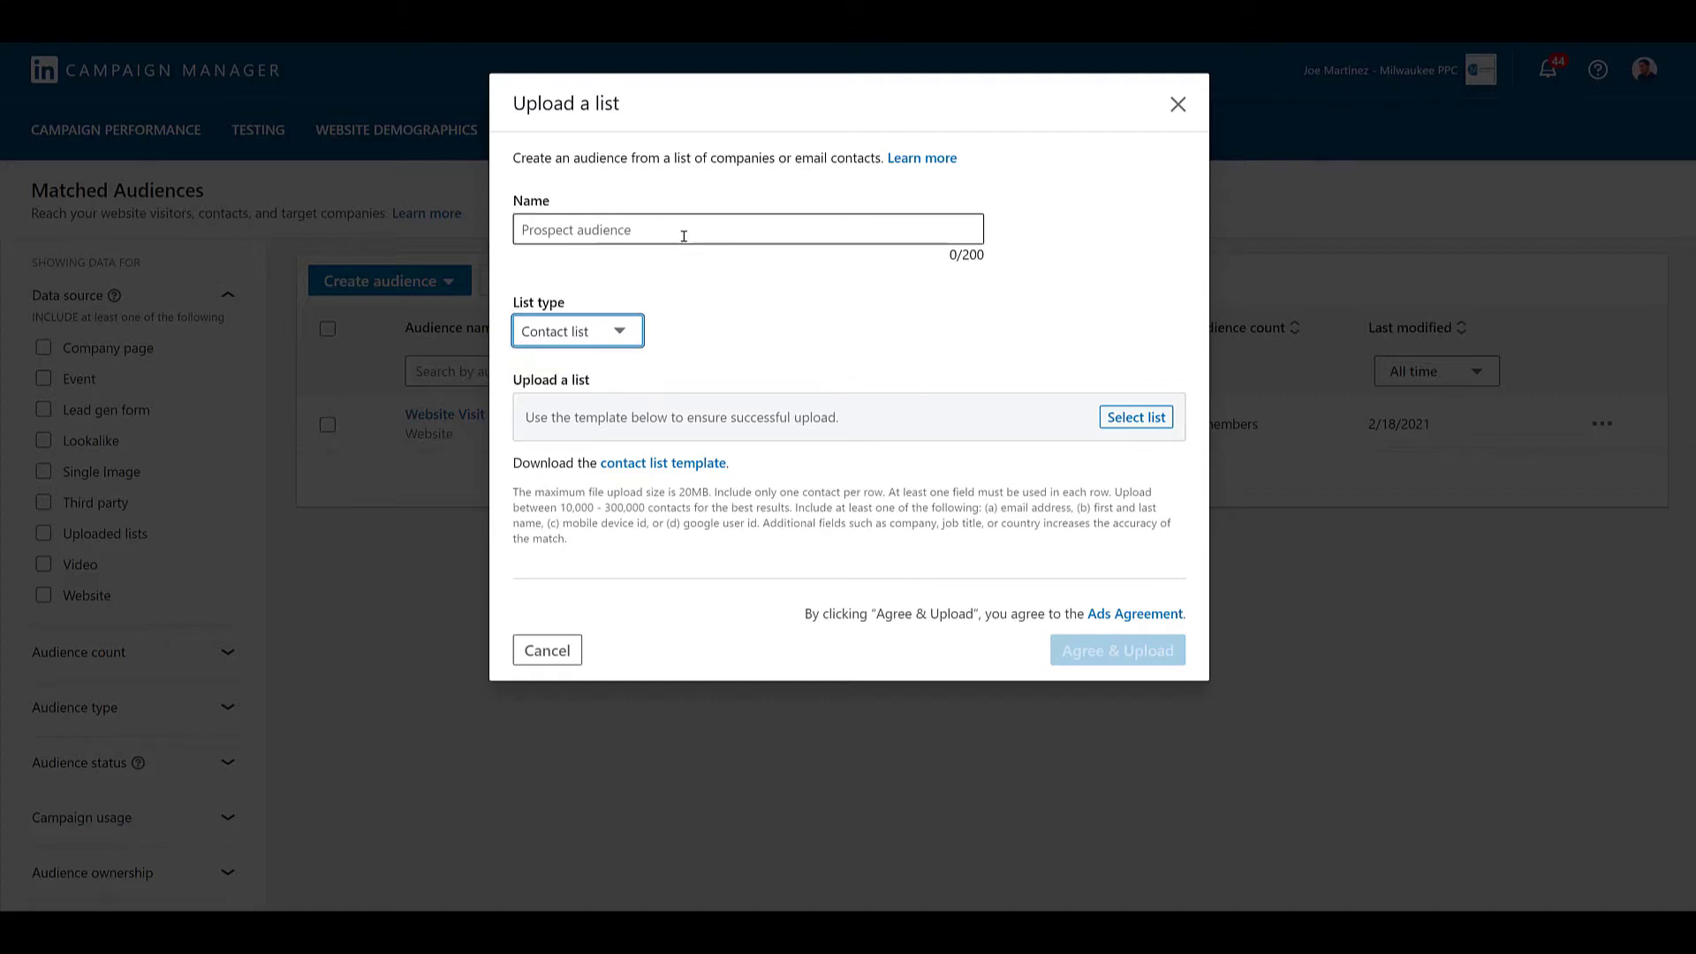
text(Contact Target June 2022)
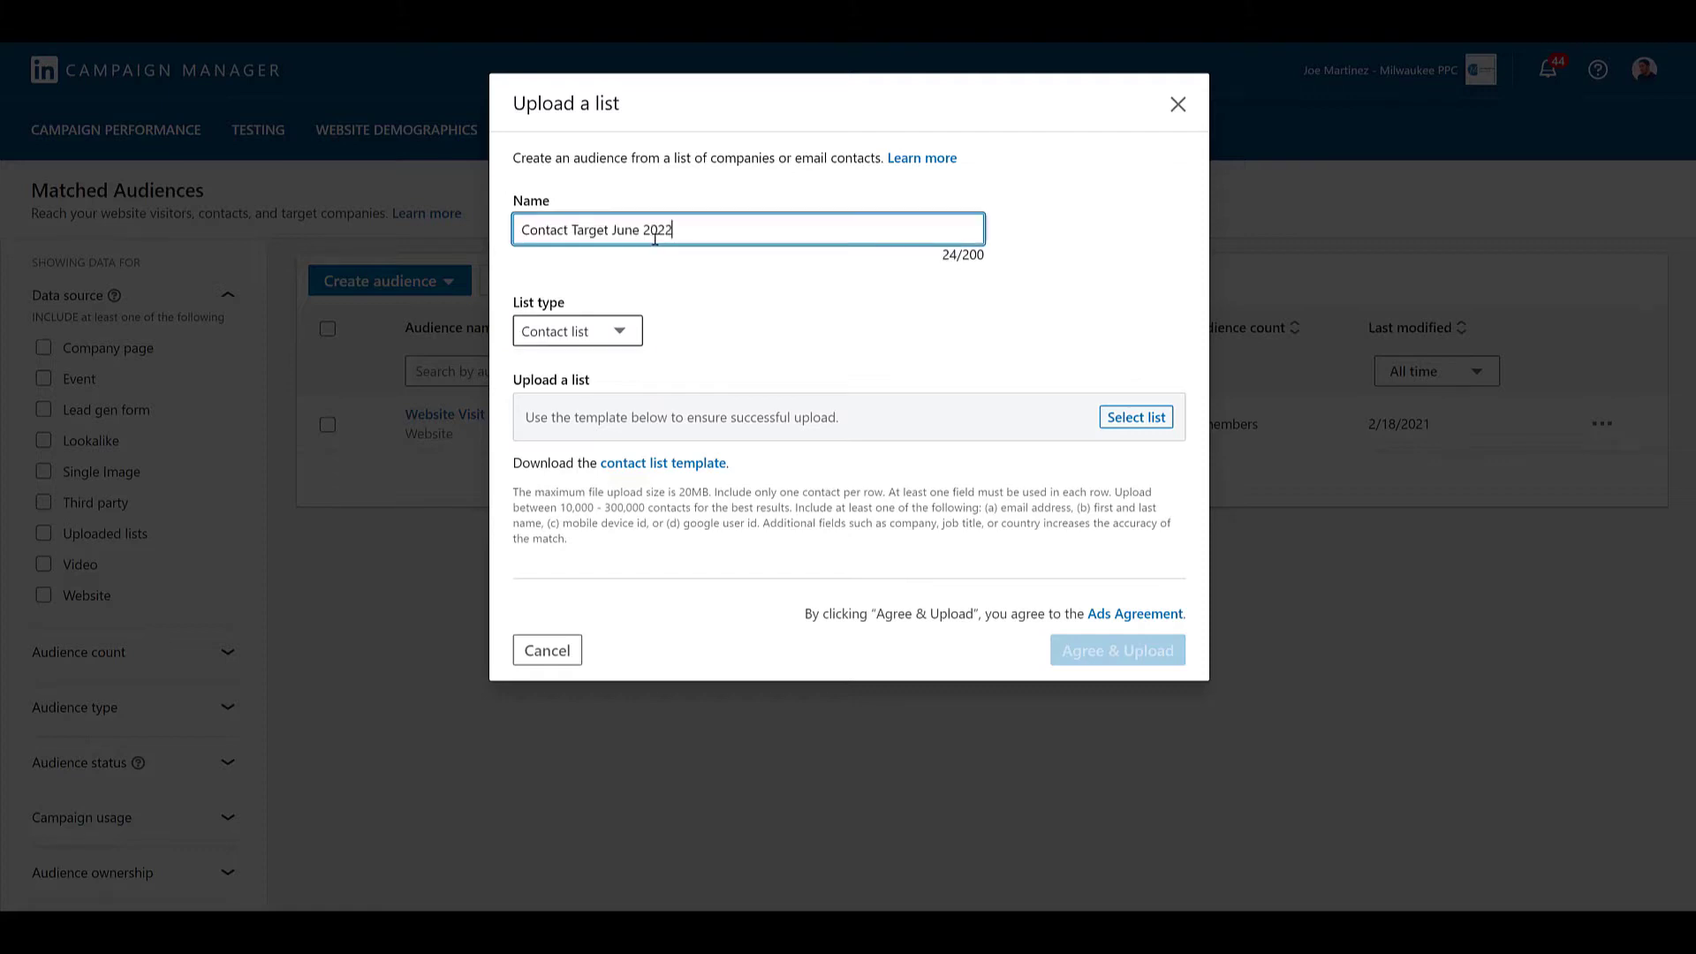
mouse_move(797, 316)
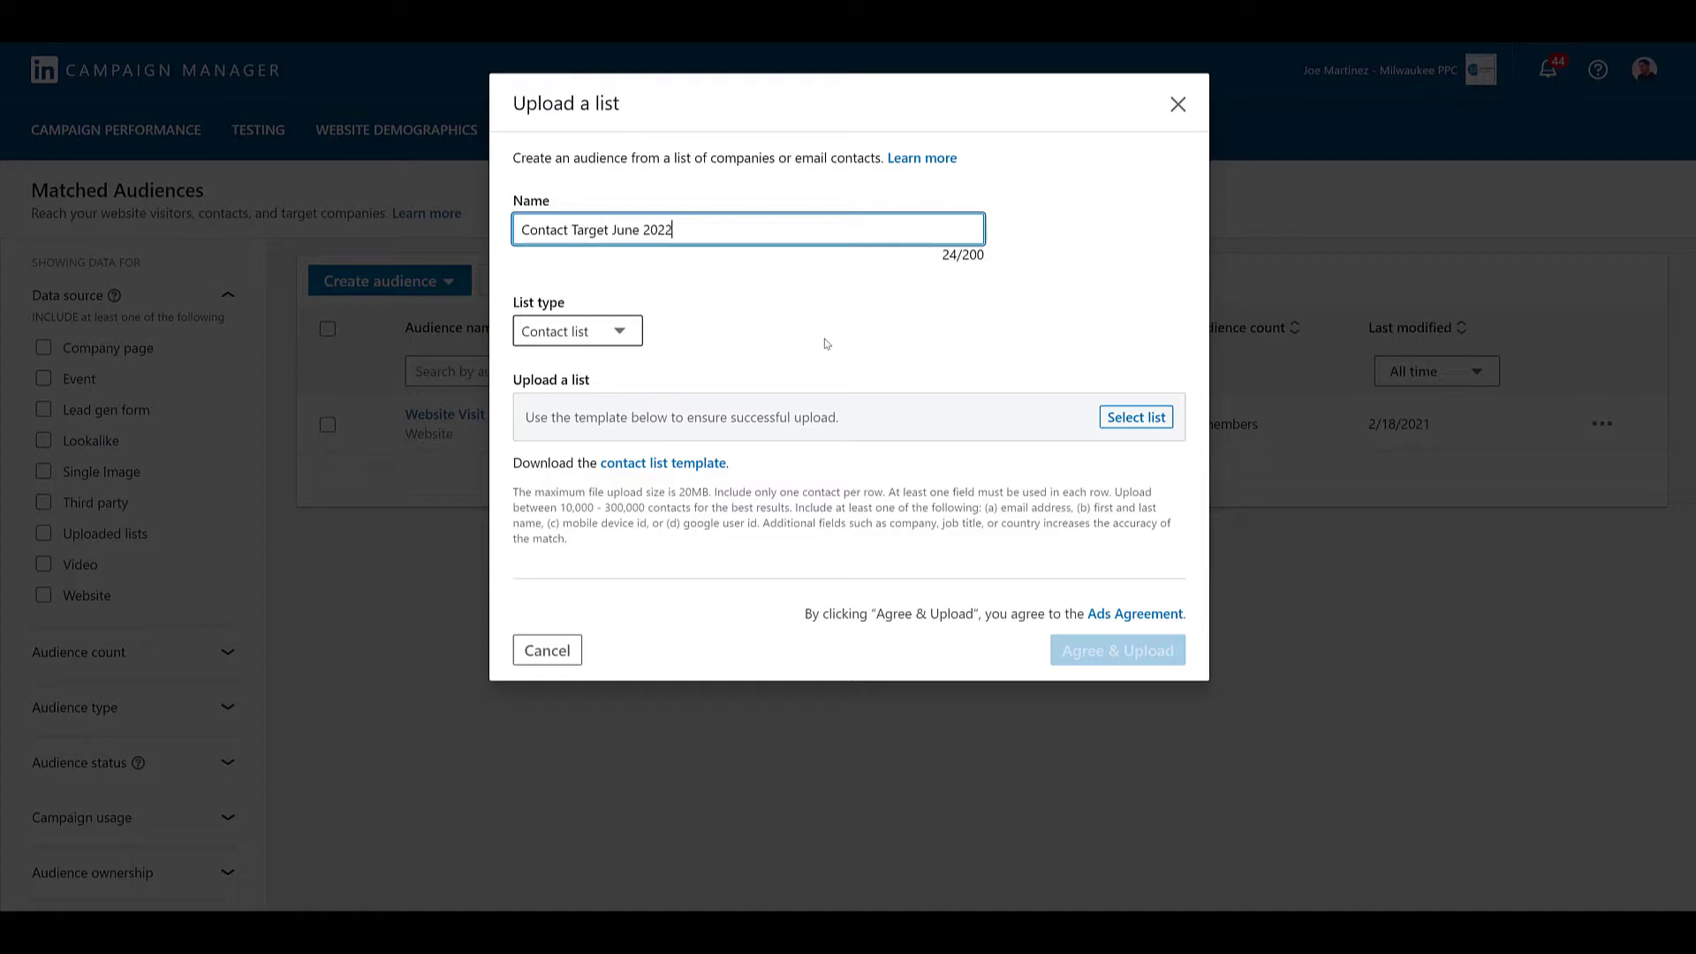
mouse_move(941, 375)
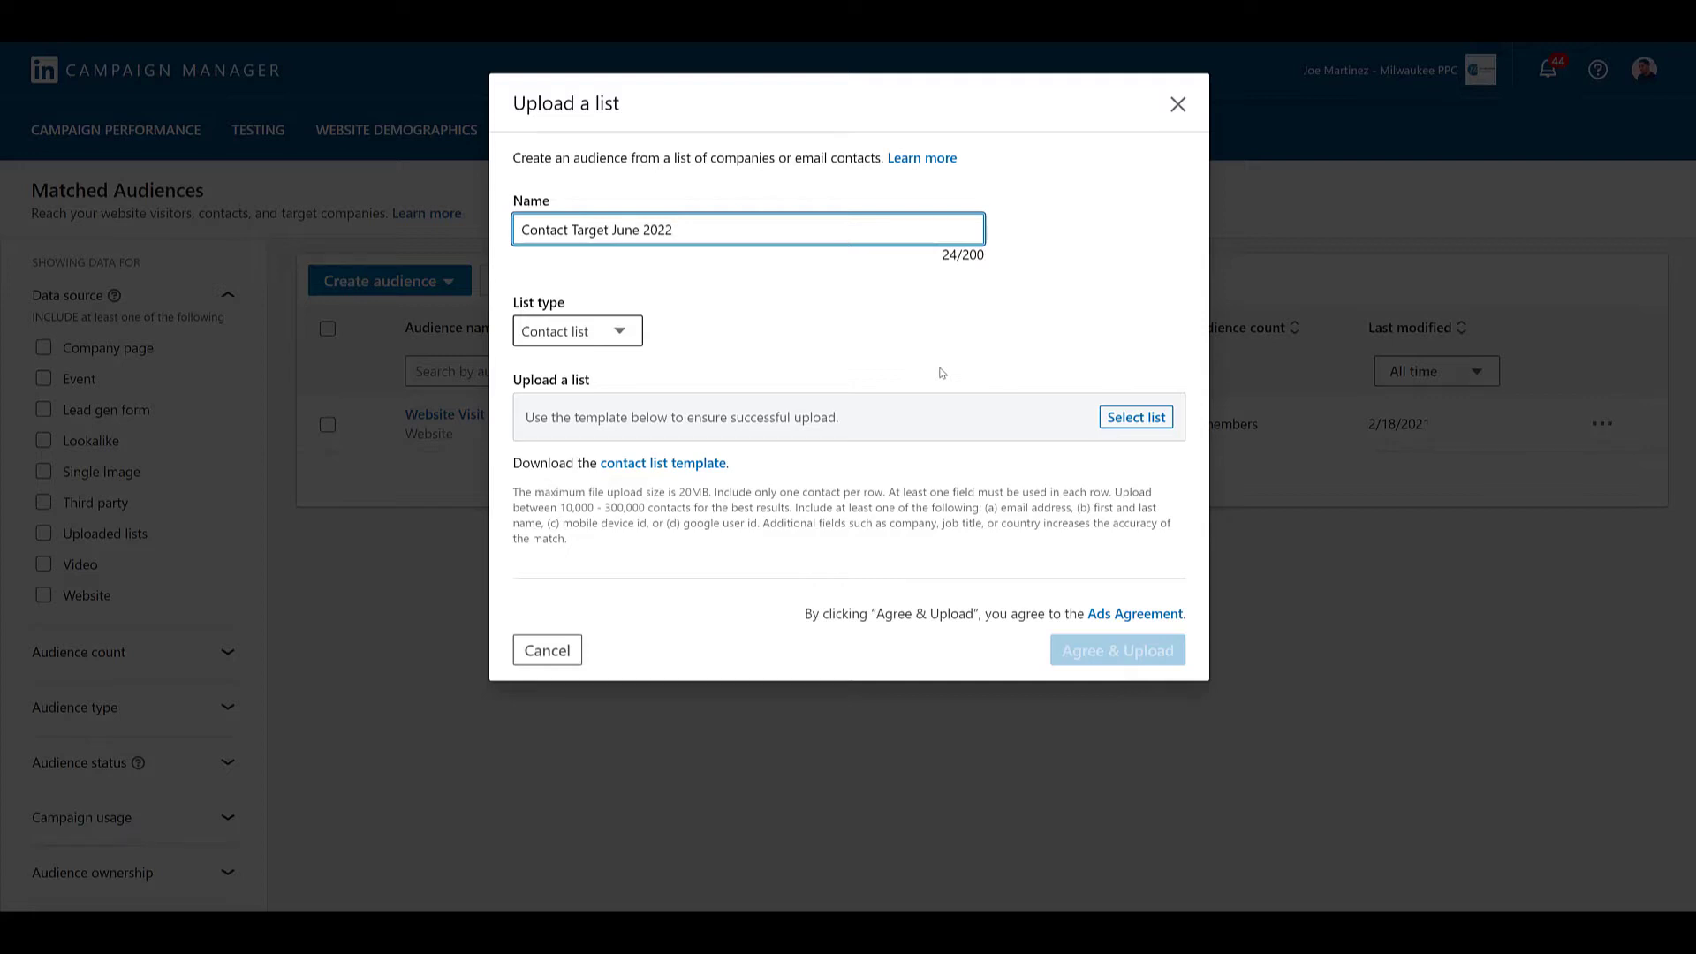
mouse_move(662, 462)
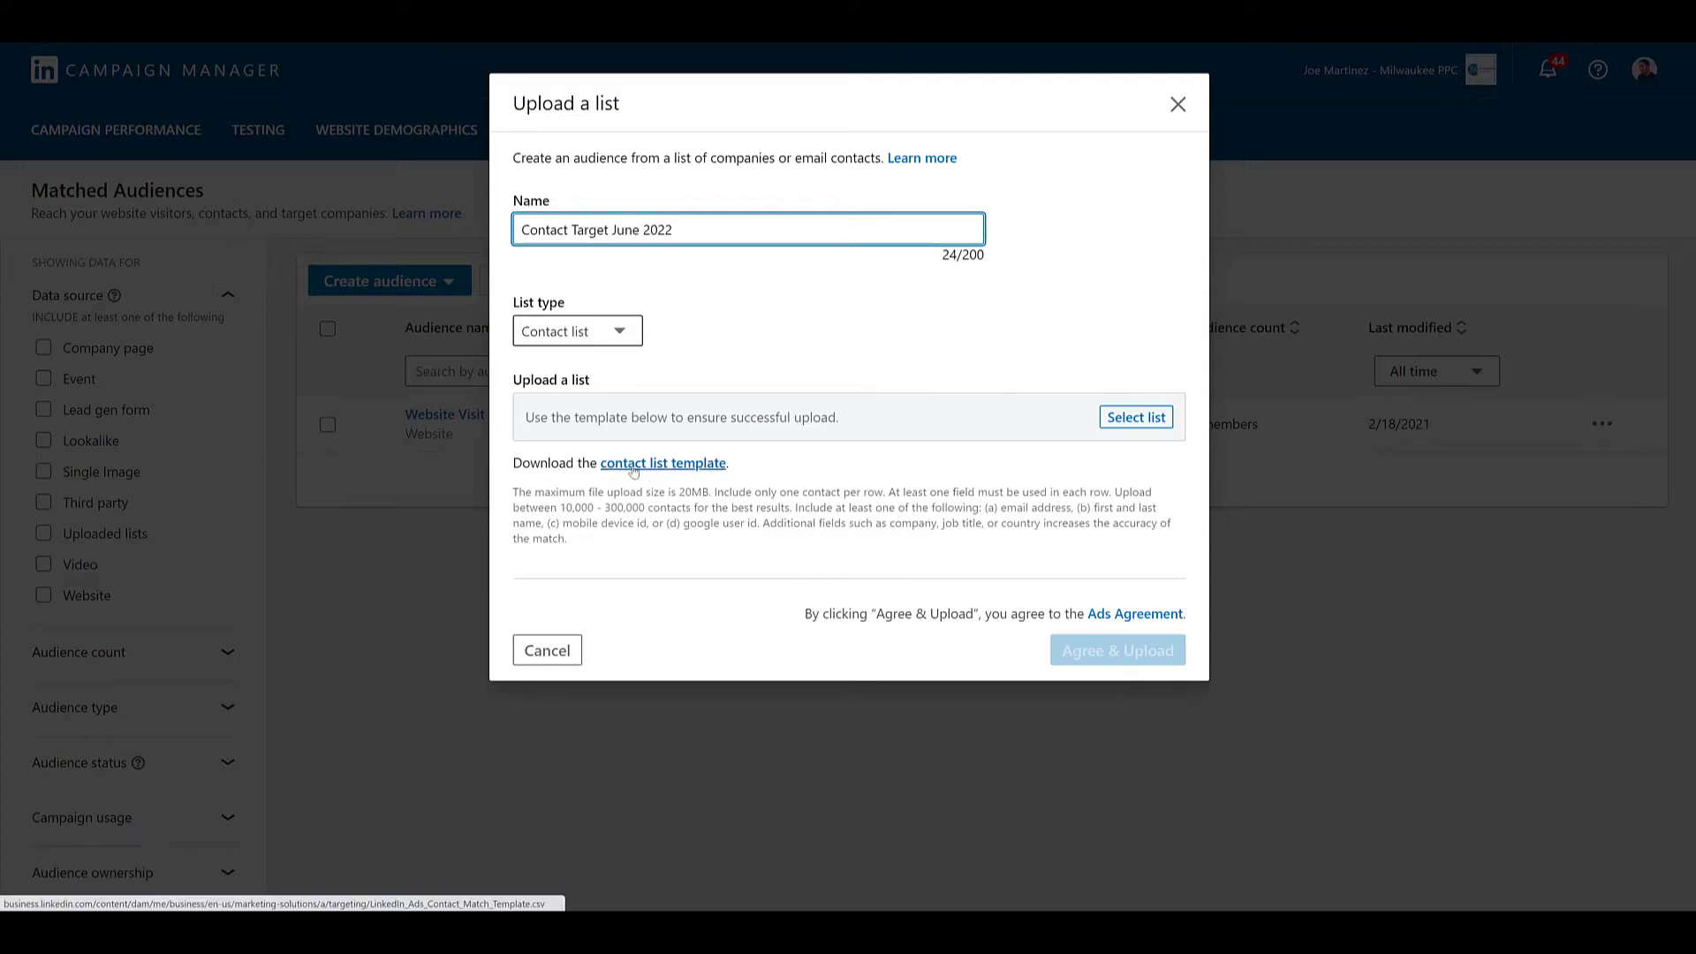
Download the contact list template CSV and open it from the downloads bar.
click(662, 463)
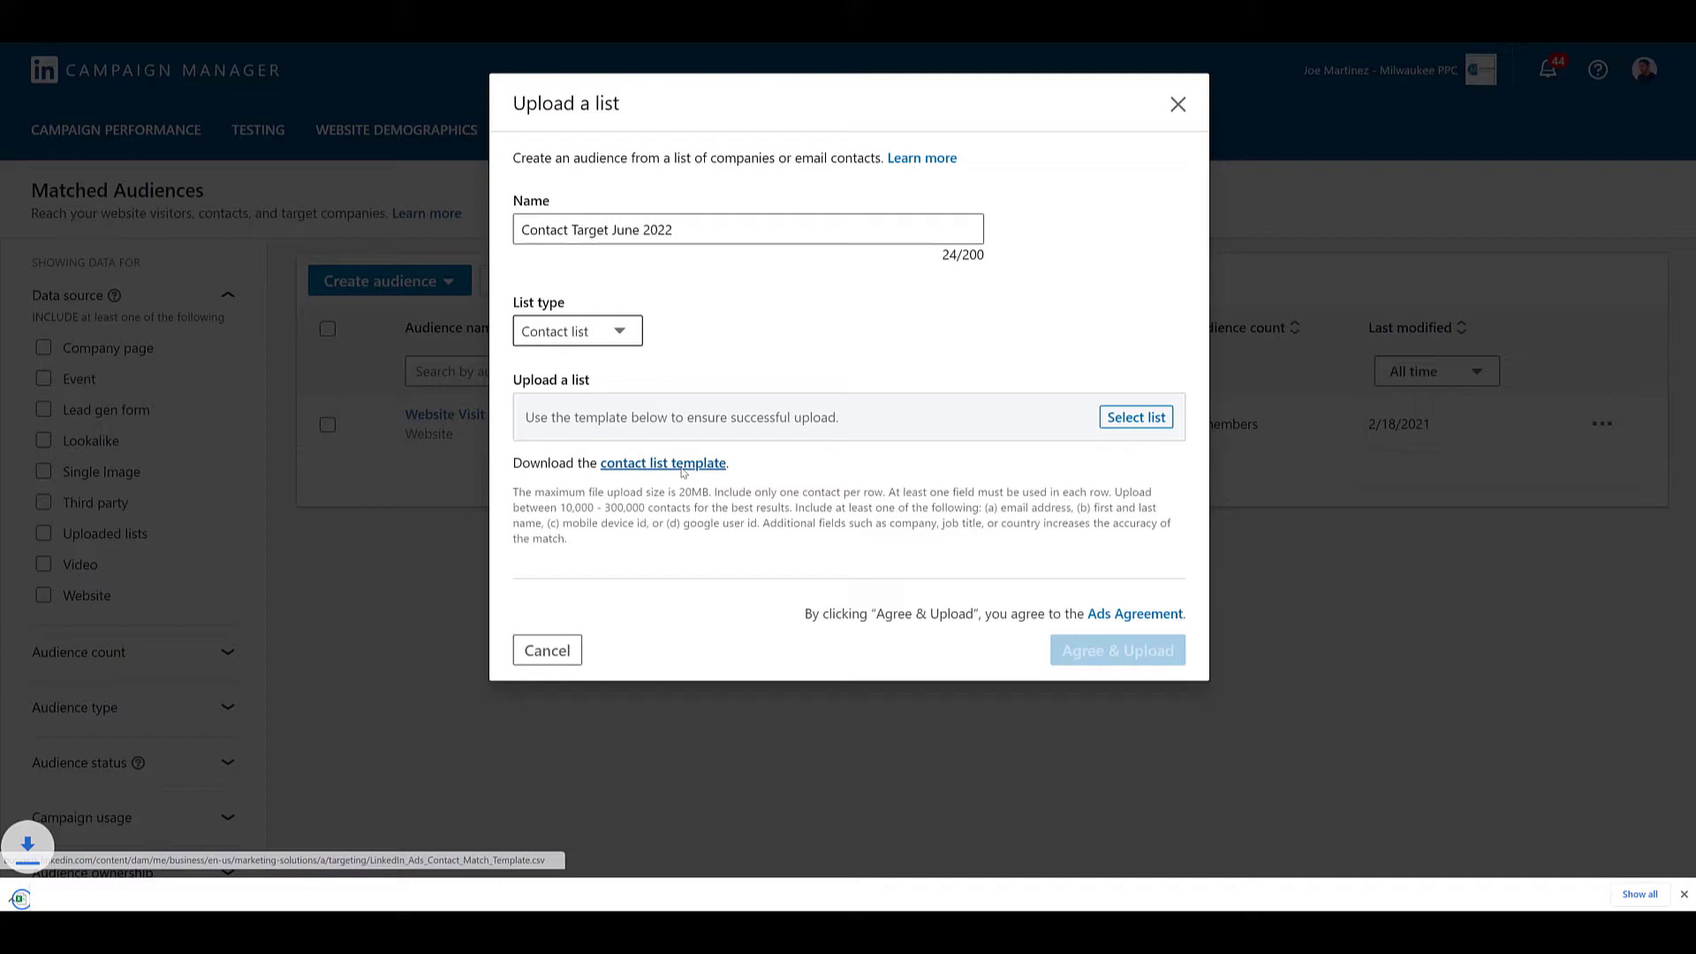
click(663, 463)
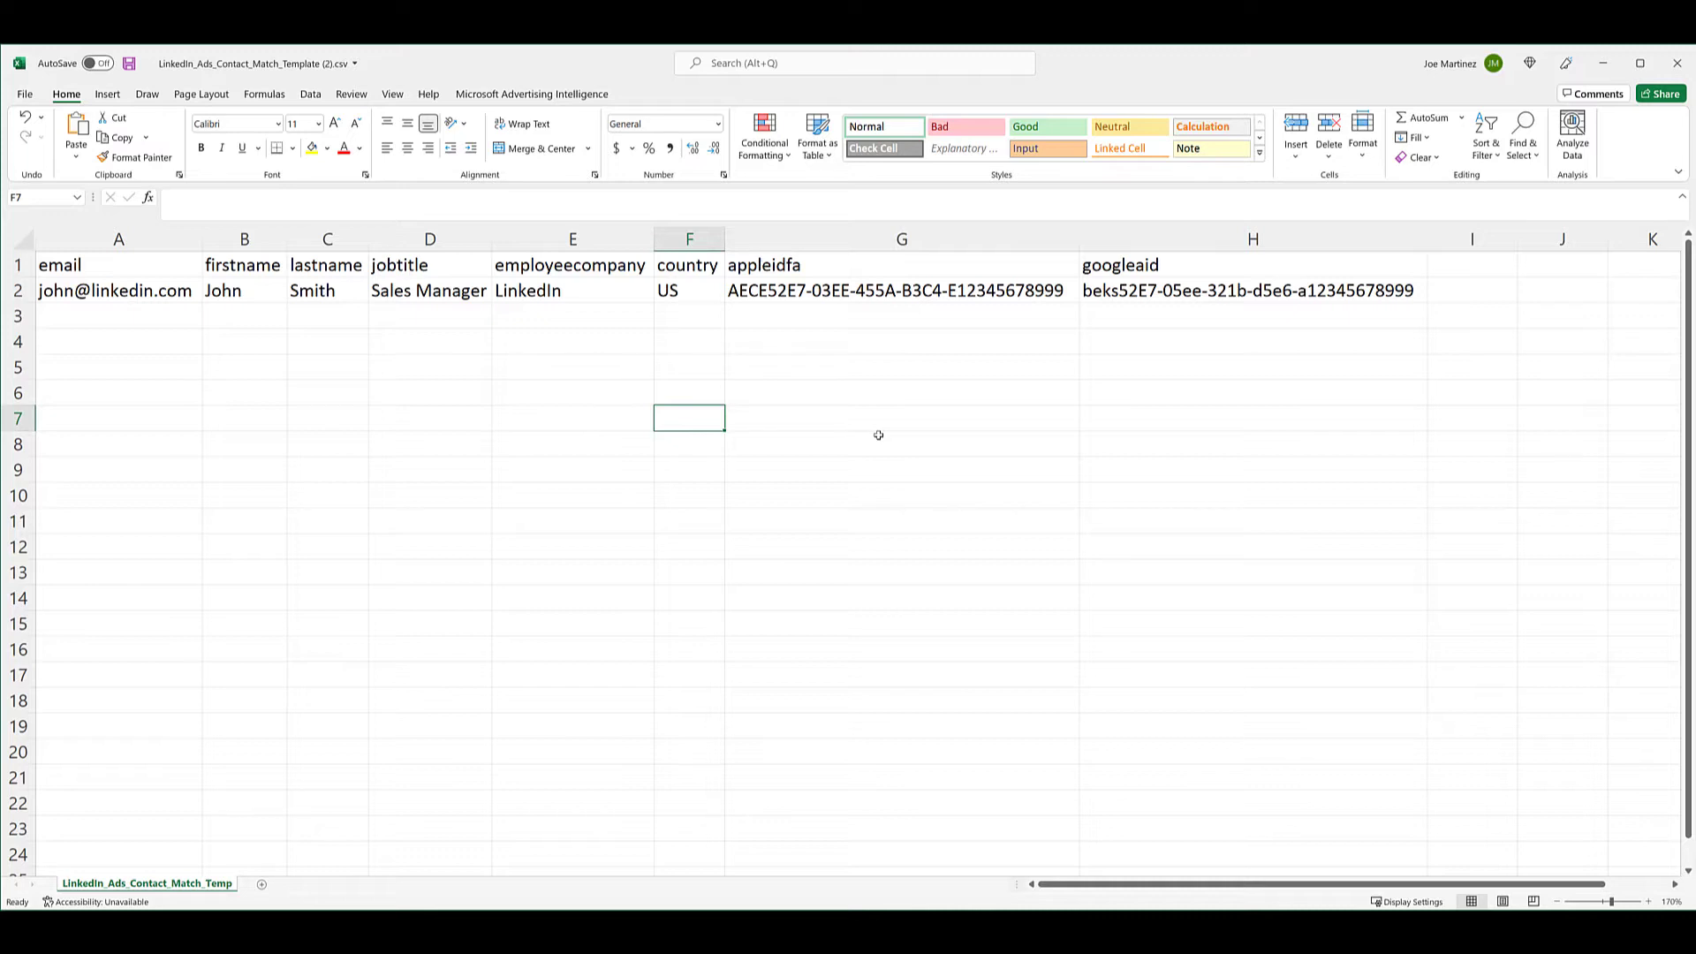
mouse_move(118, 239)
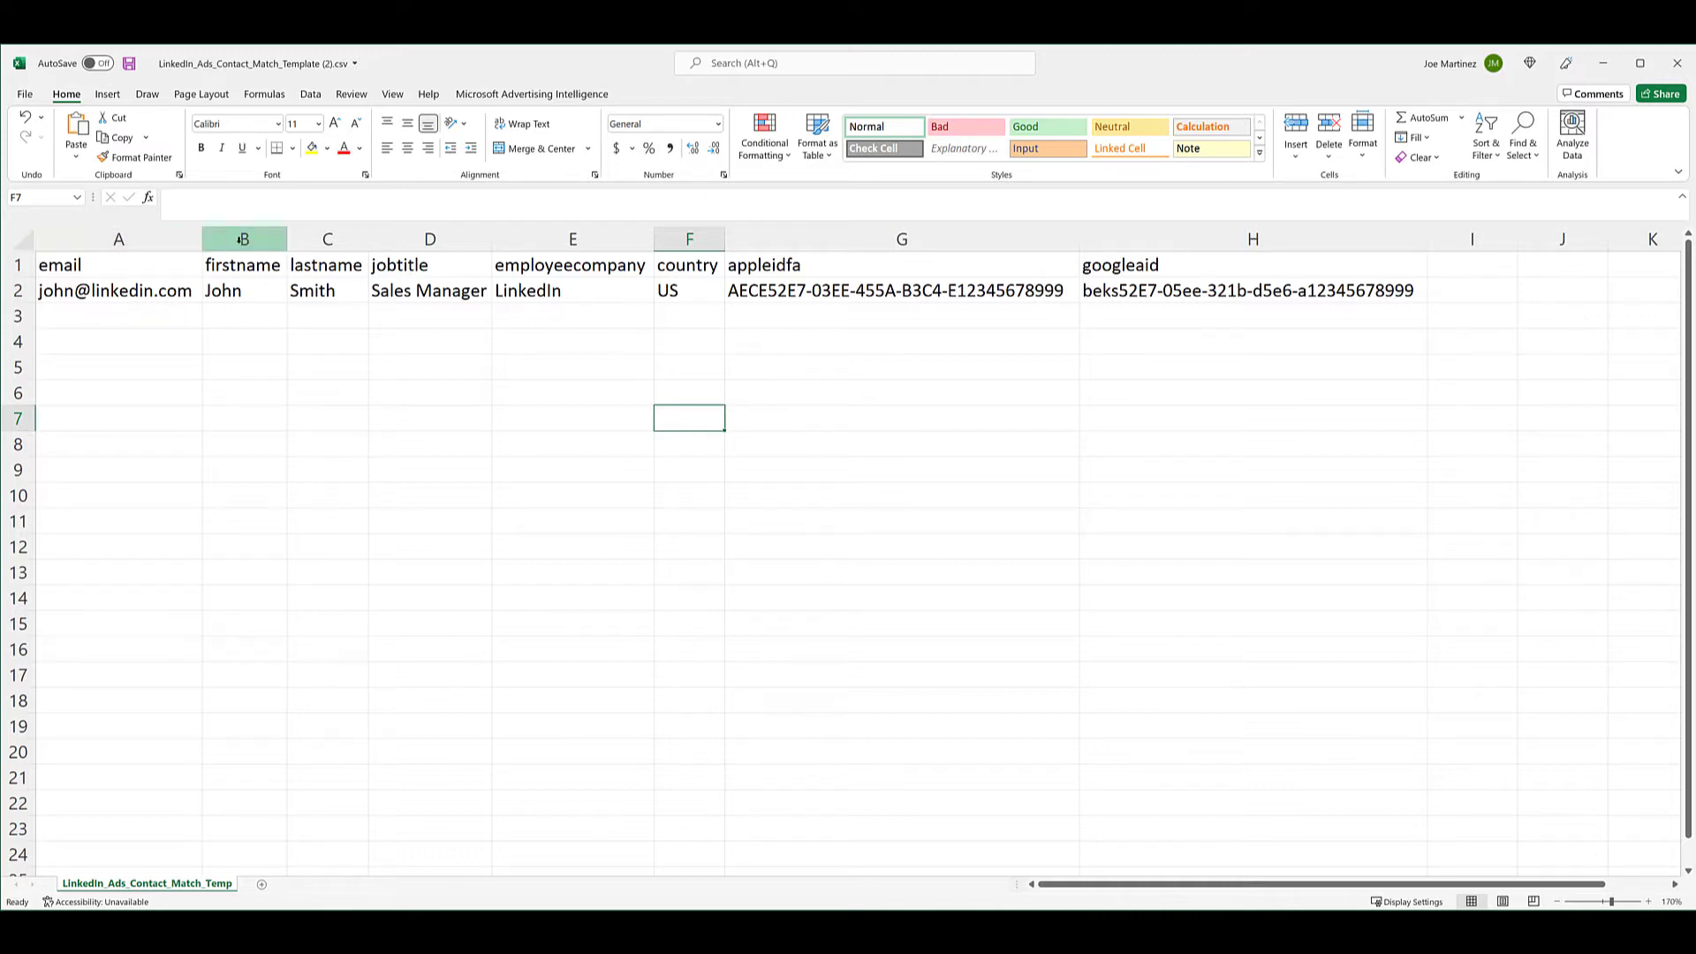
mouse_move(327, 238)
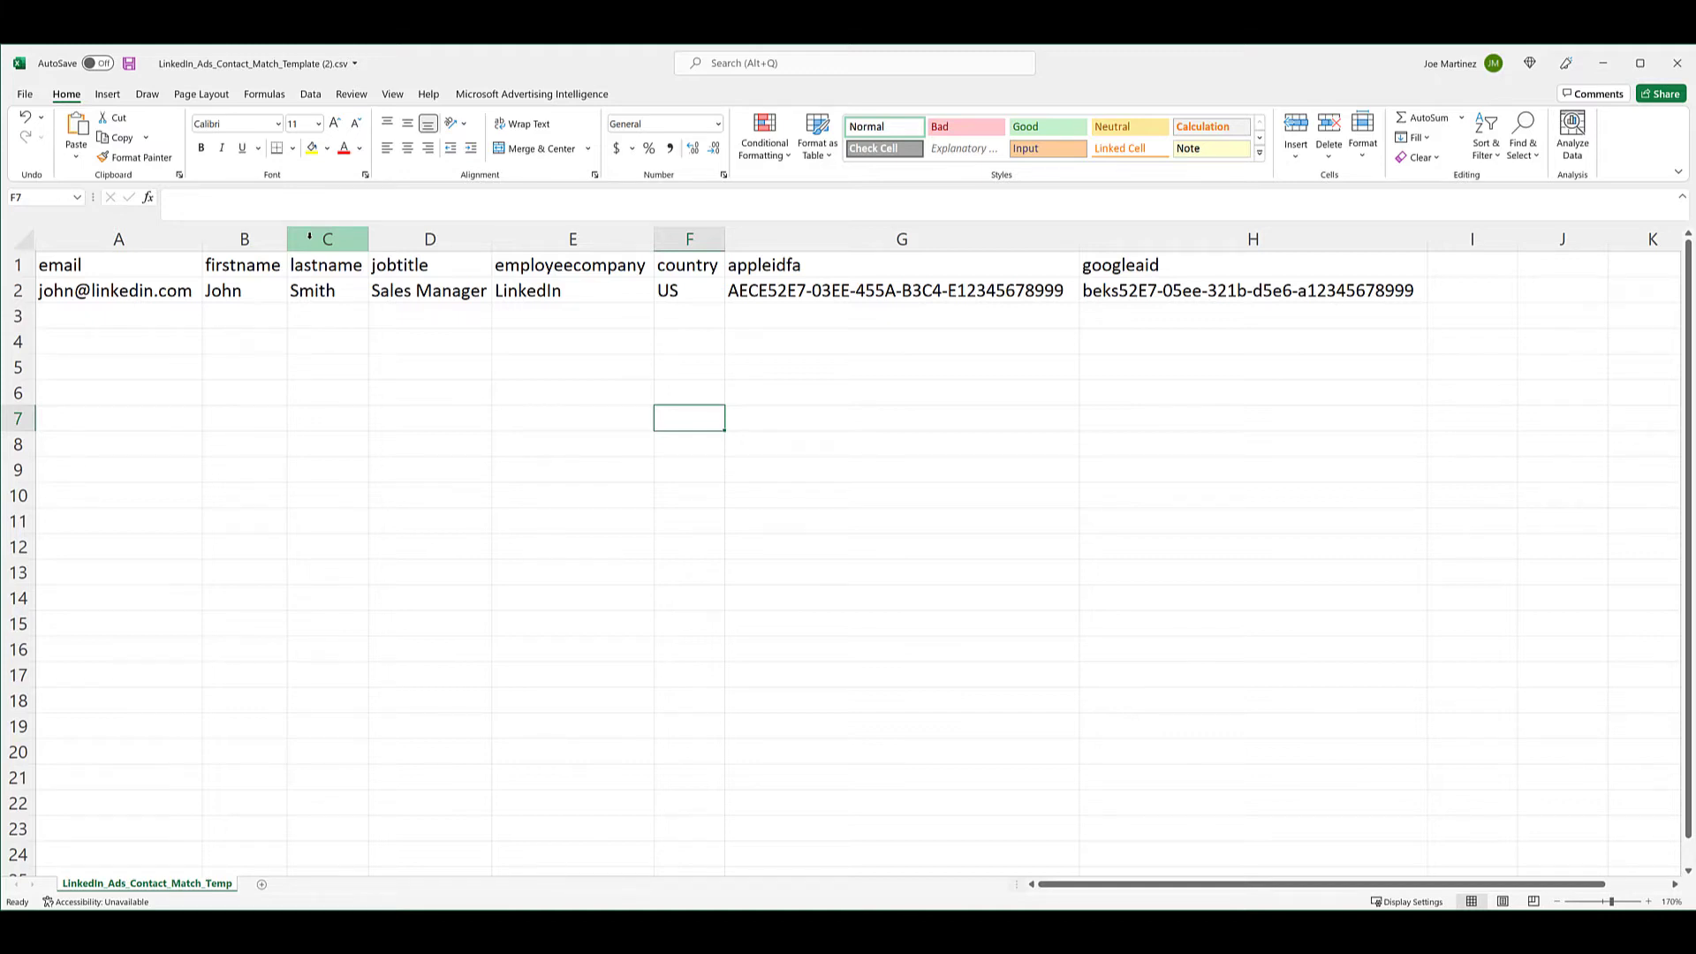
click(572, 239)
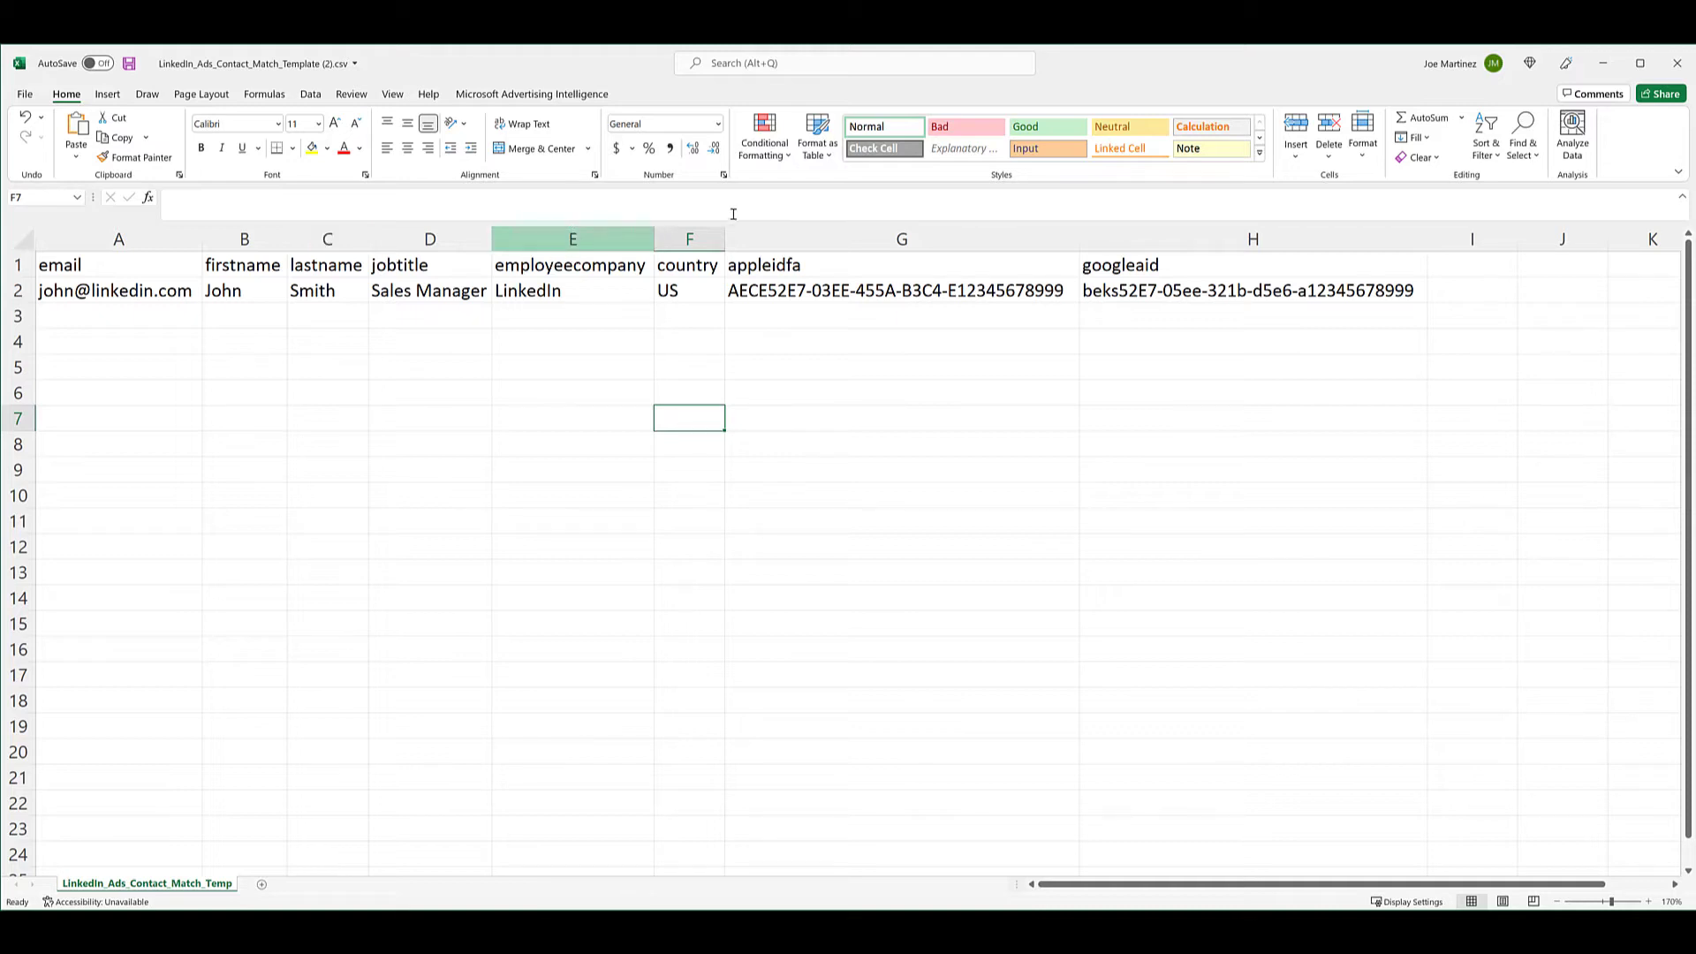
click(901, 239)
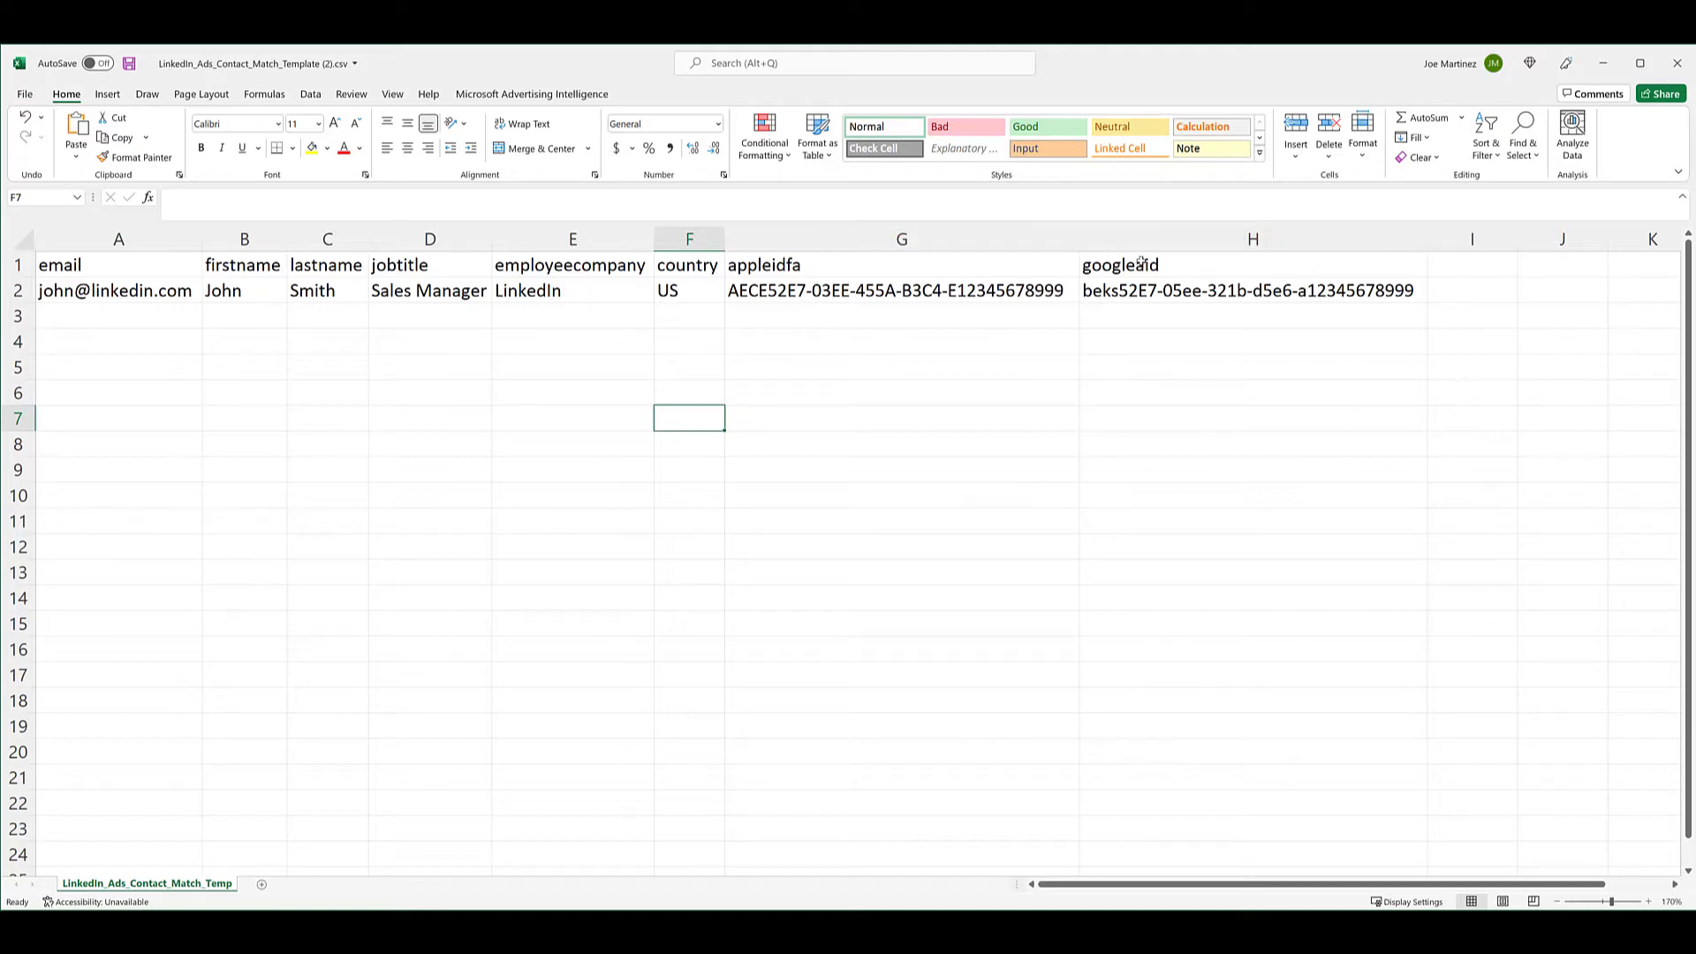
click(901, 238)
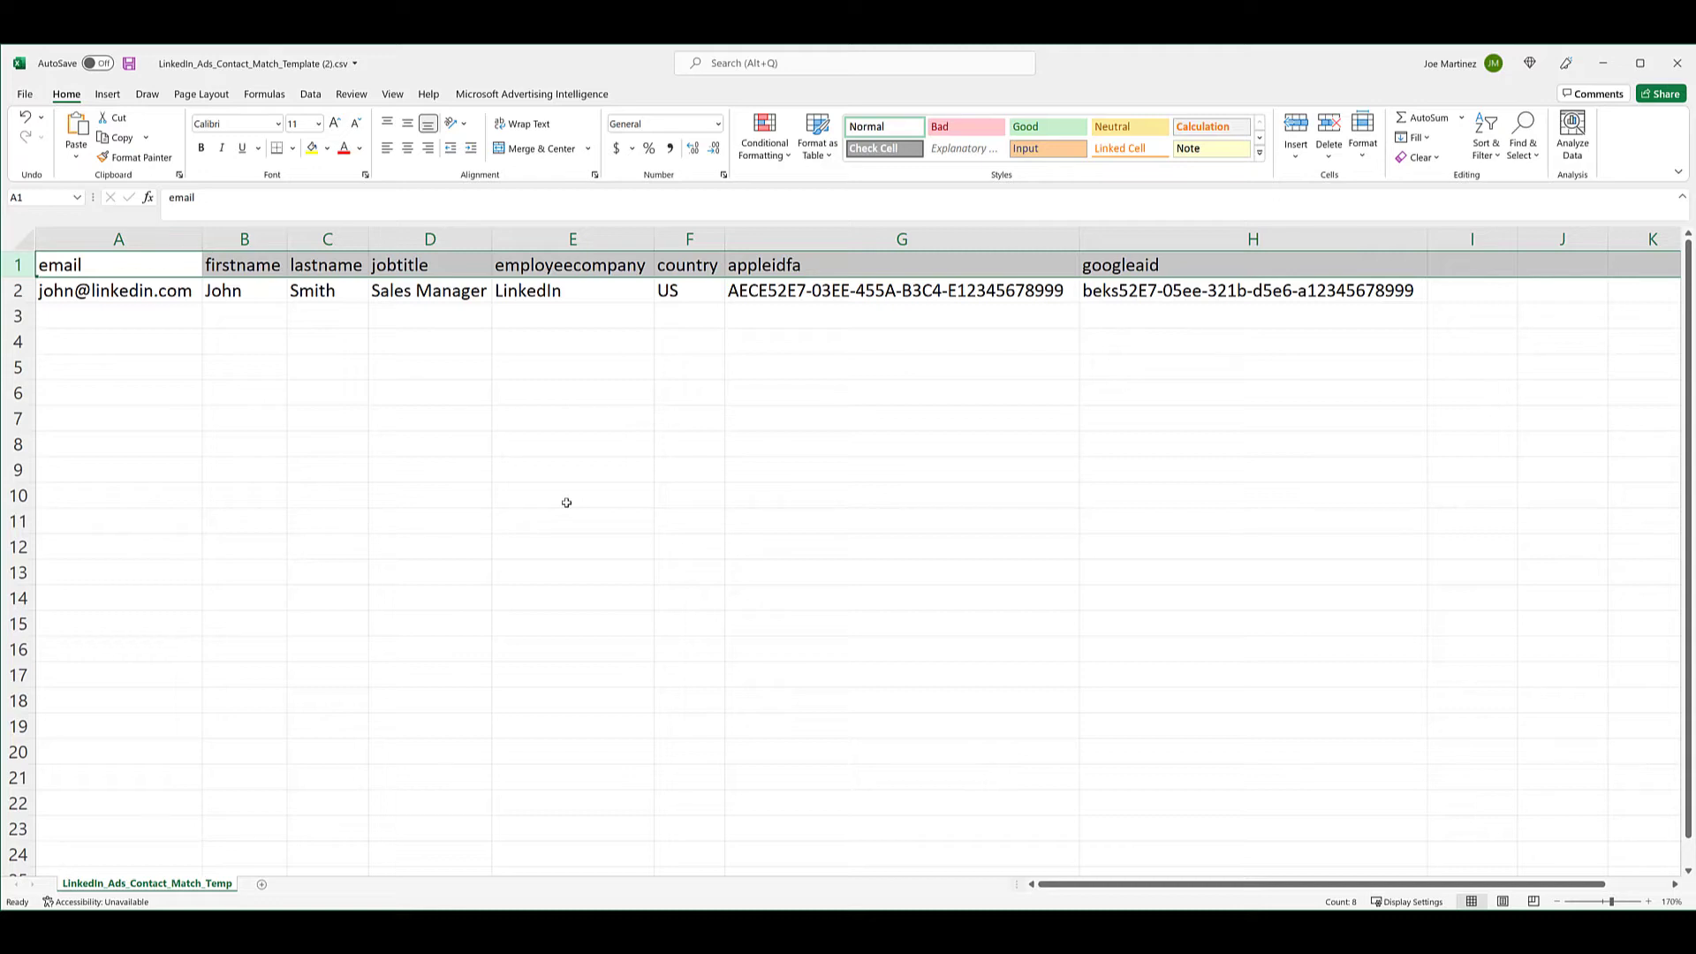
mouse_move(570, 475)
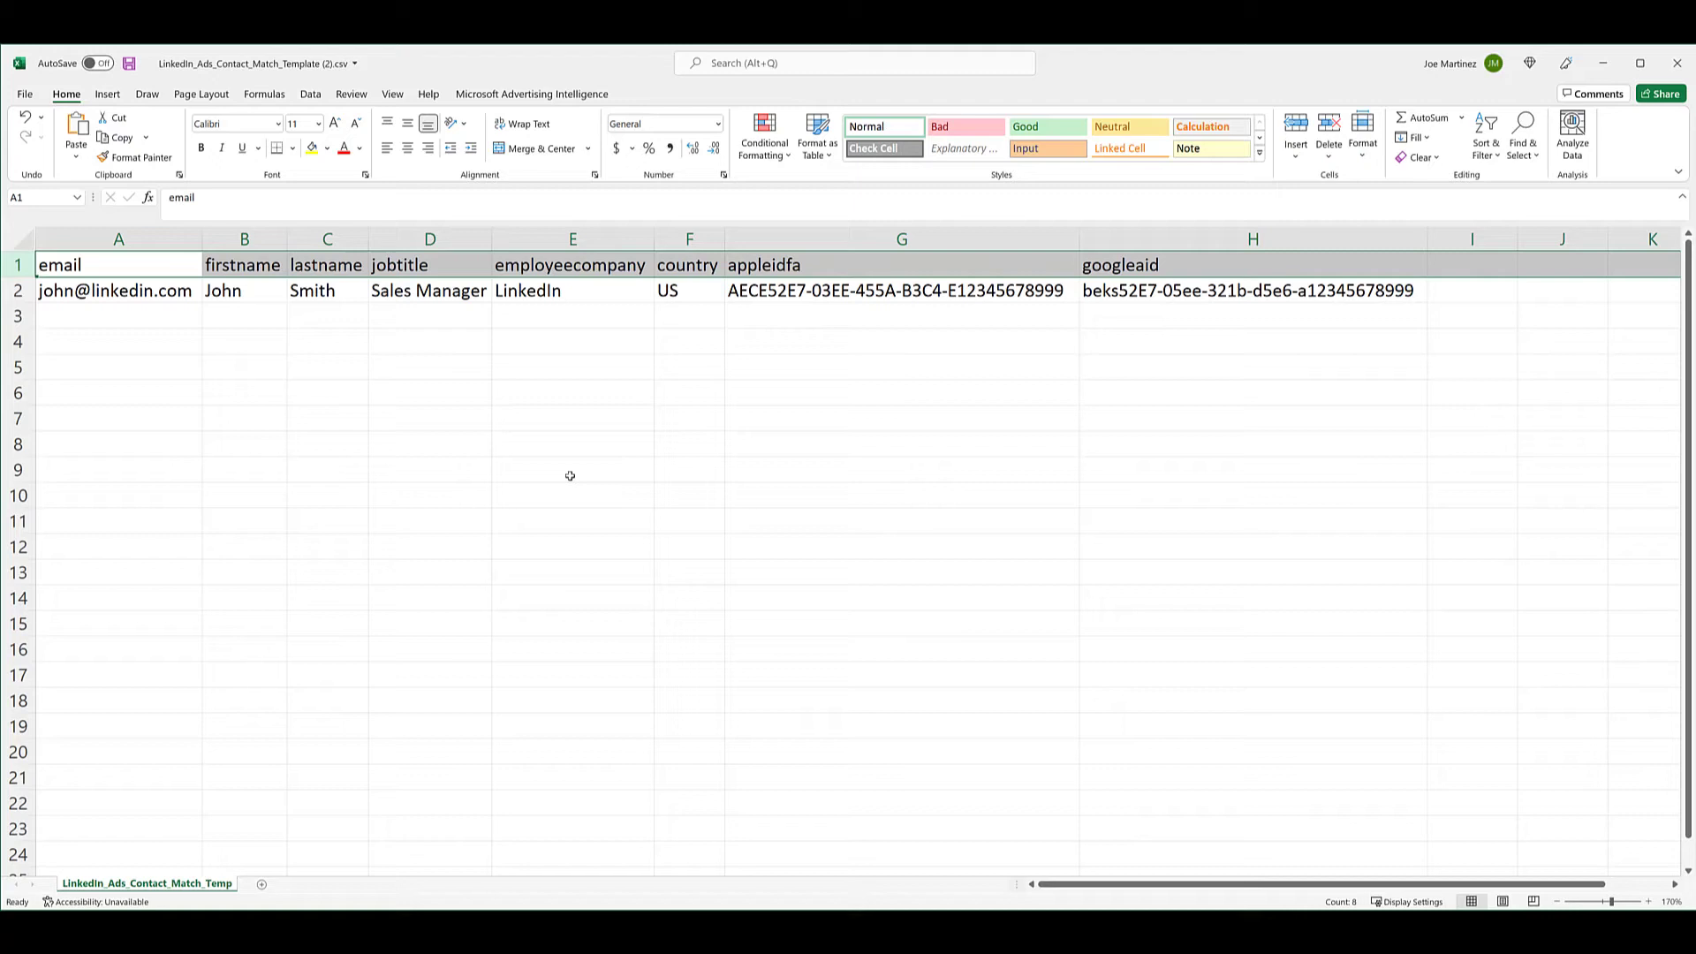
mouse_move(570, 476)
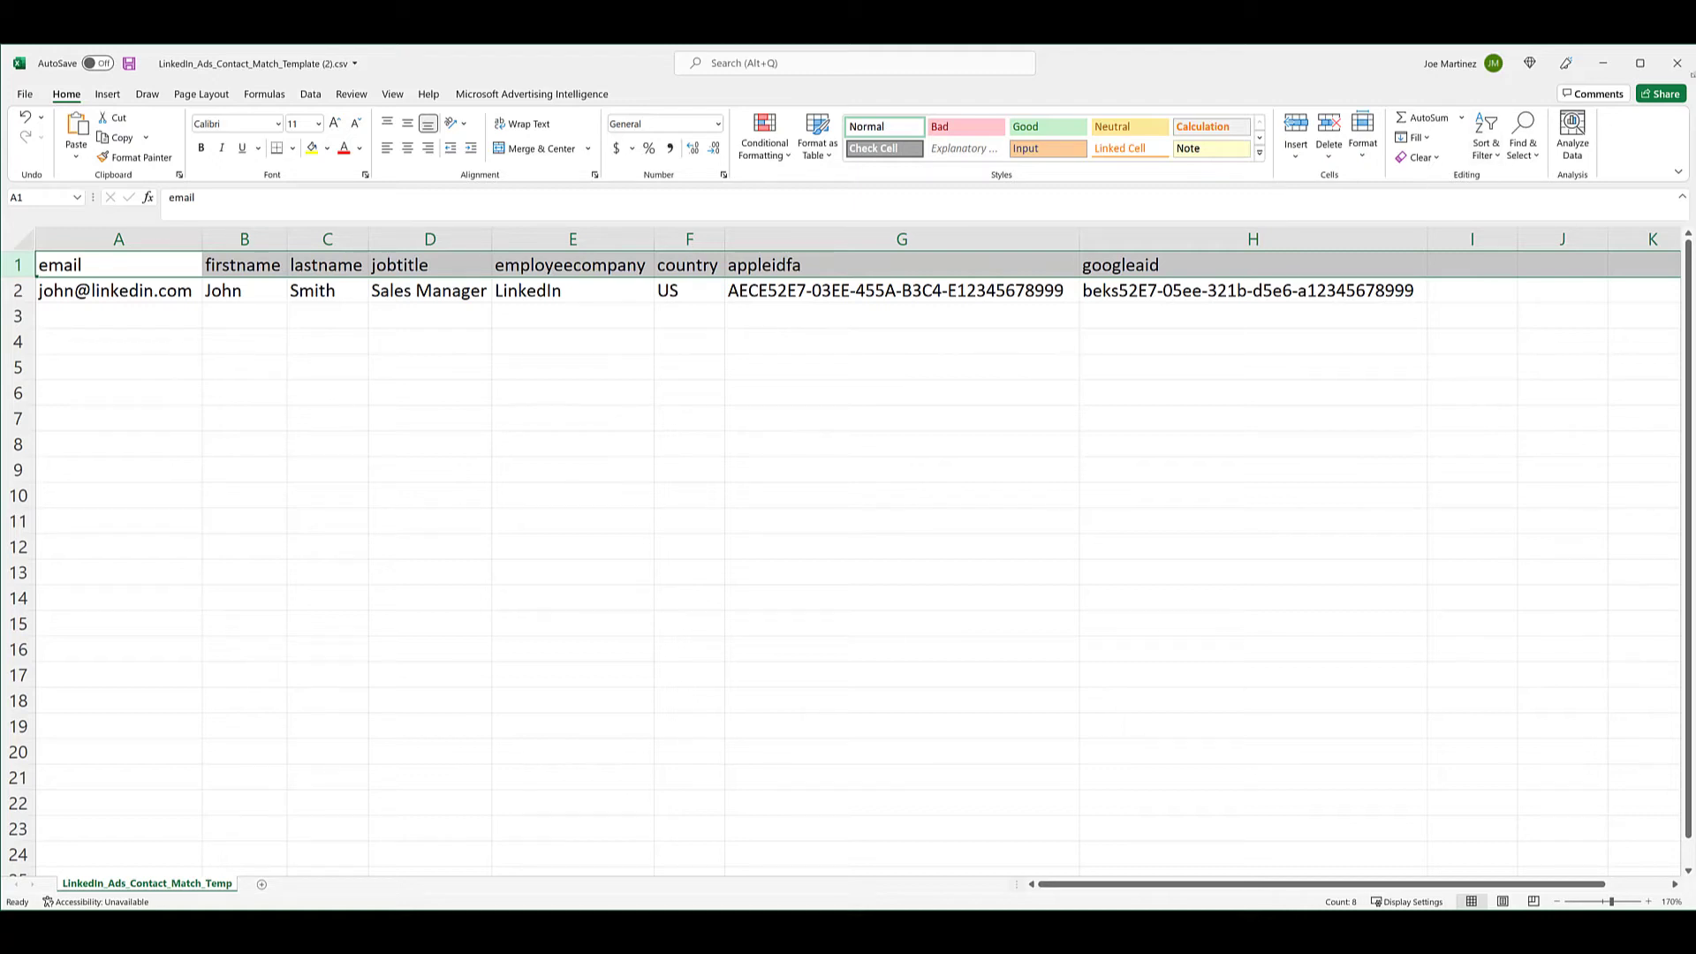
Return to the upload form and accept the terms with Agree & Upload to create the audience.
click(1677, 64)
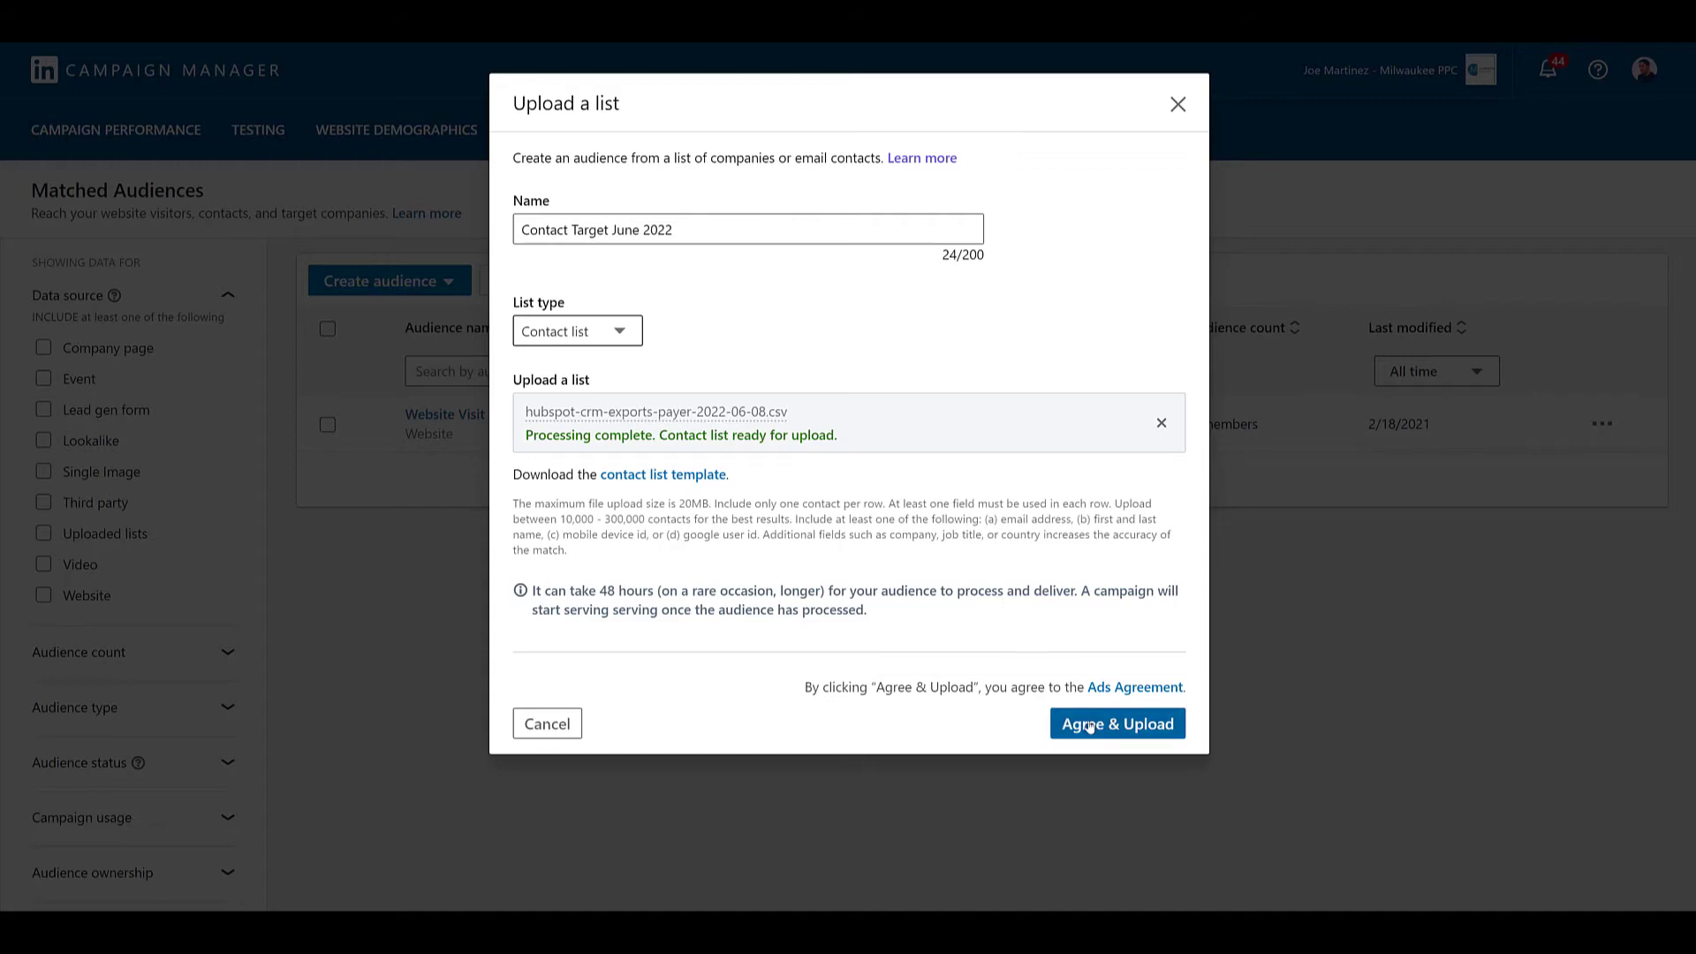
click(1116, 722)
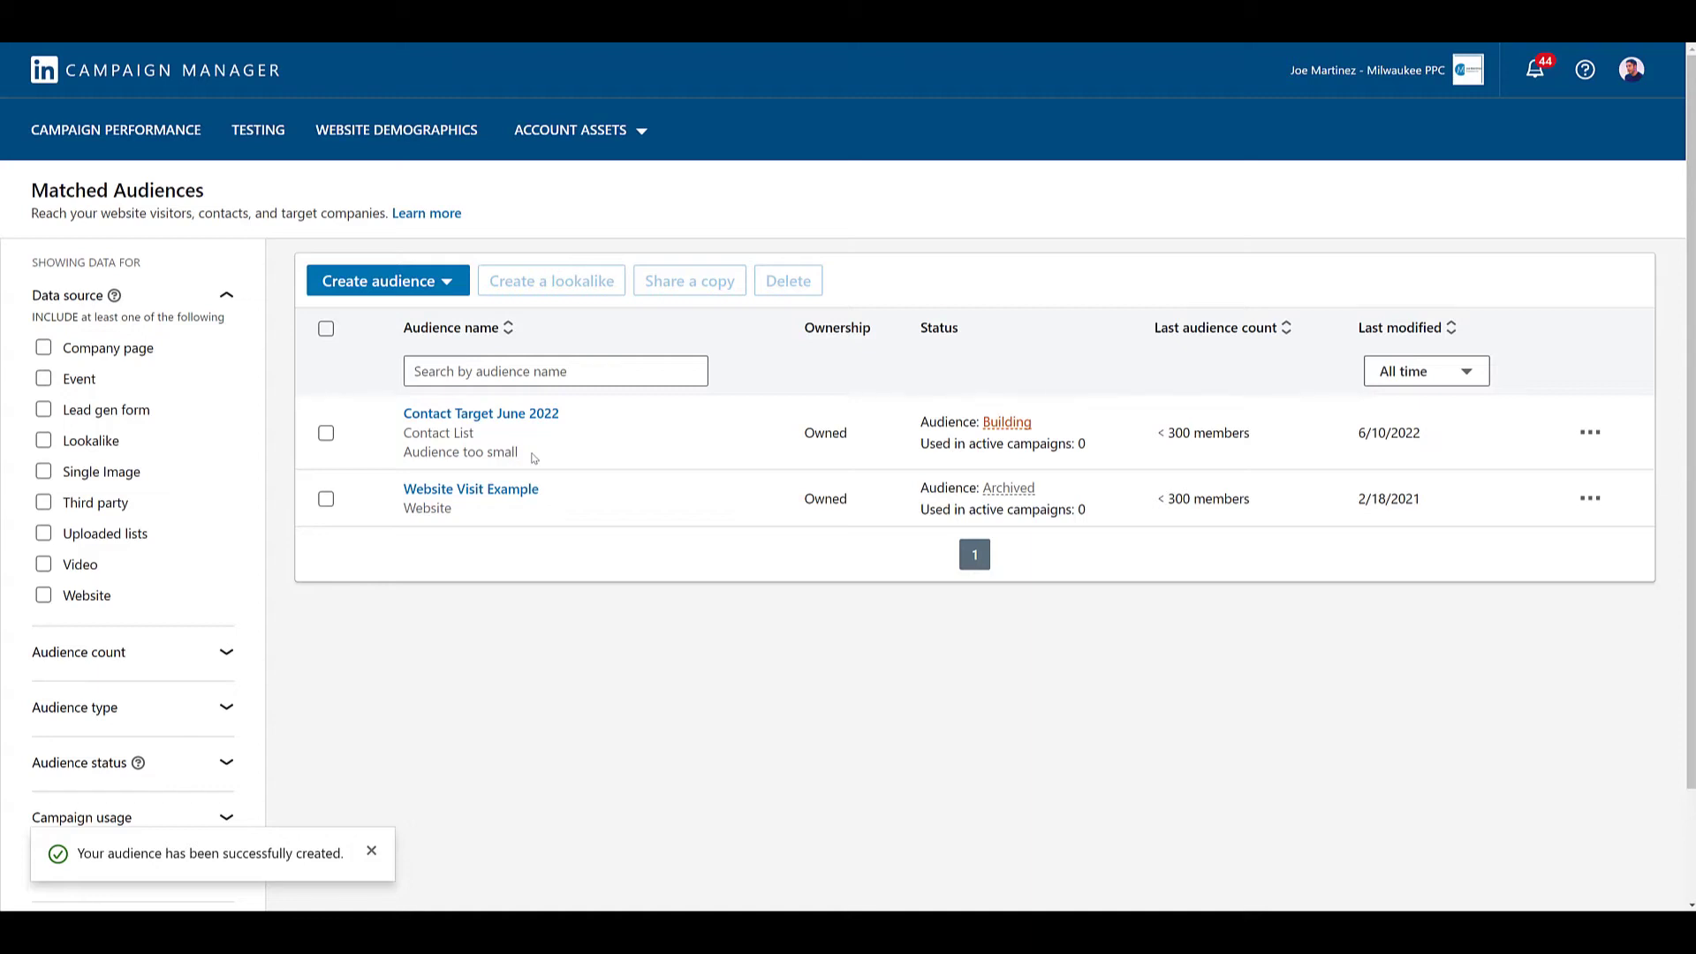
mouse_move(1230, 458)
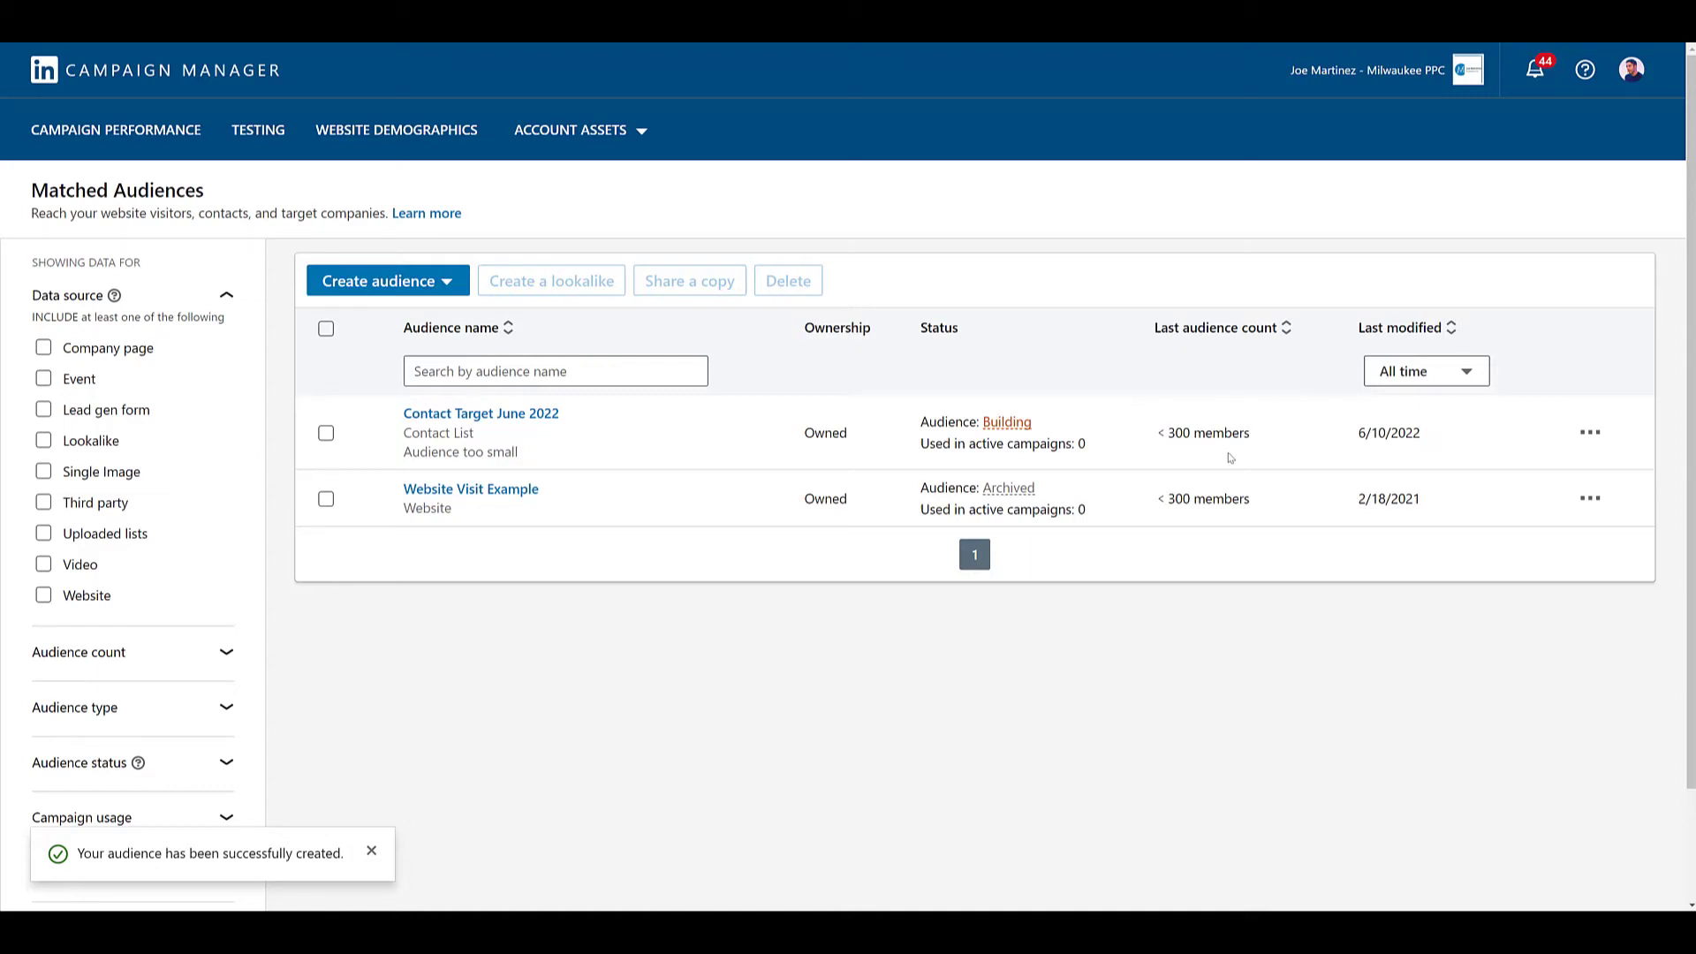
mouse_move(1272, 434)
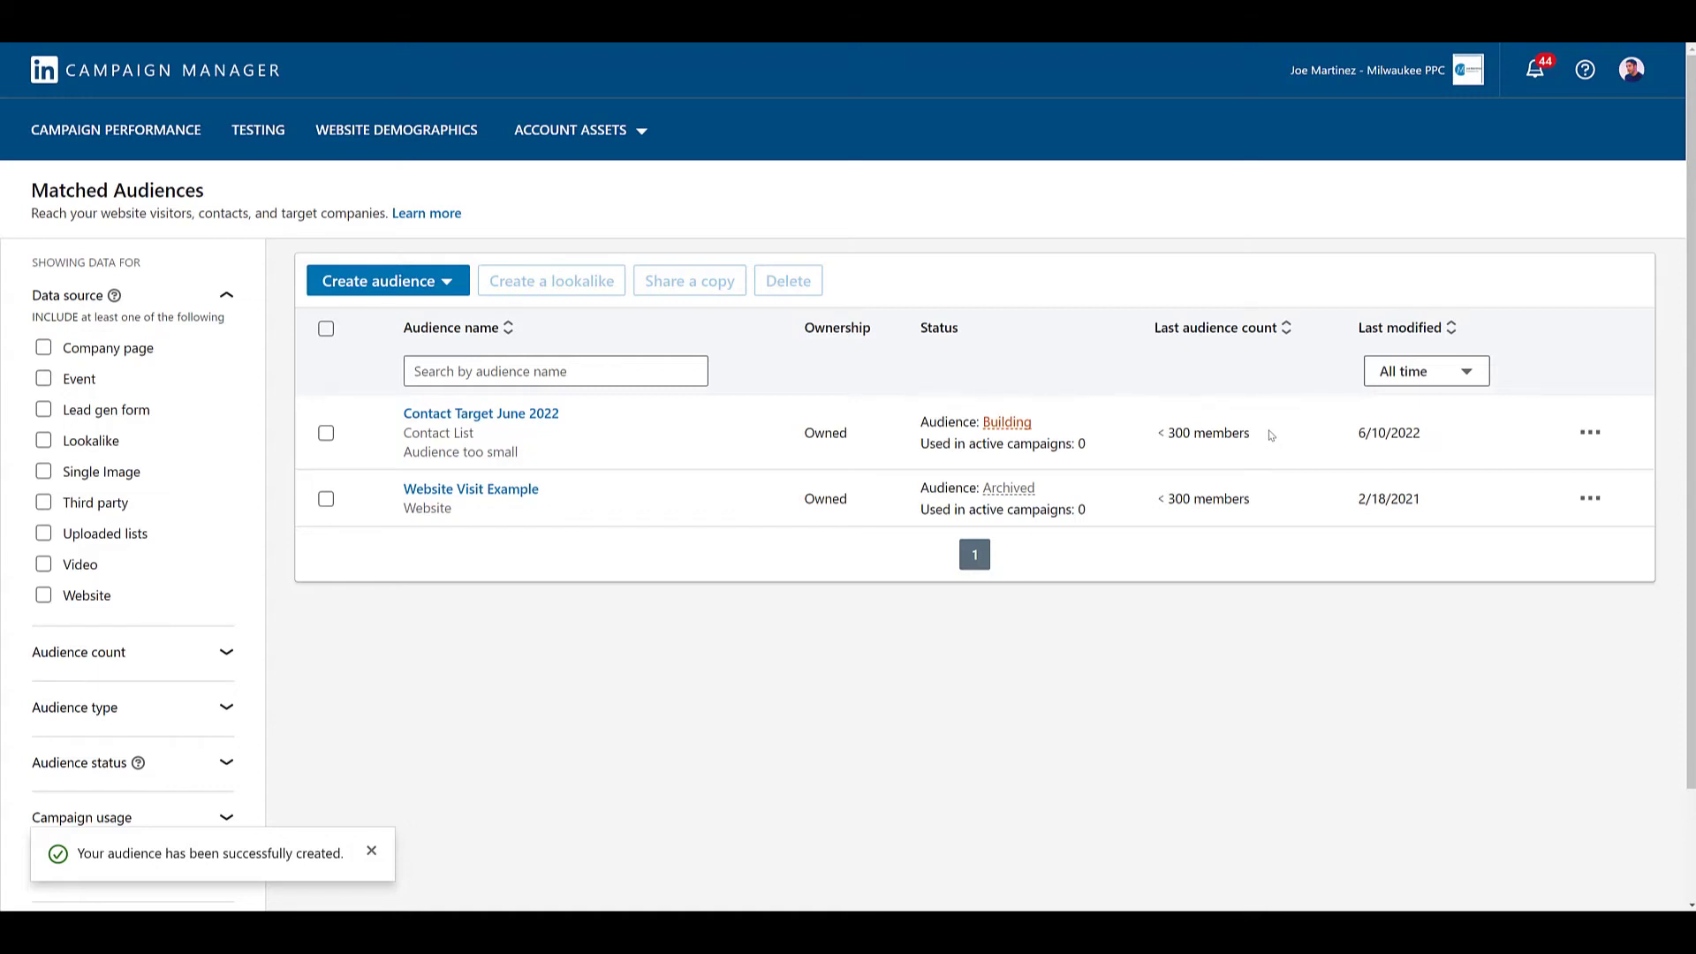
mouse_move(1198, 460)
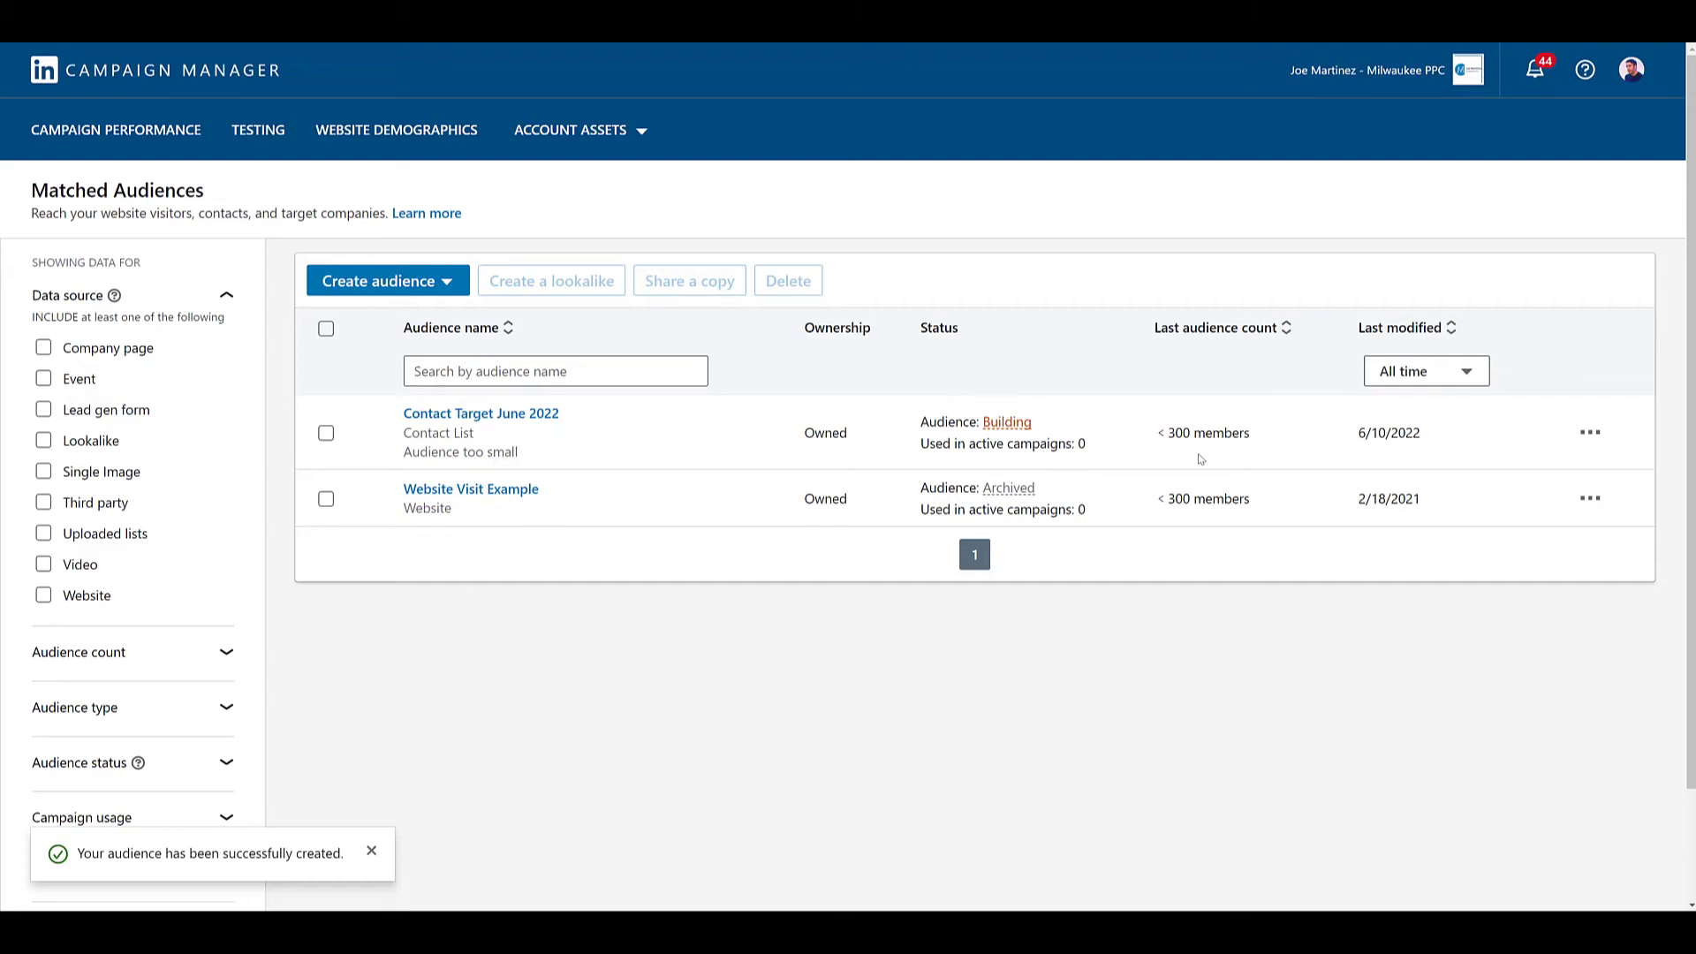
mouse_move(1295, 462)
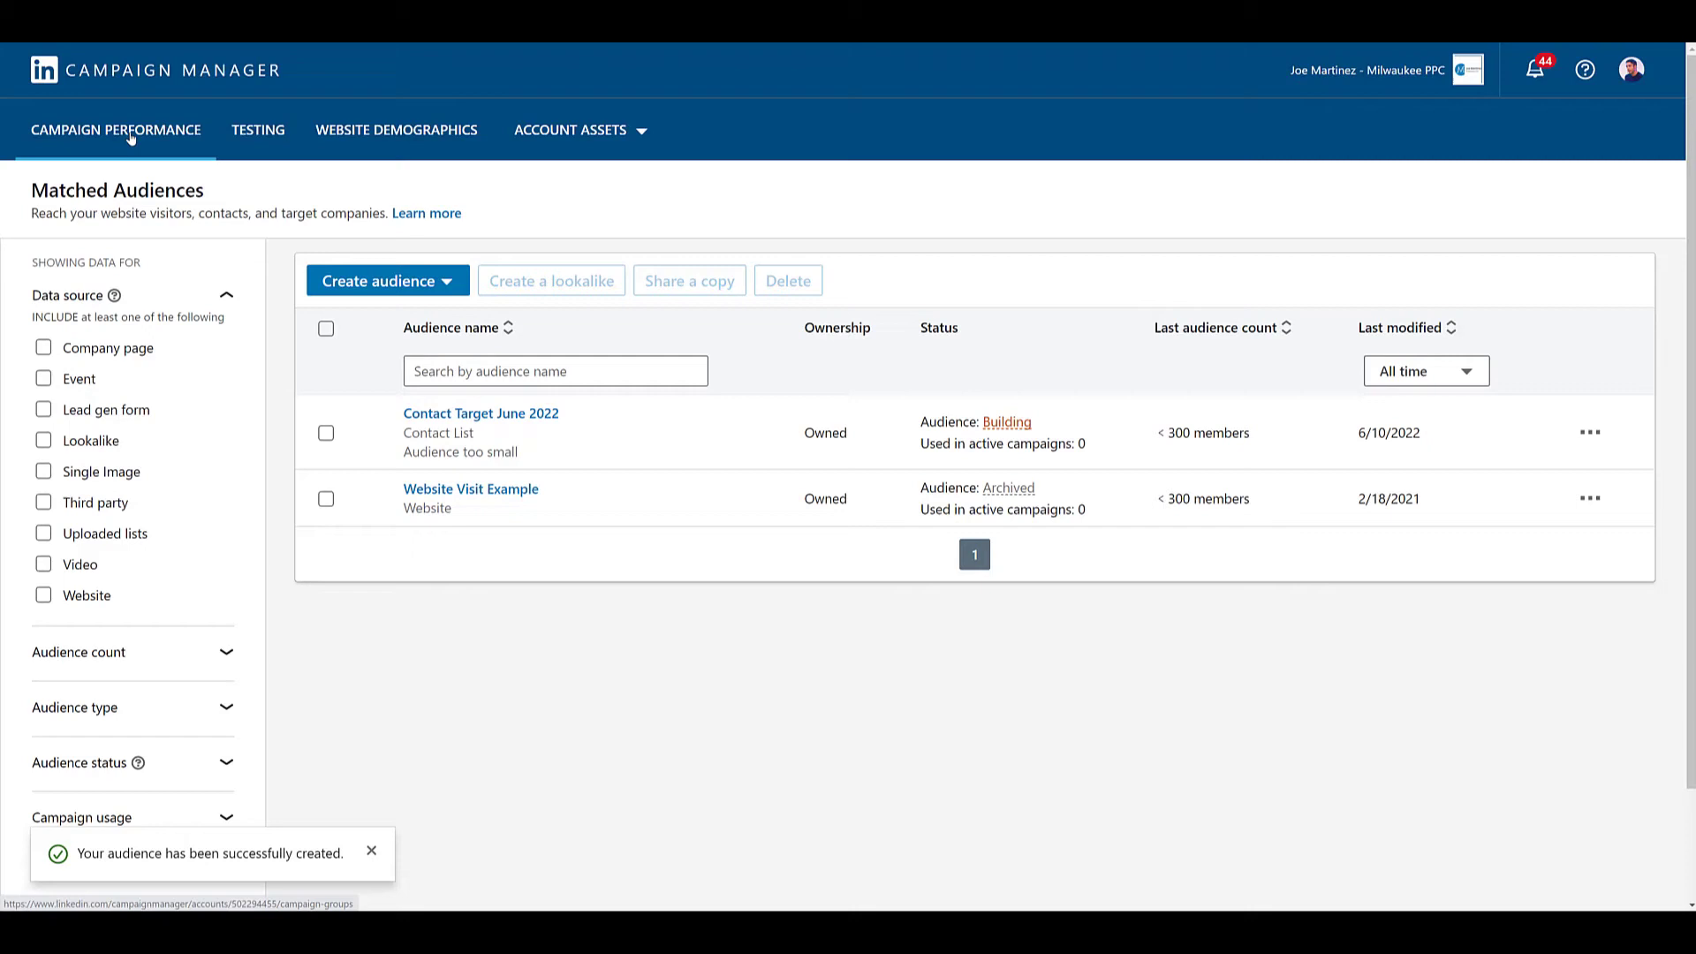
Start a new campaign in the default group with Lead generation as its objective.
click(115, 129)
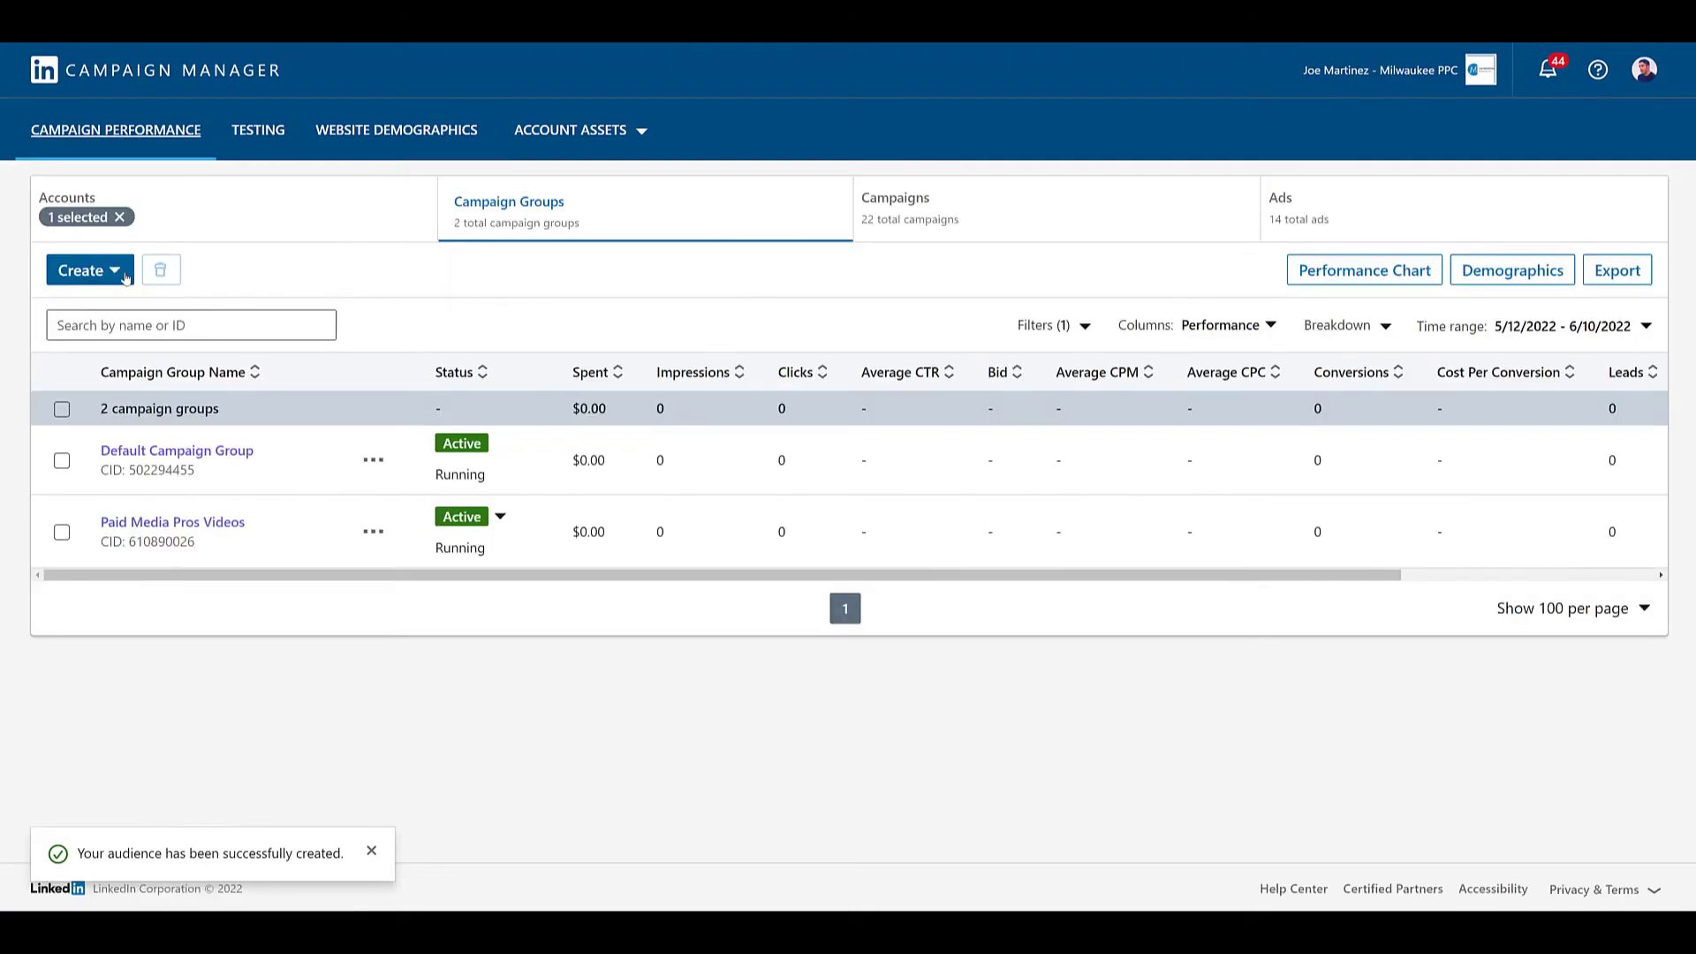
click(78, 268)
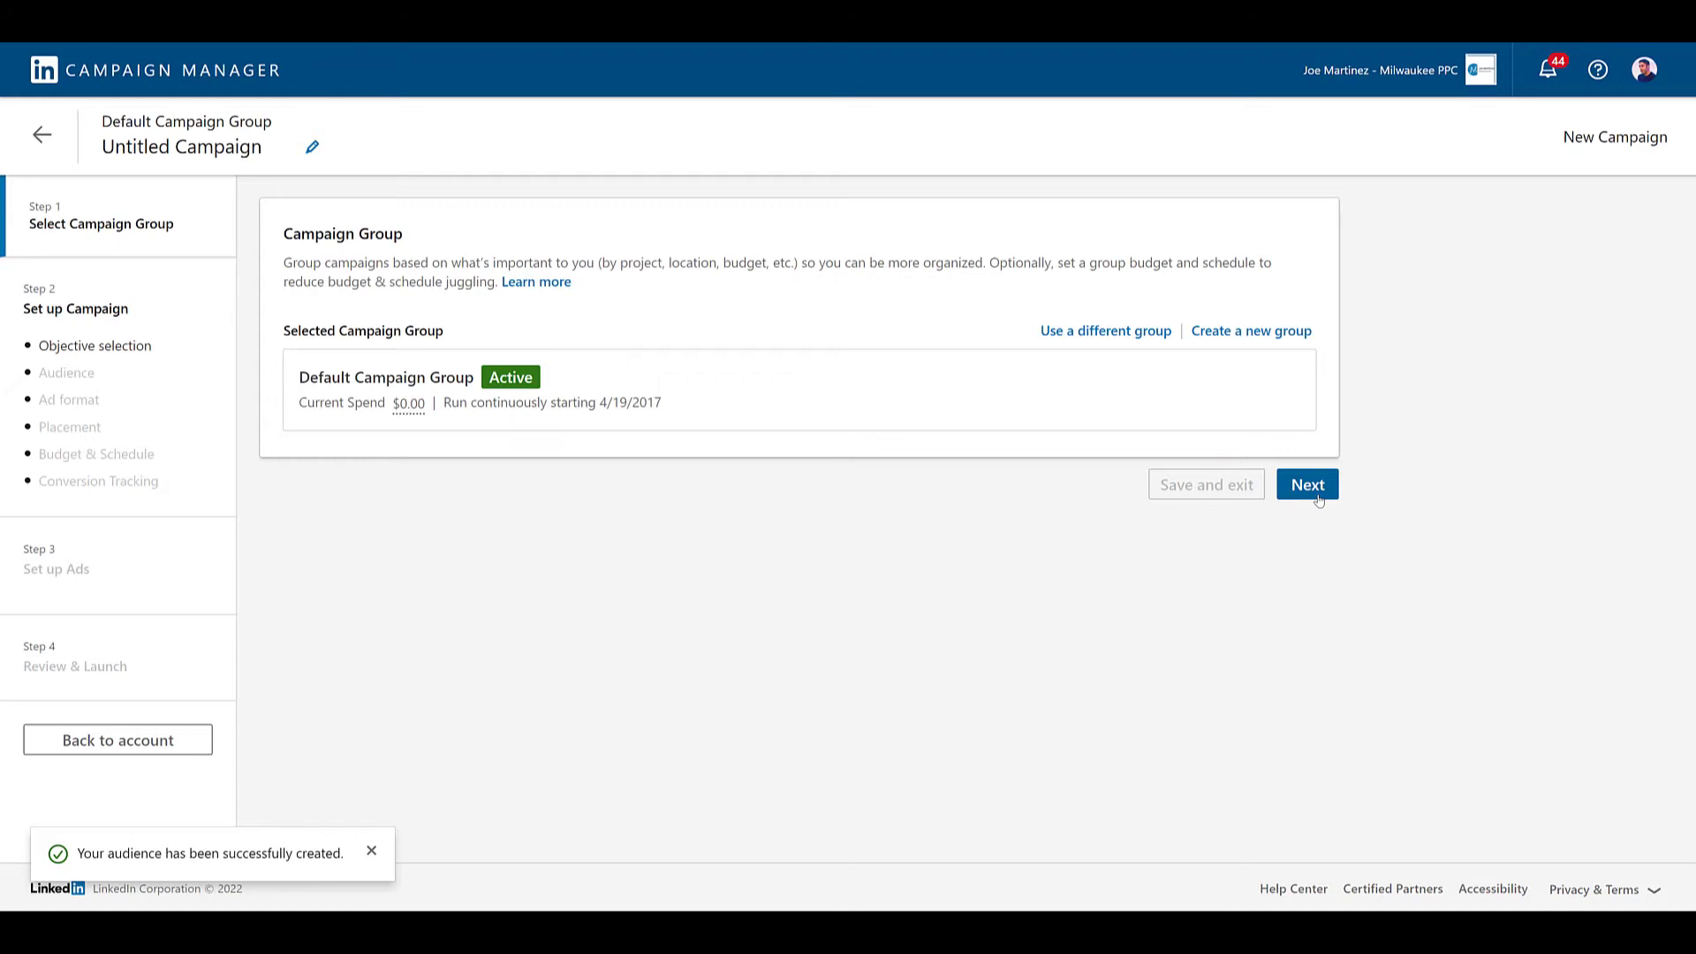
click(1307, 484)
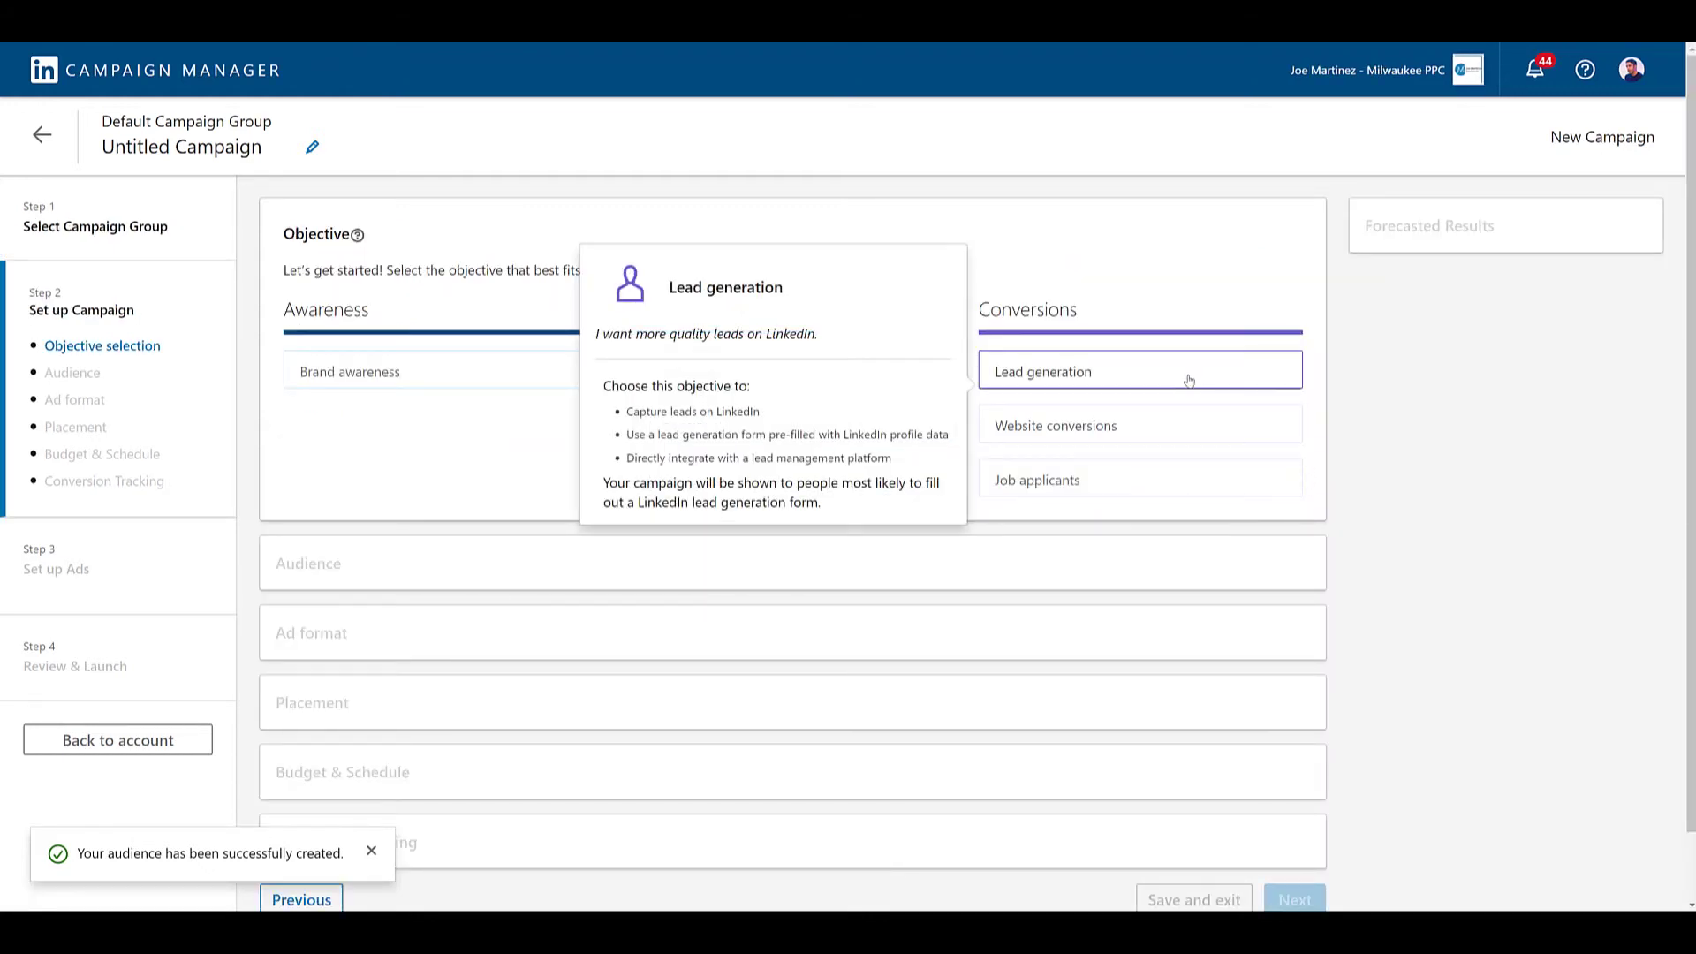
click(1136, 371)
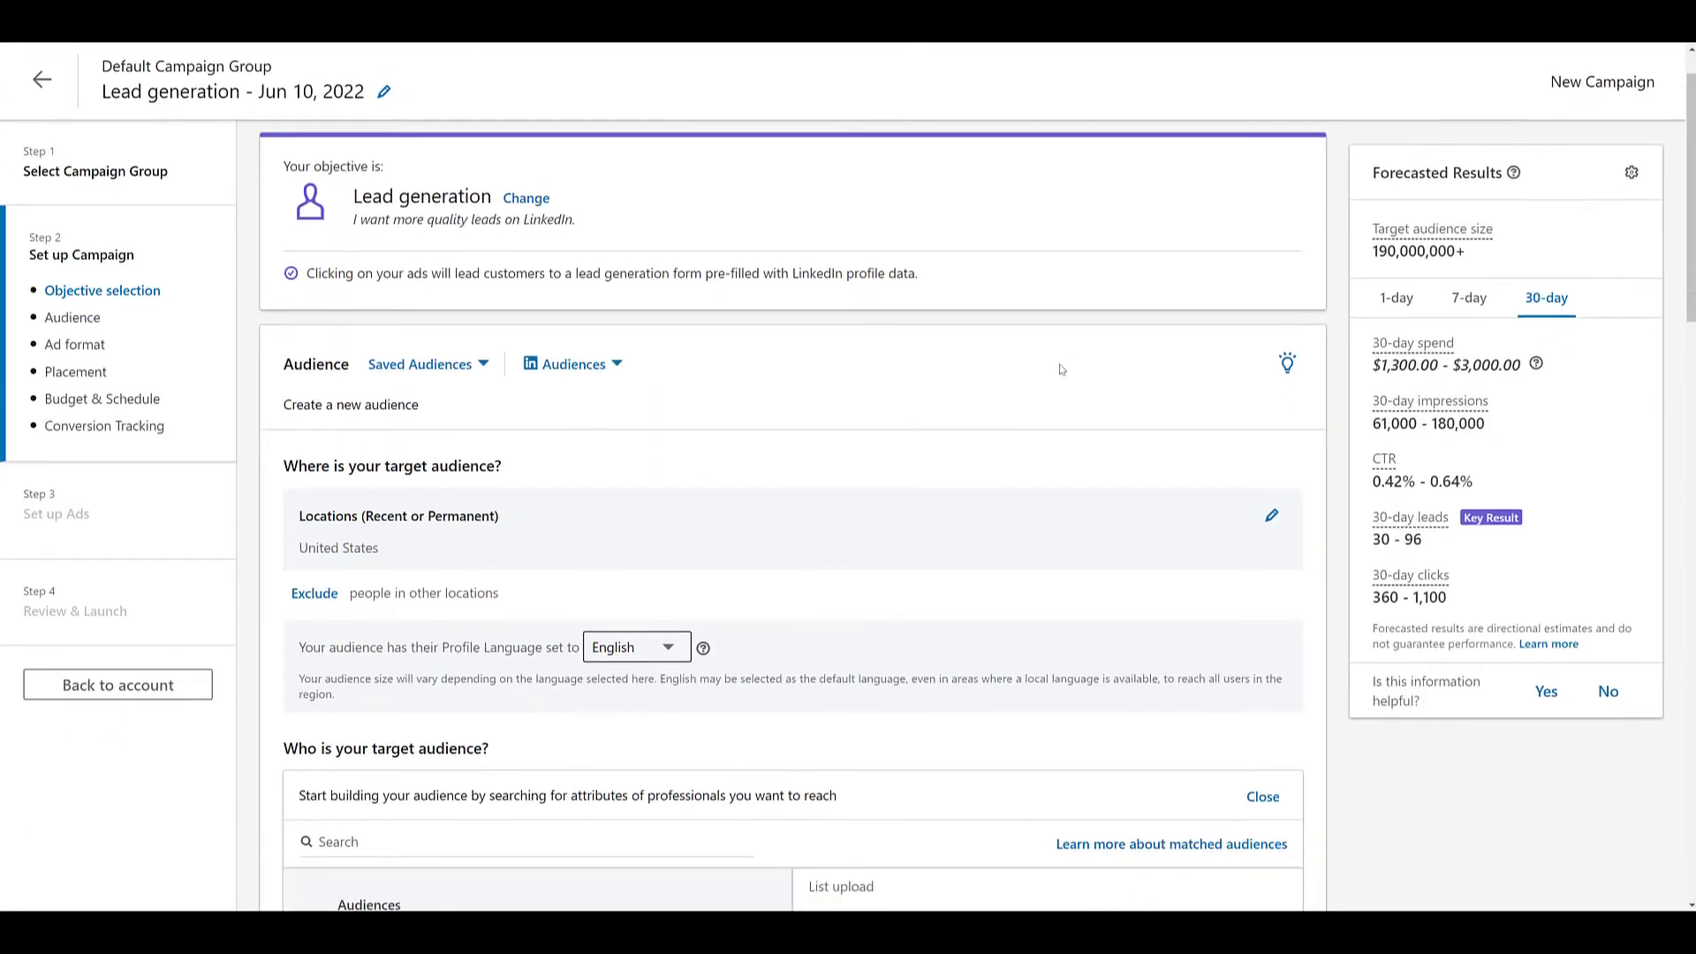
scroll(down, 3)
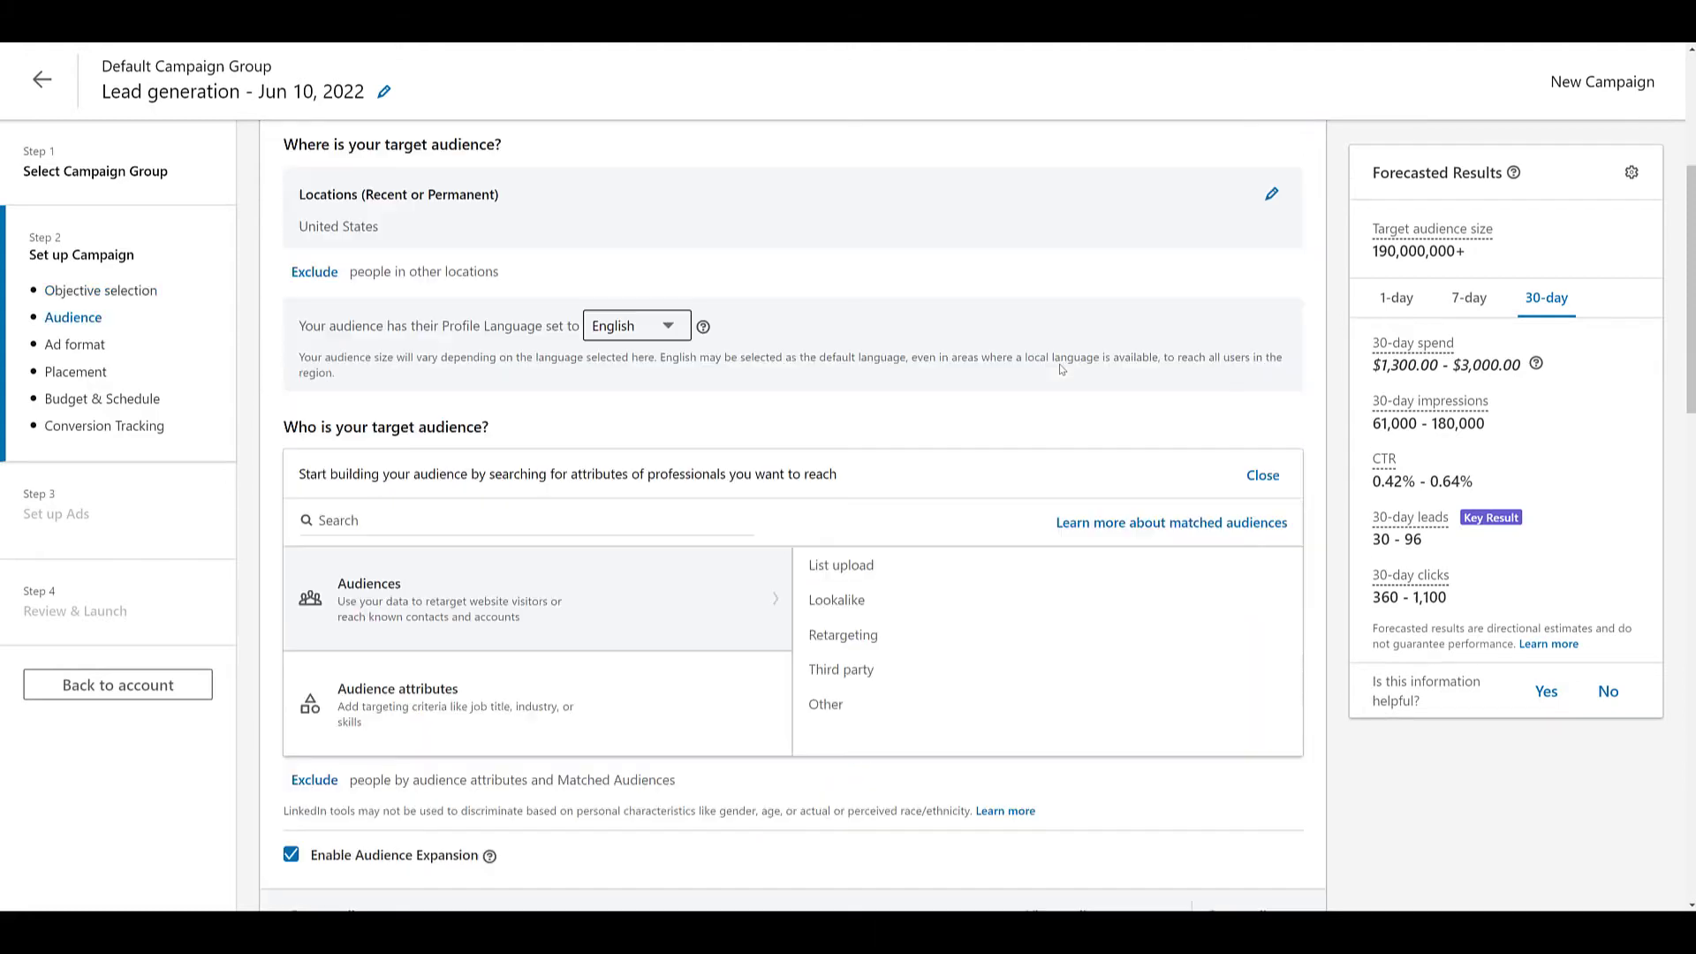
scroll(down, 3)
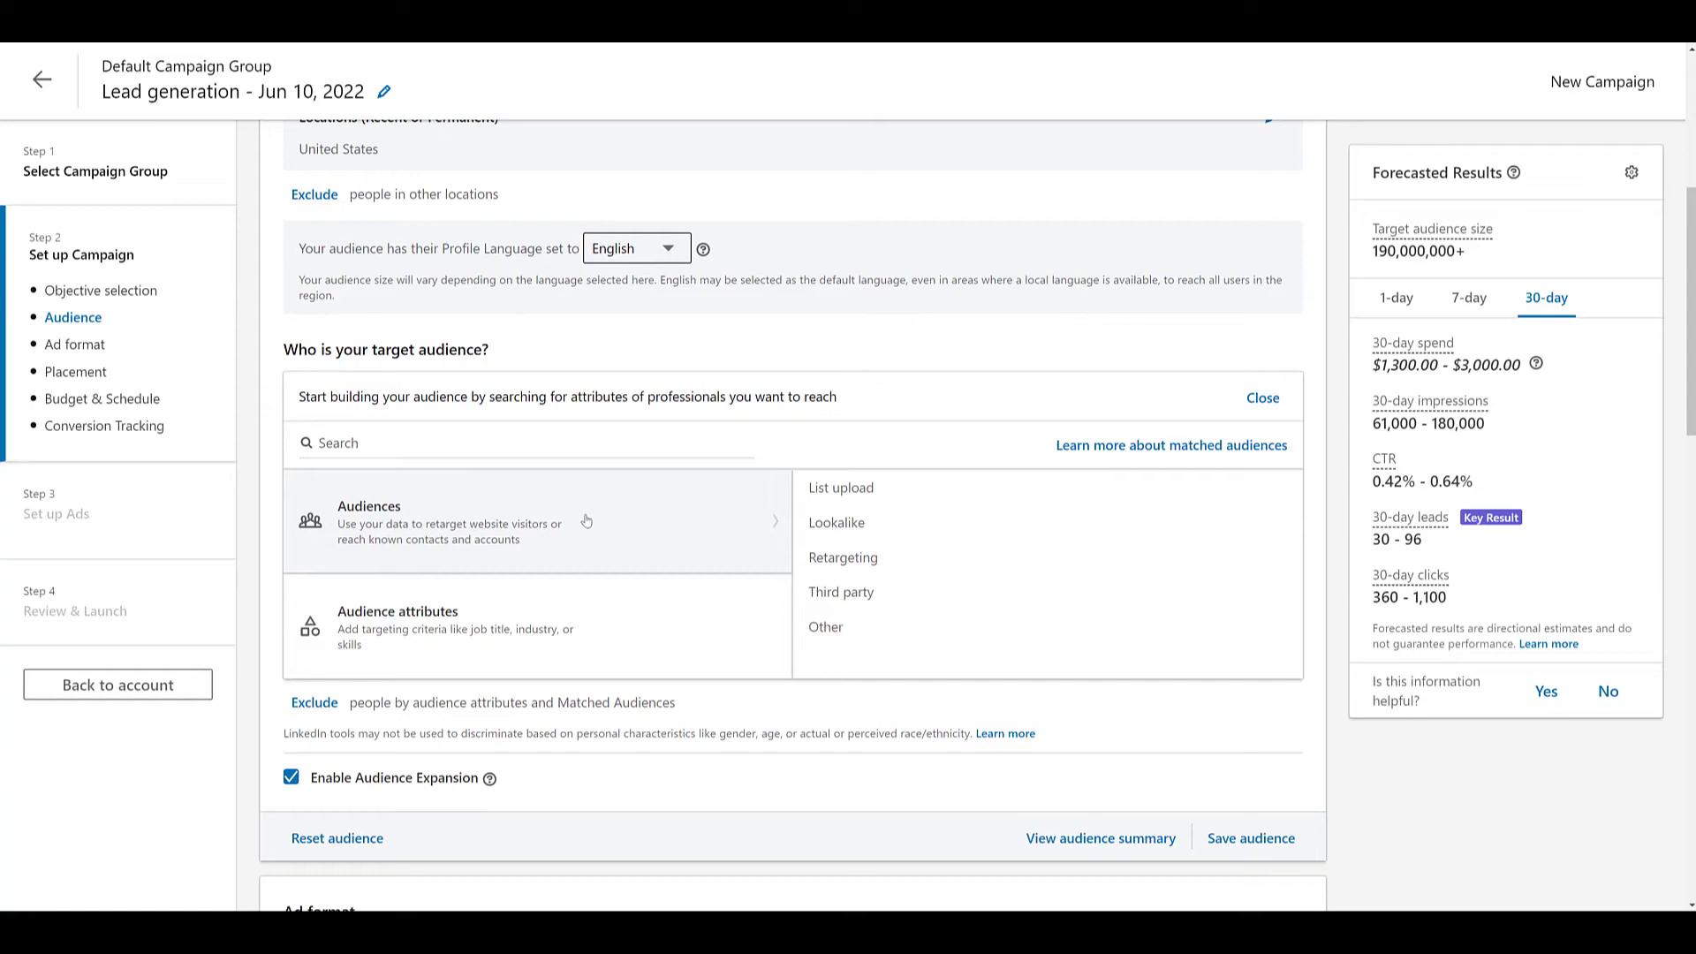
mouse_move(653, 512)
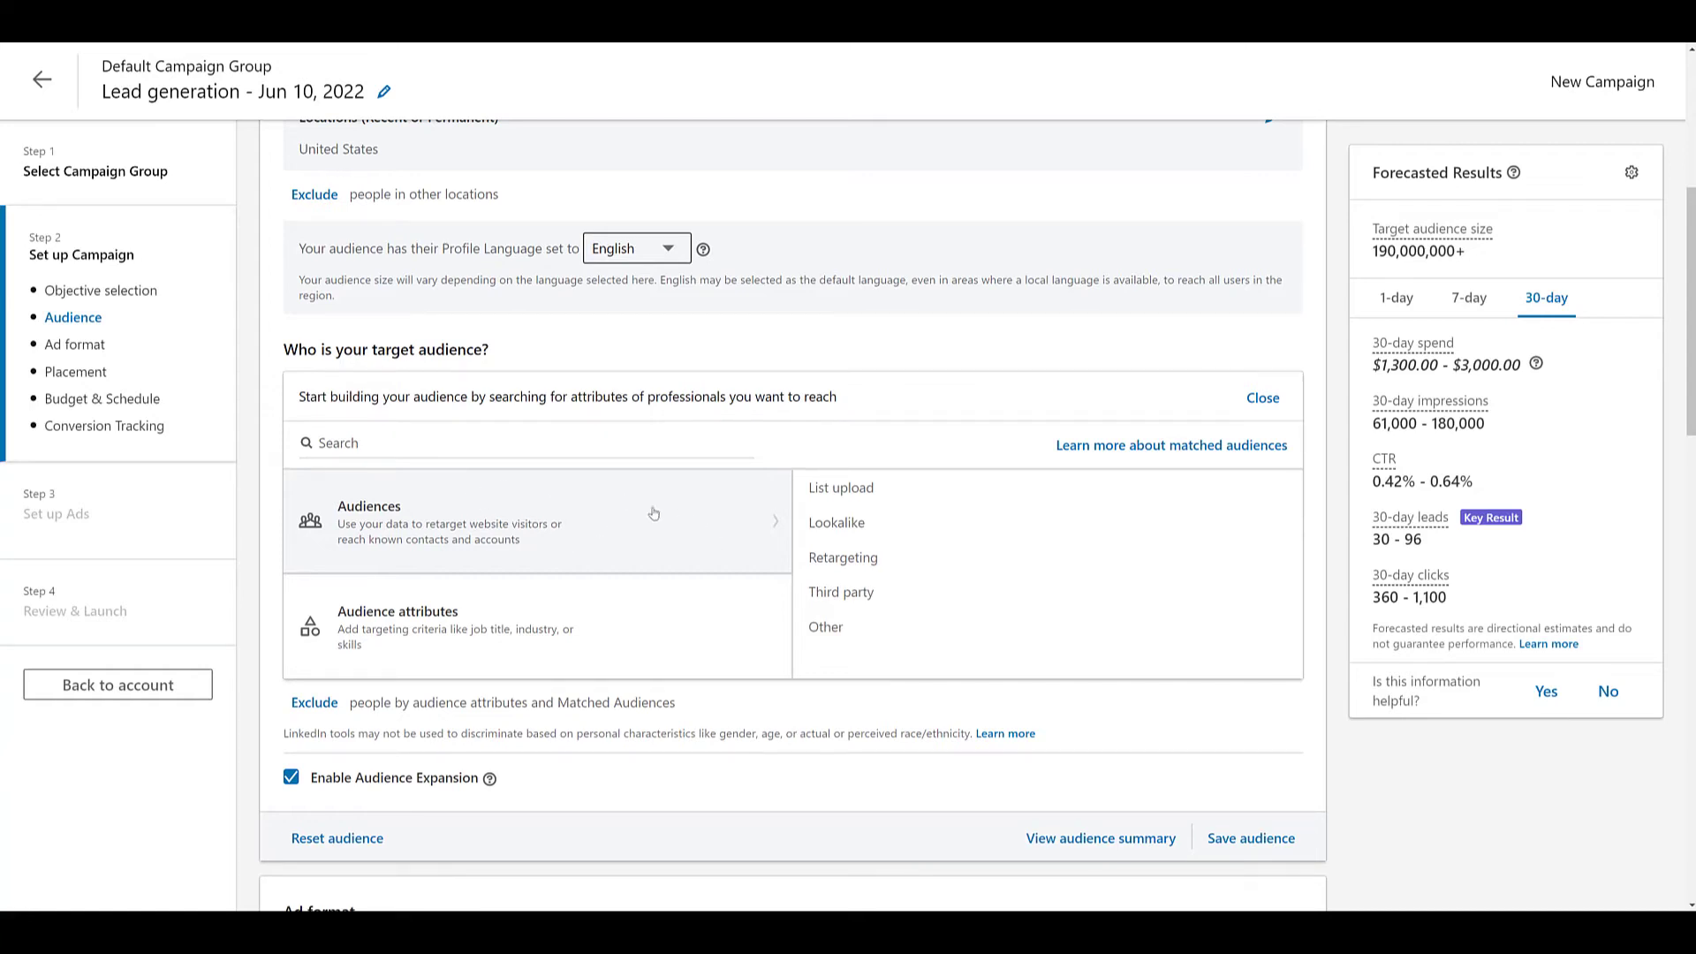
mouse_move(921, 487)
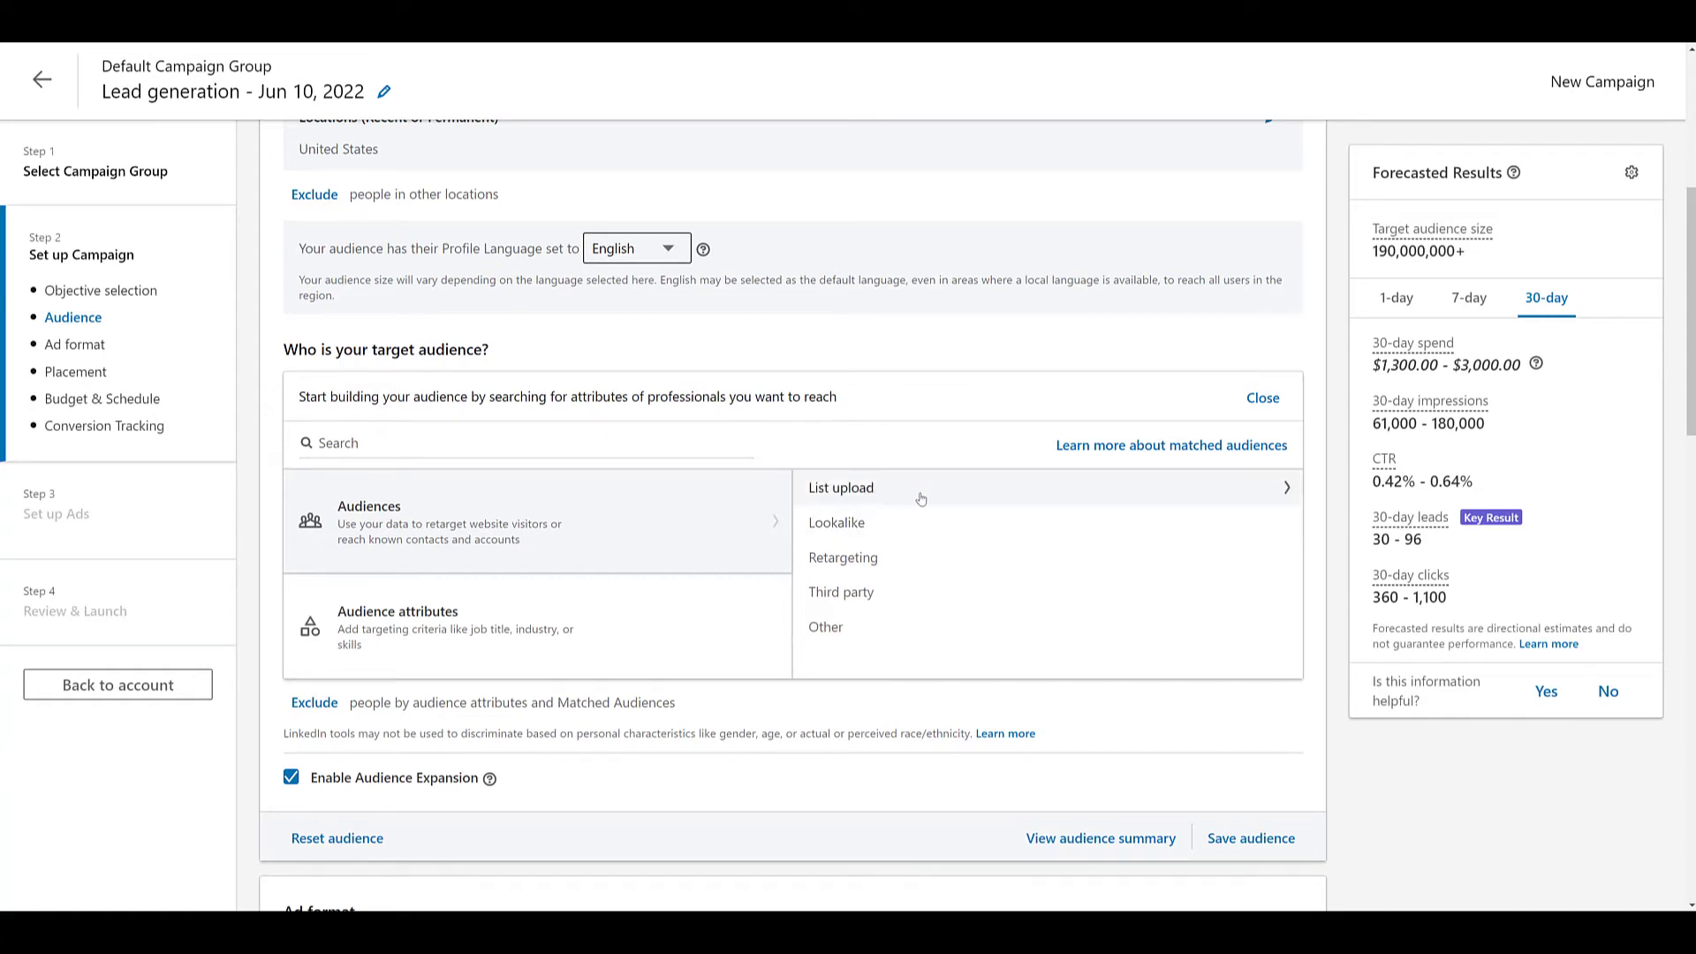
Under List upload > Contact List, tick the Contact Target June 2022 audience.
click(839, 487)
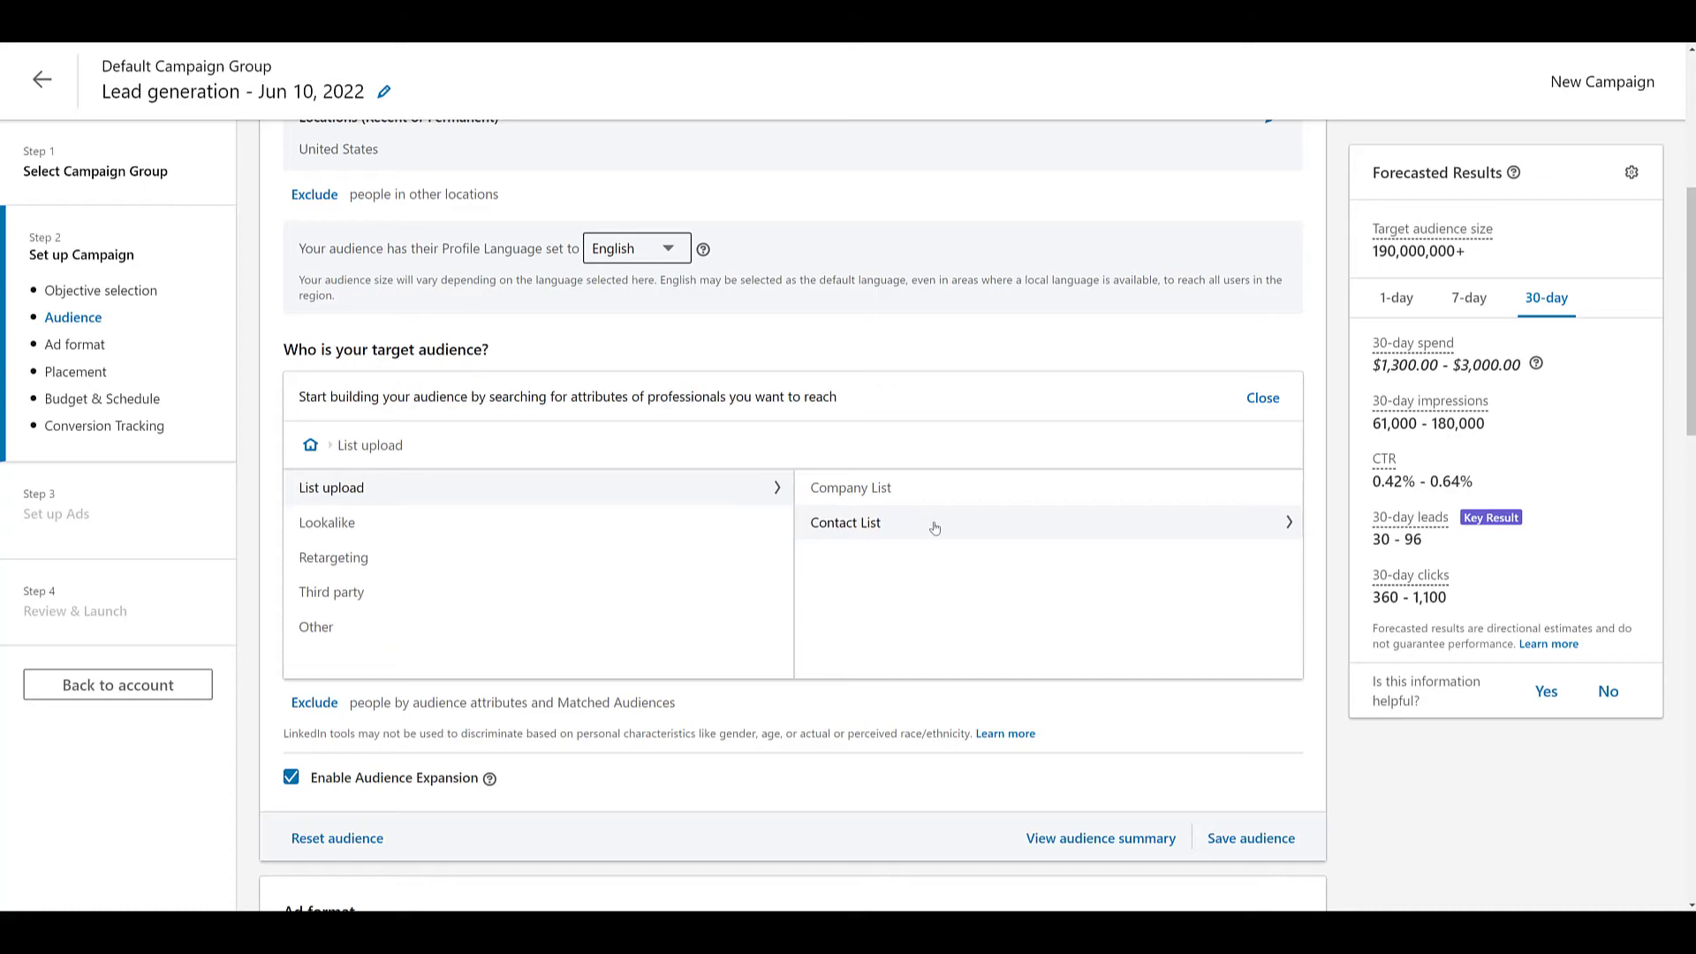
click(845, 523)
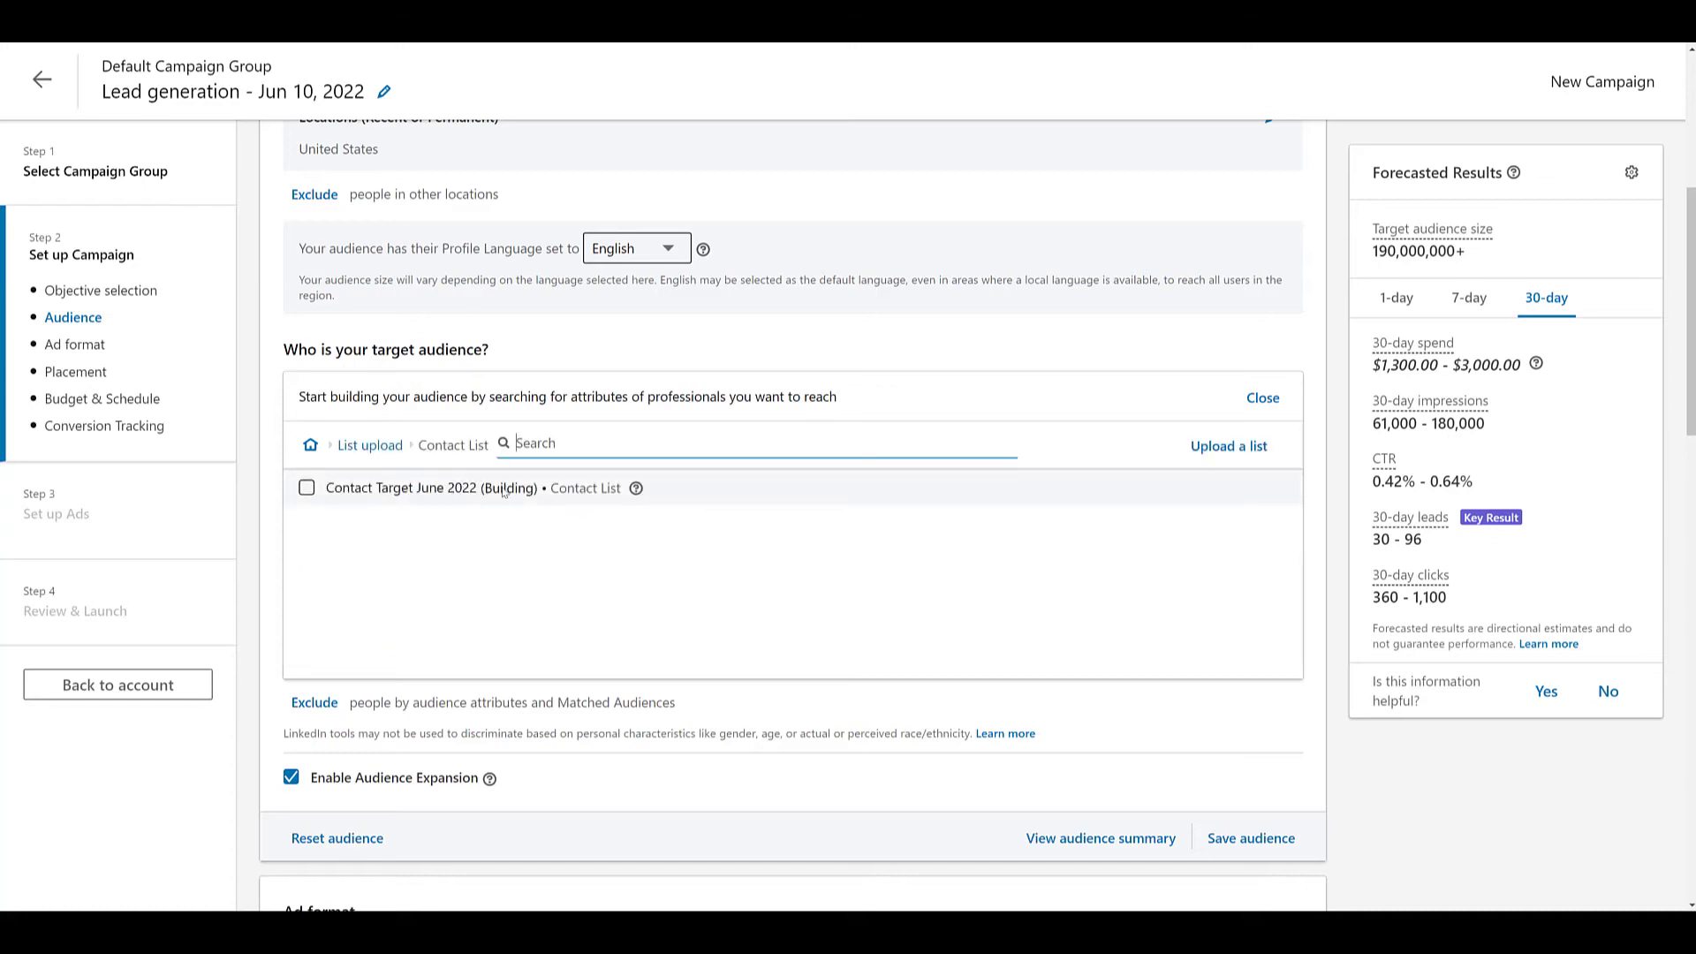
click(306, 488)
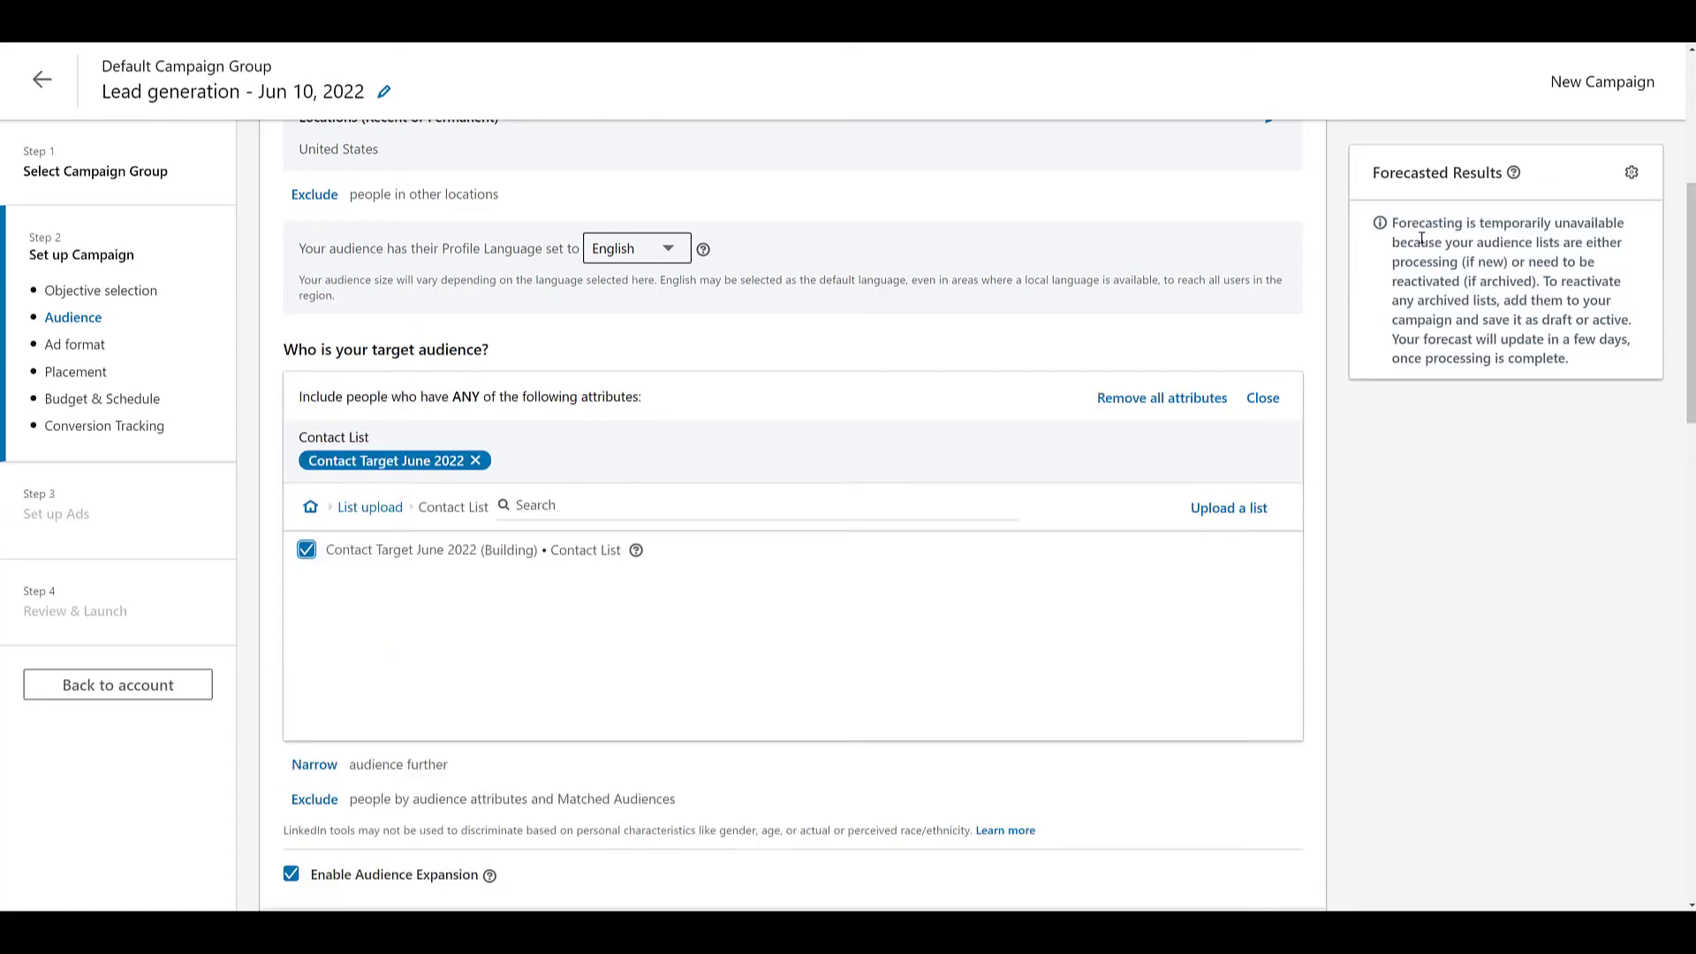
mouse_move(1496, 608)
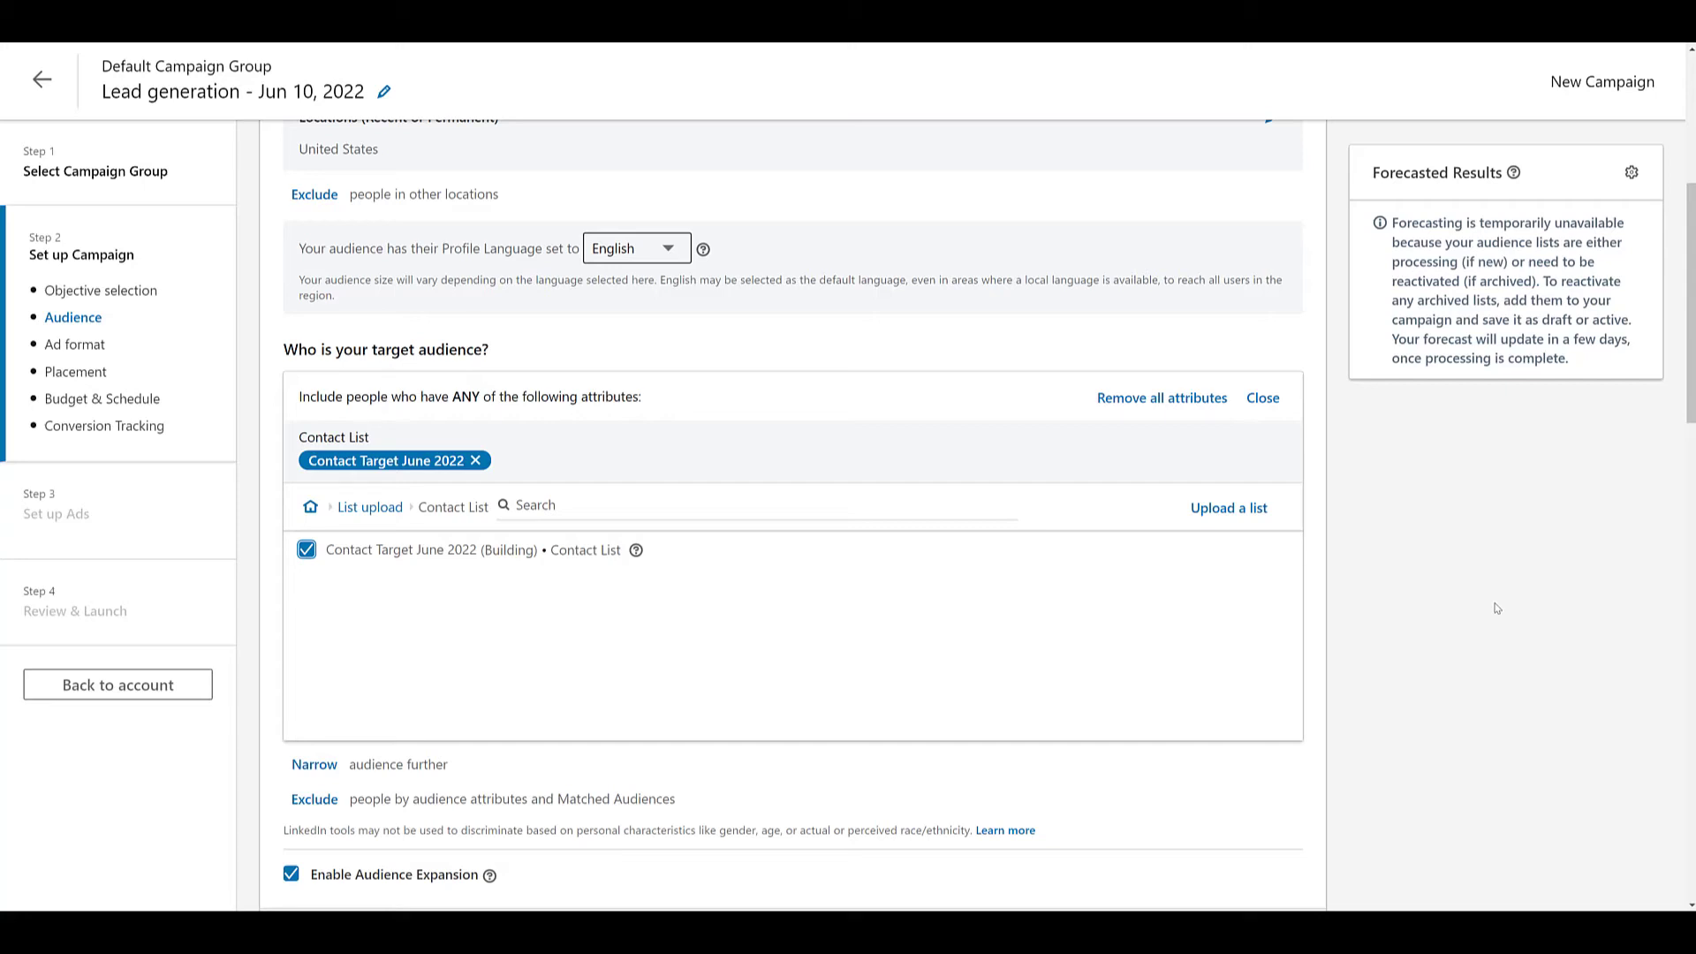
Remove the contact-list attribute from the campaign's targeting.
click(503, 461)
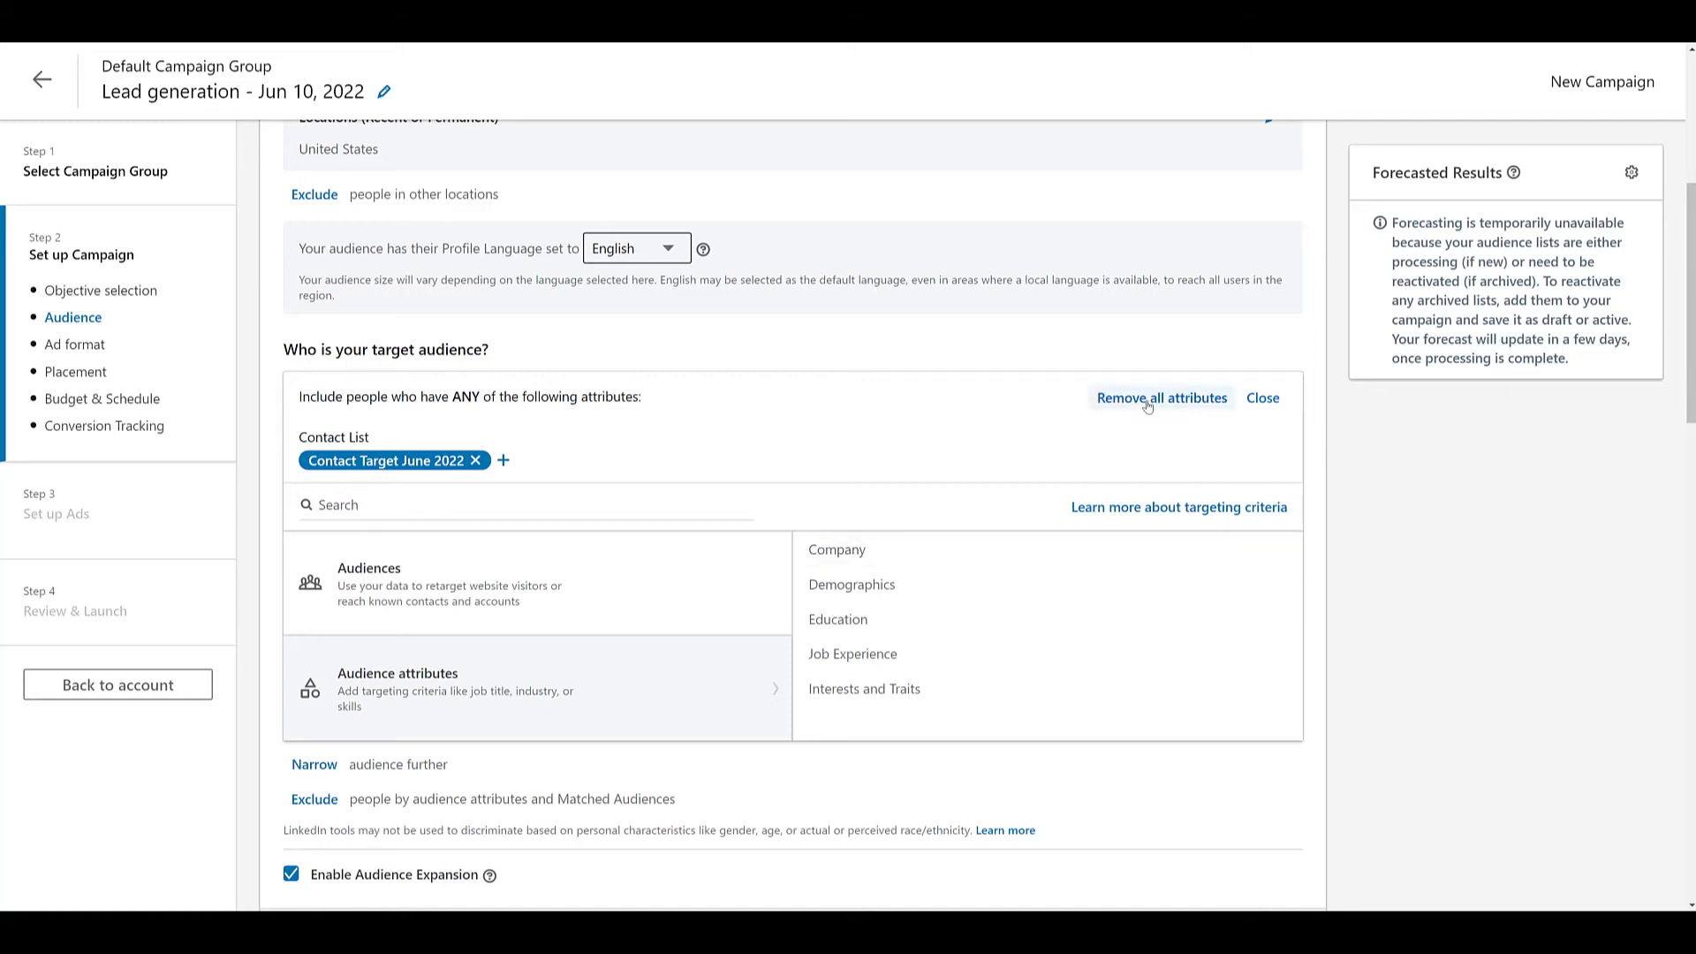
click(1161, 398)
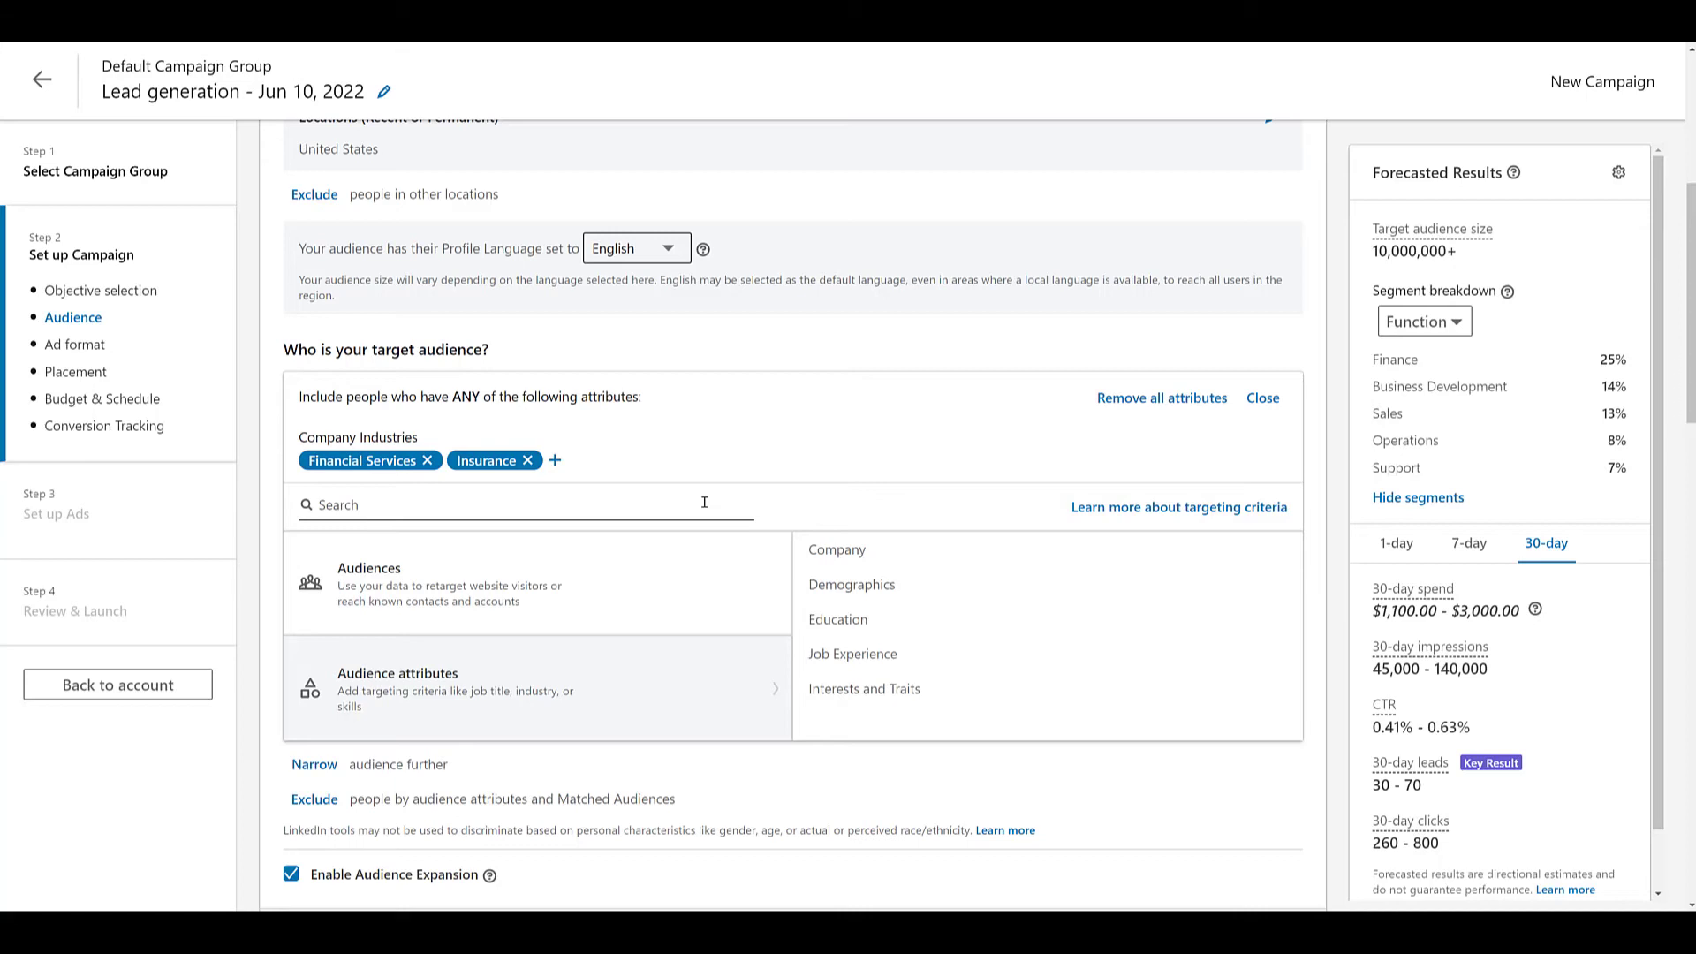
mouse_move(314, 799)
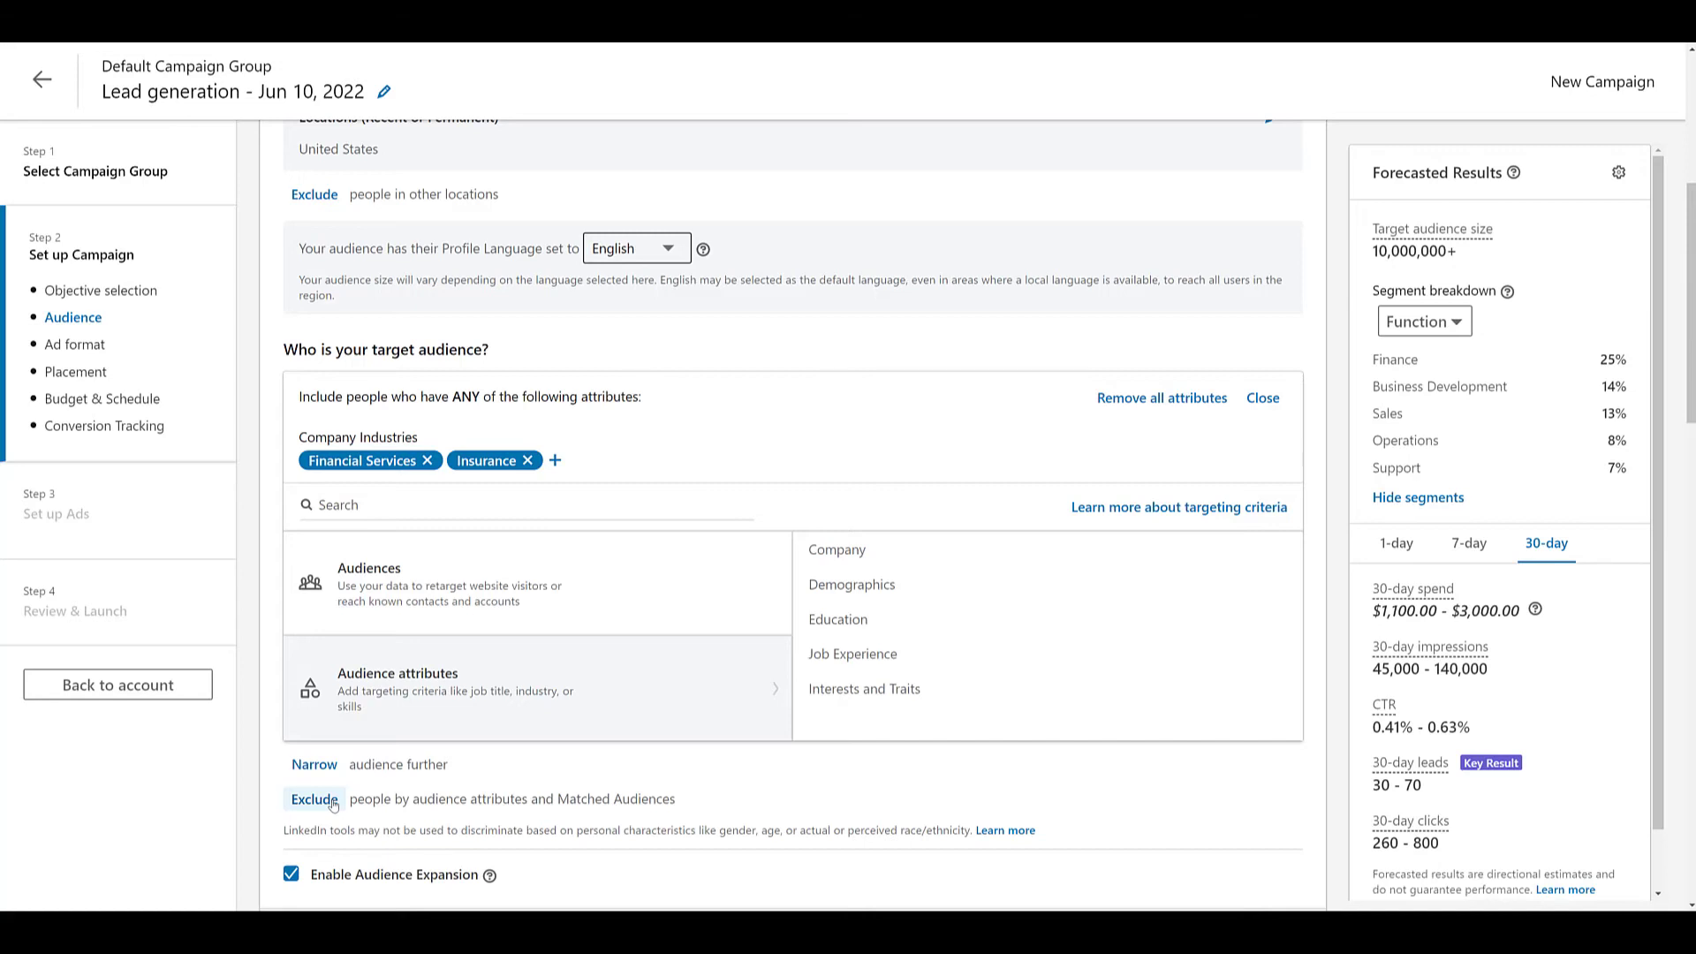
Add an exclusion for the Contact Target June 2022 contact list audience.
click(314, 799)
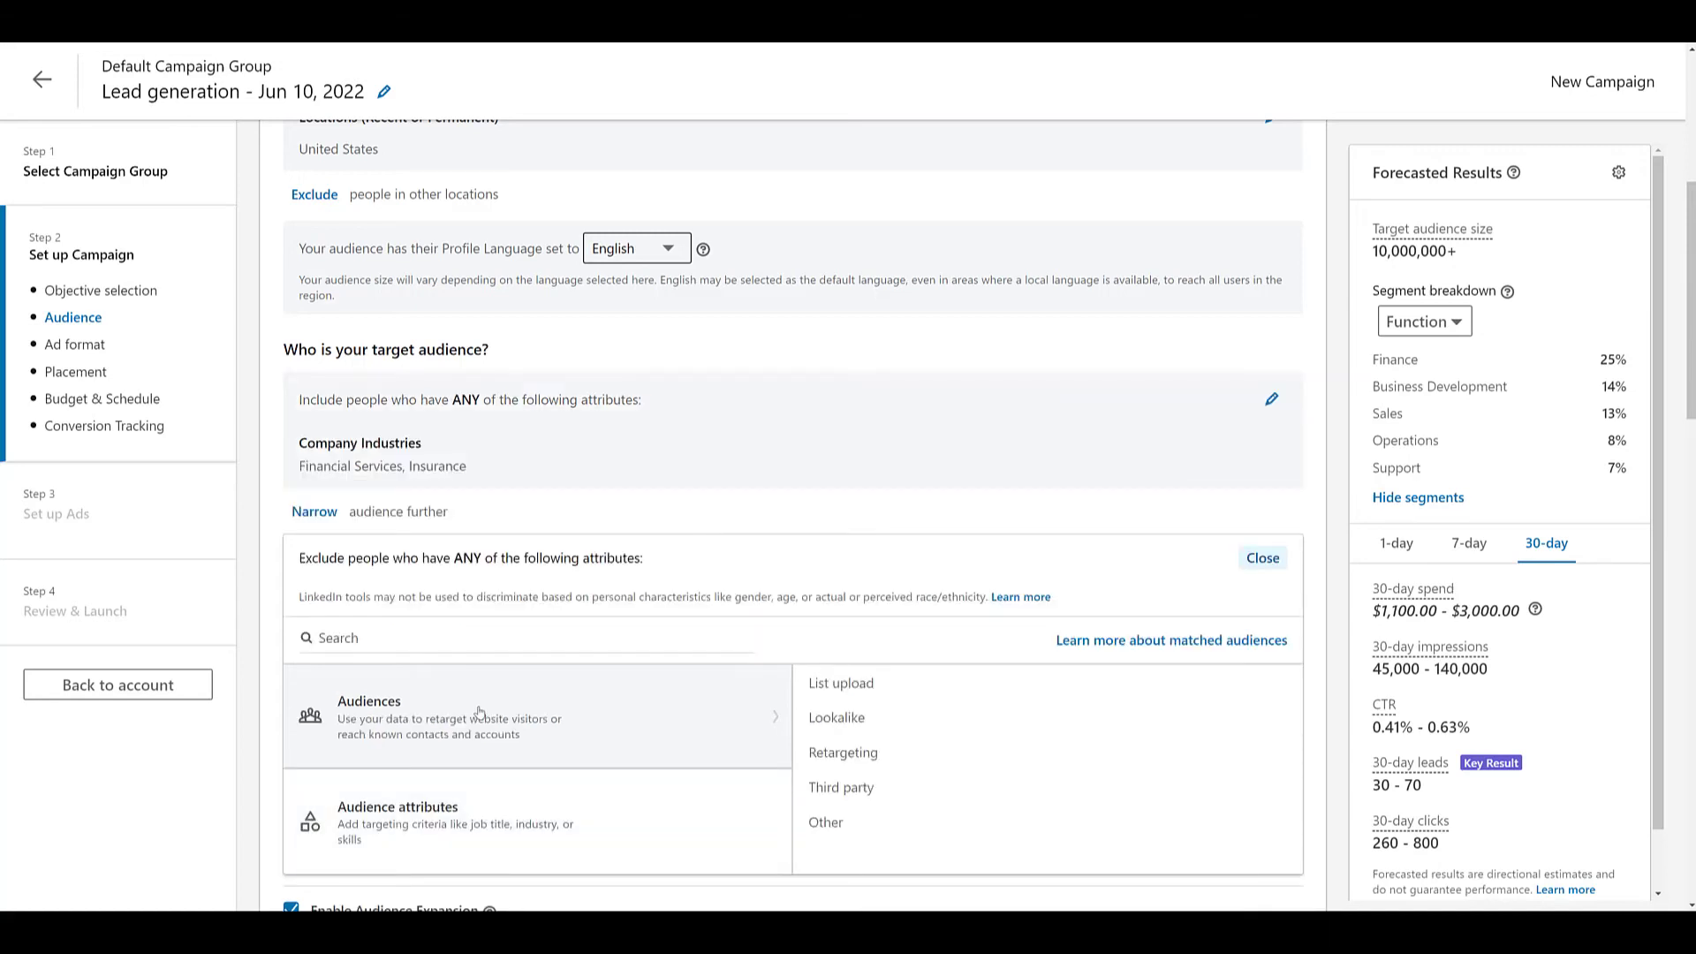
mouse_move(855, 682)
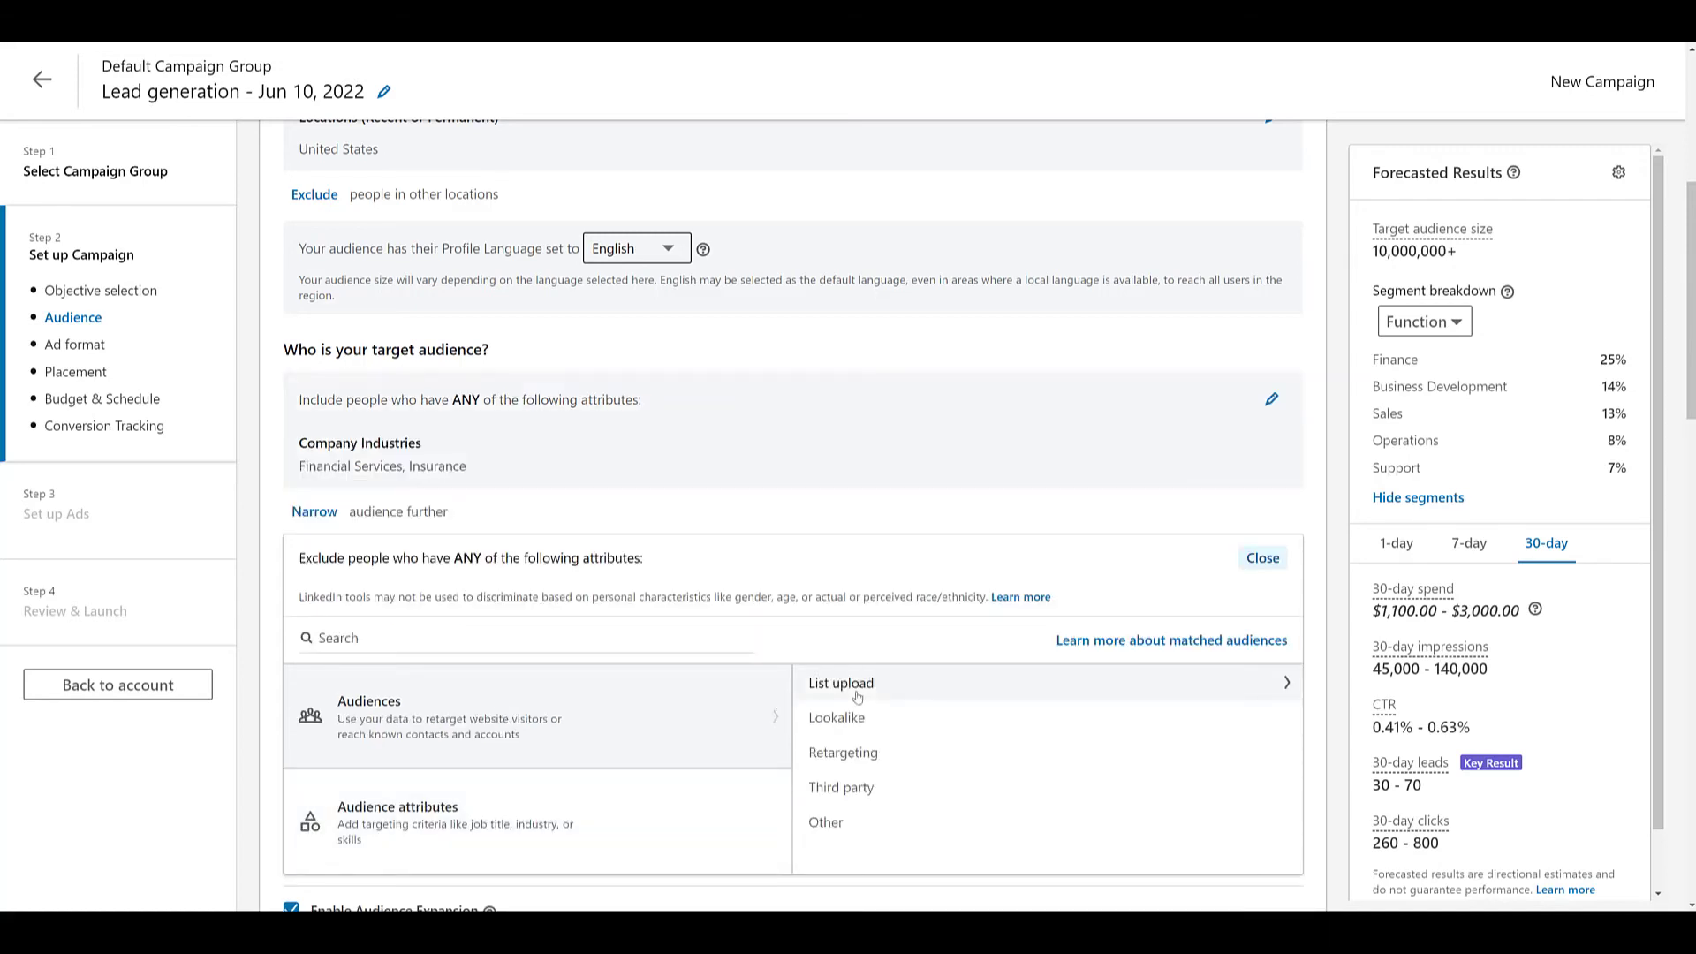
click(841, 682)
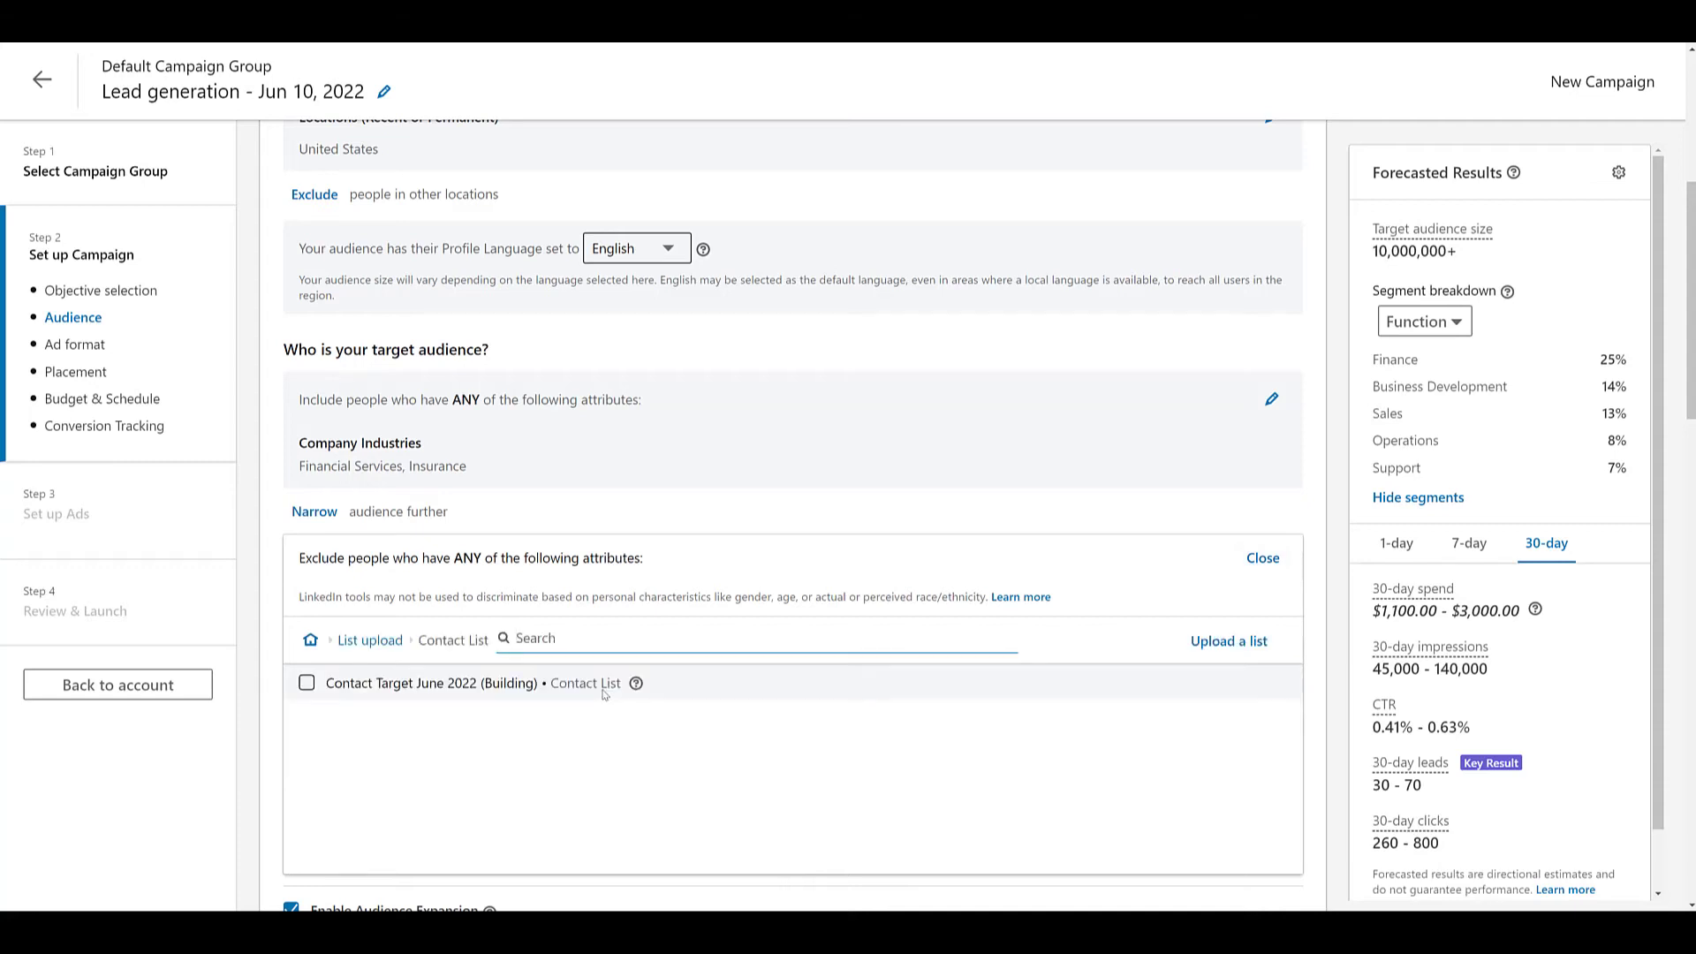
click(308, 682)
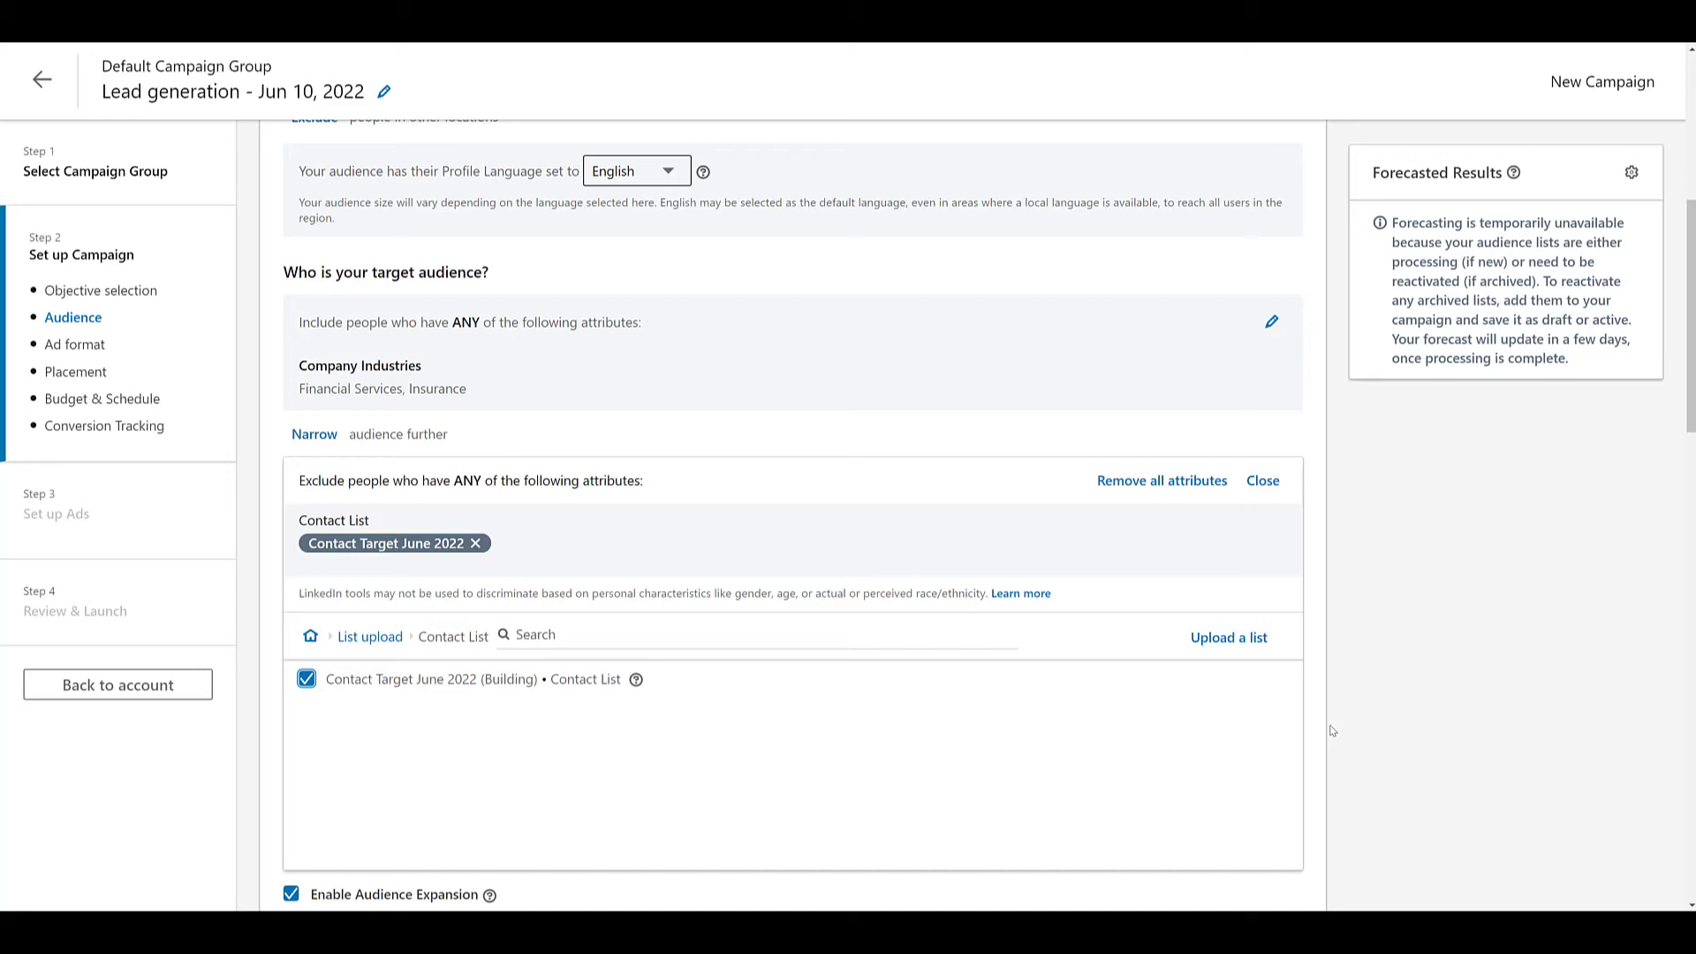
mouse_move(646, 428)
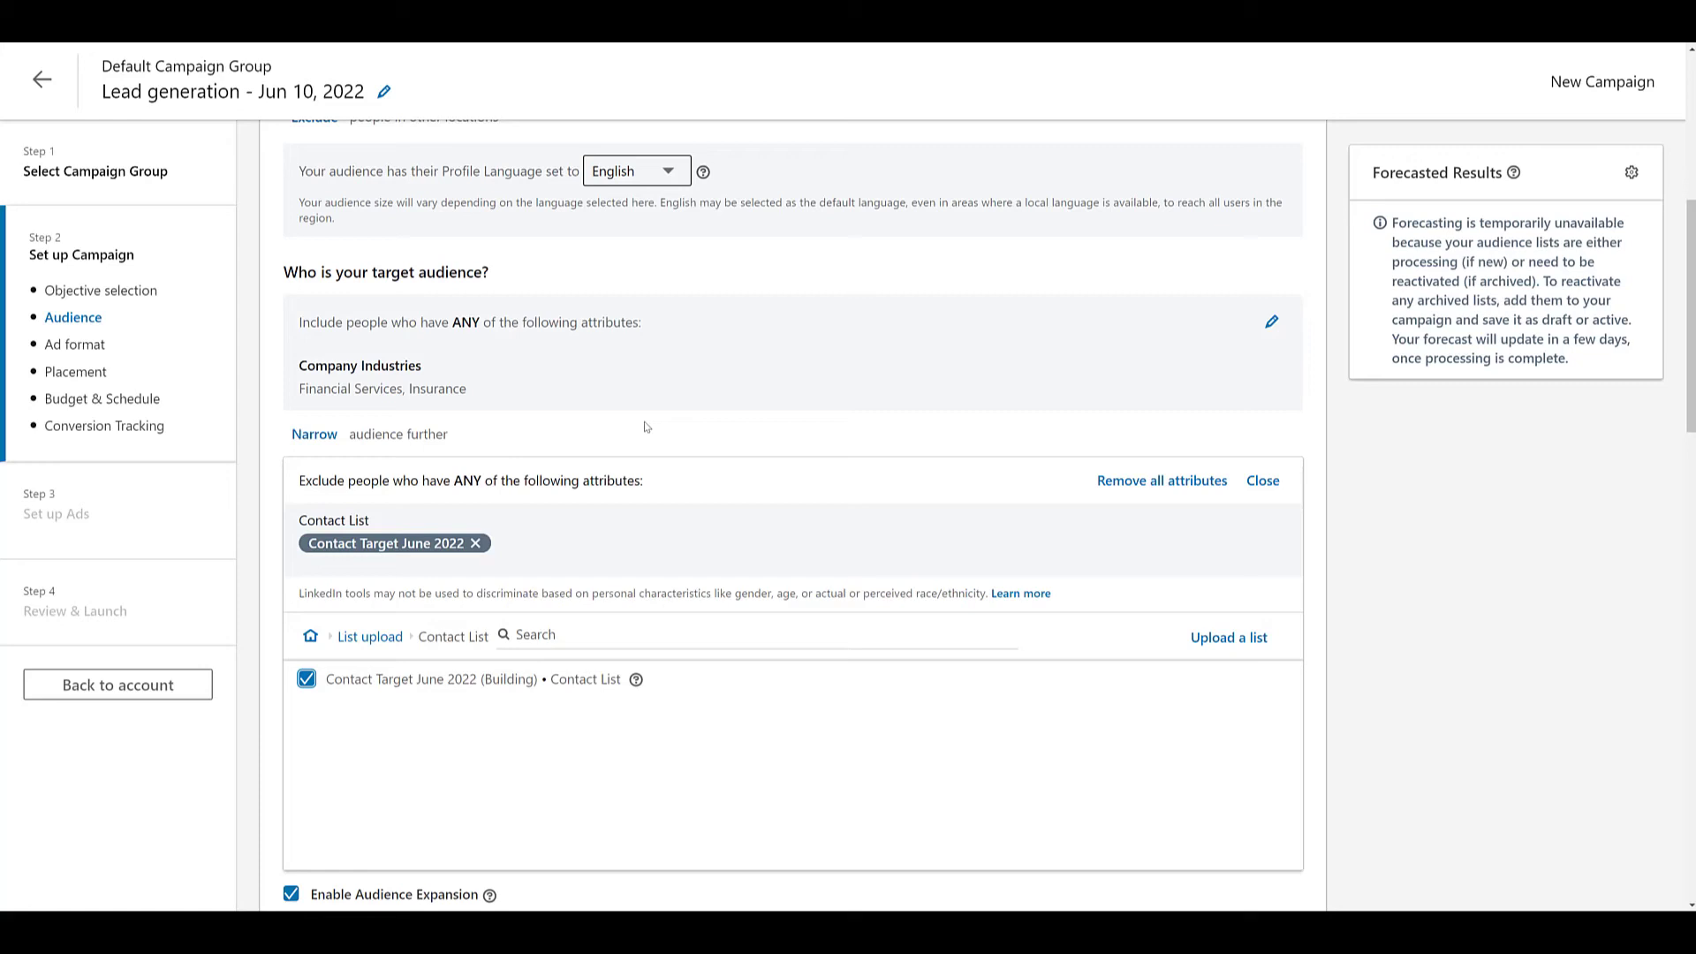
mouse_move(288, 523)
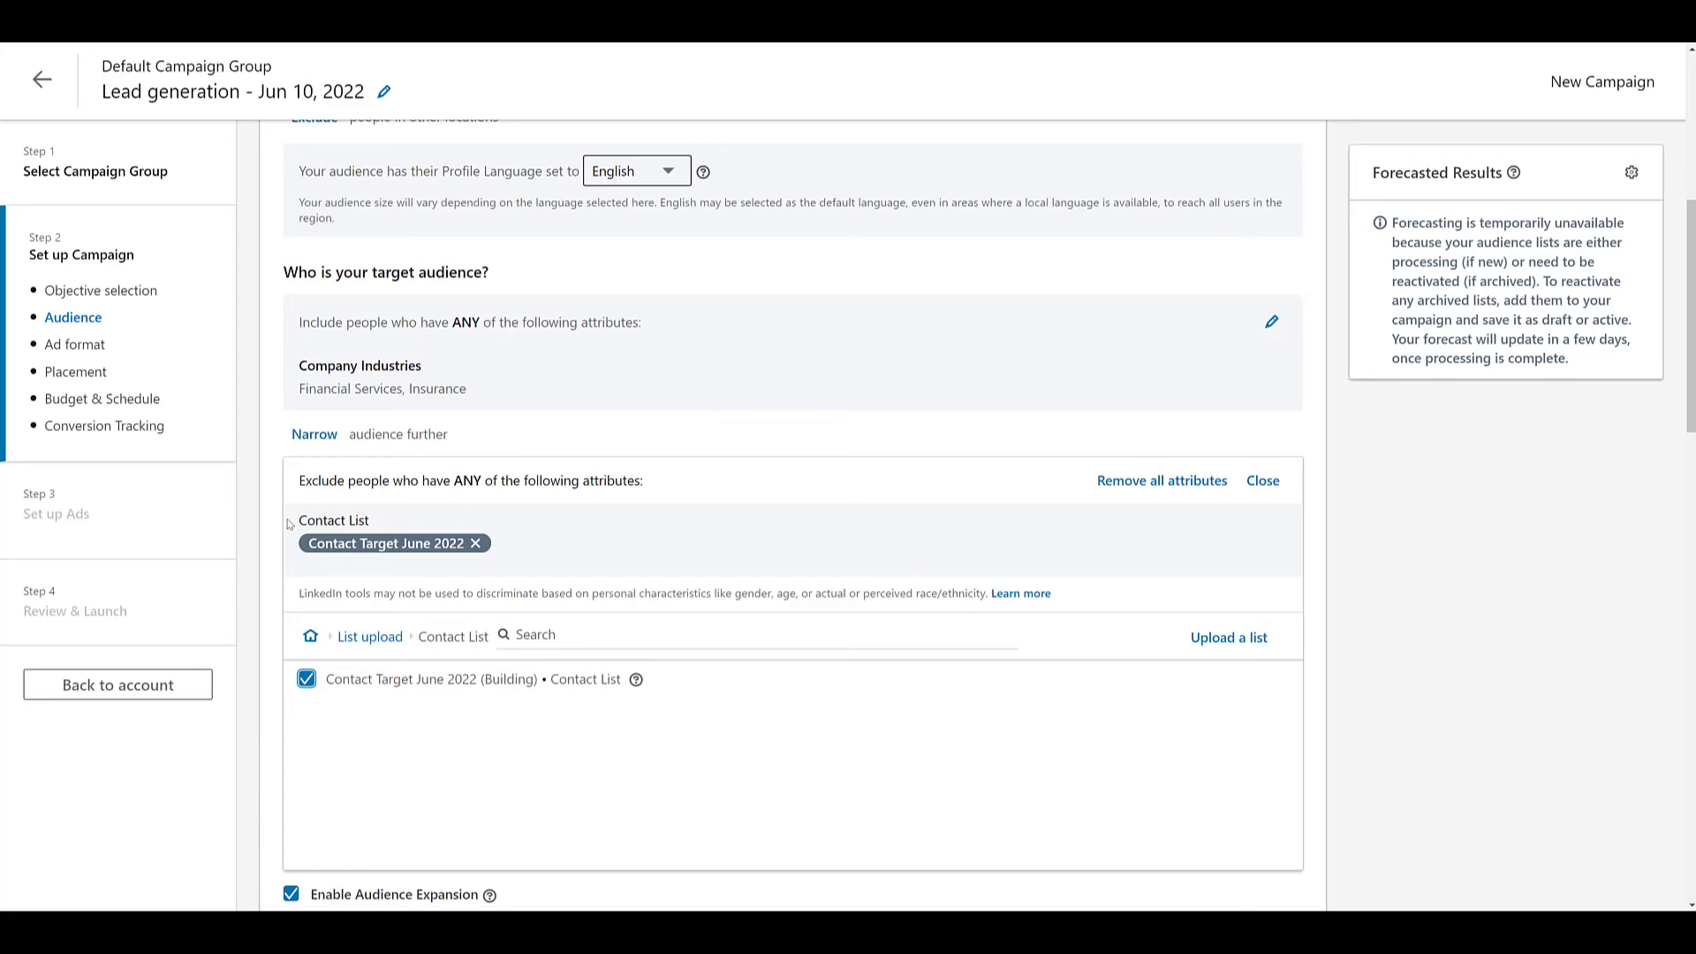
mouse_move(687, 436)
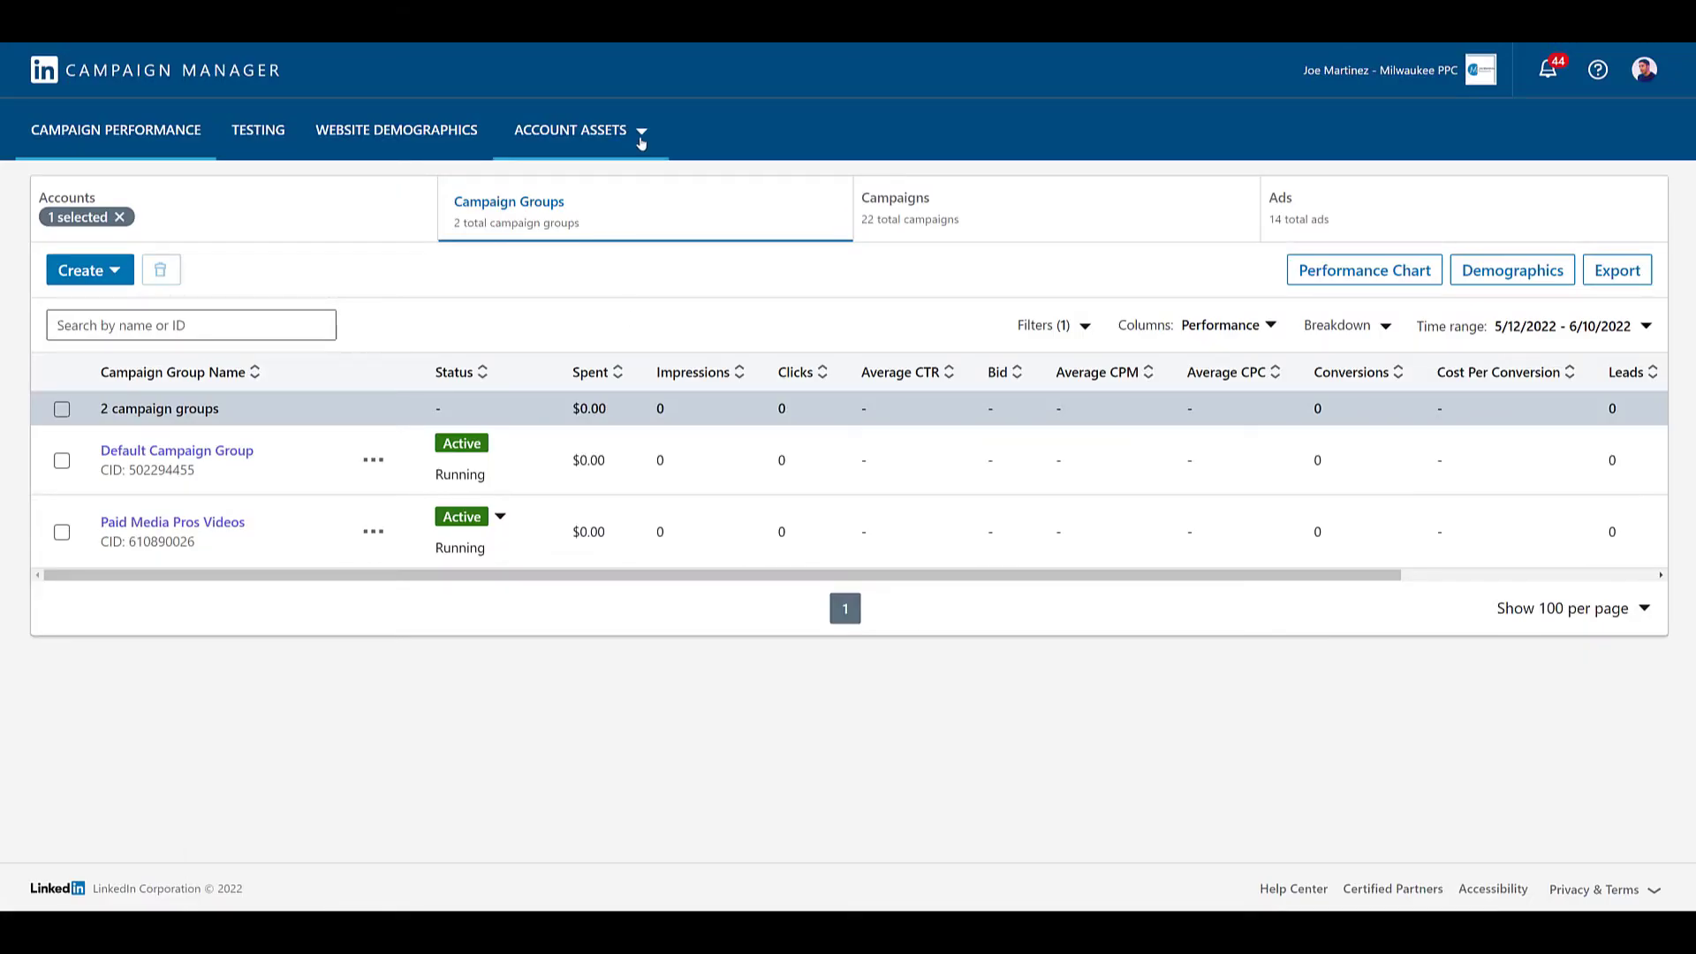
Return to Matched Audiences and tick the Contact Target June 2022 row, still building.
click(570, 129)
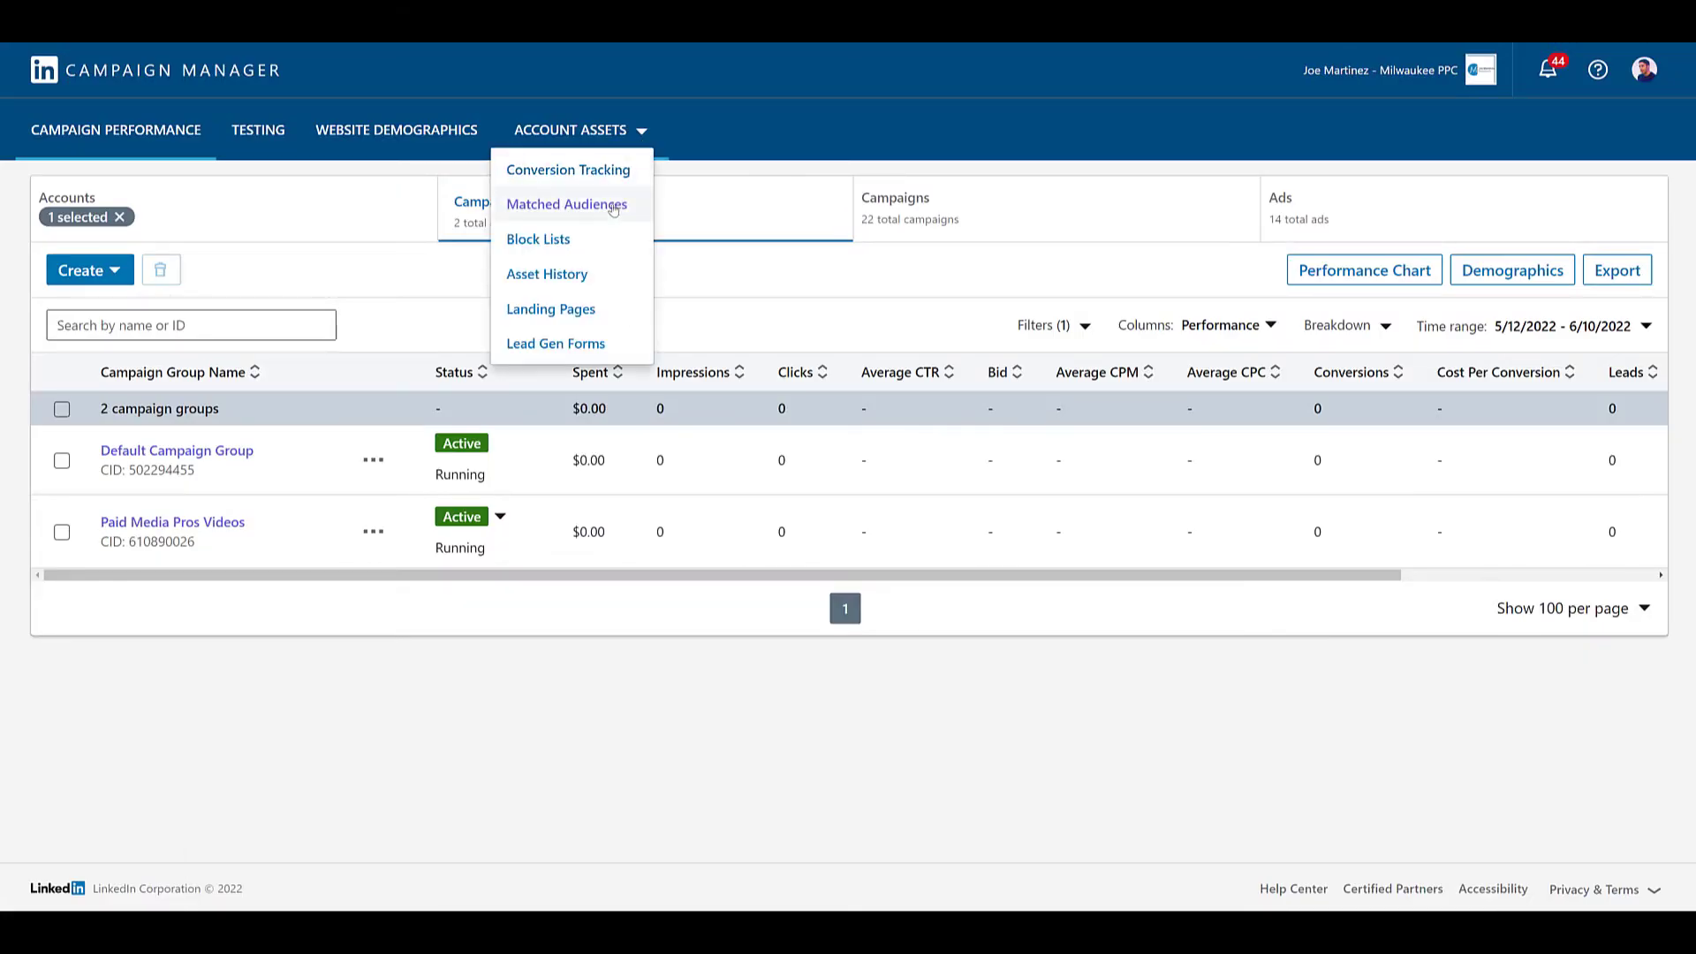
click(567, 203)
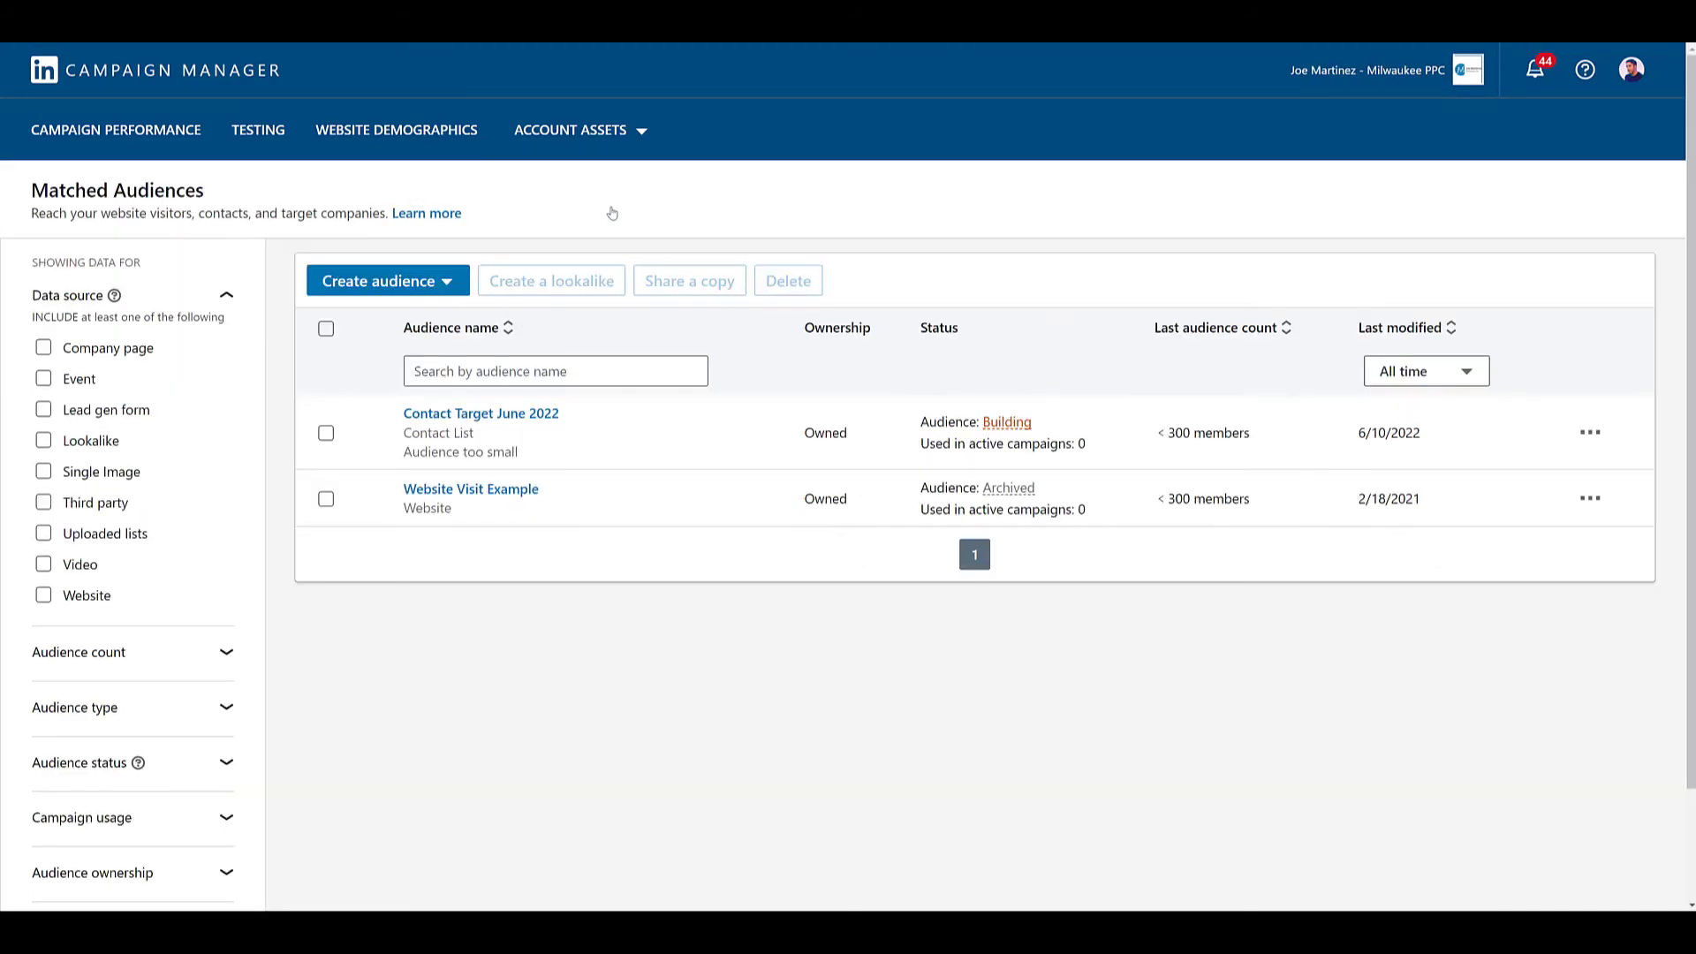
mouse_move(611, 214)
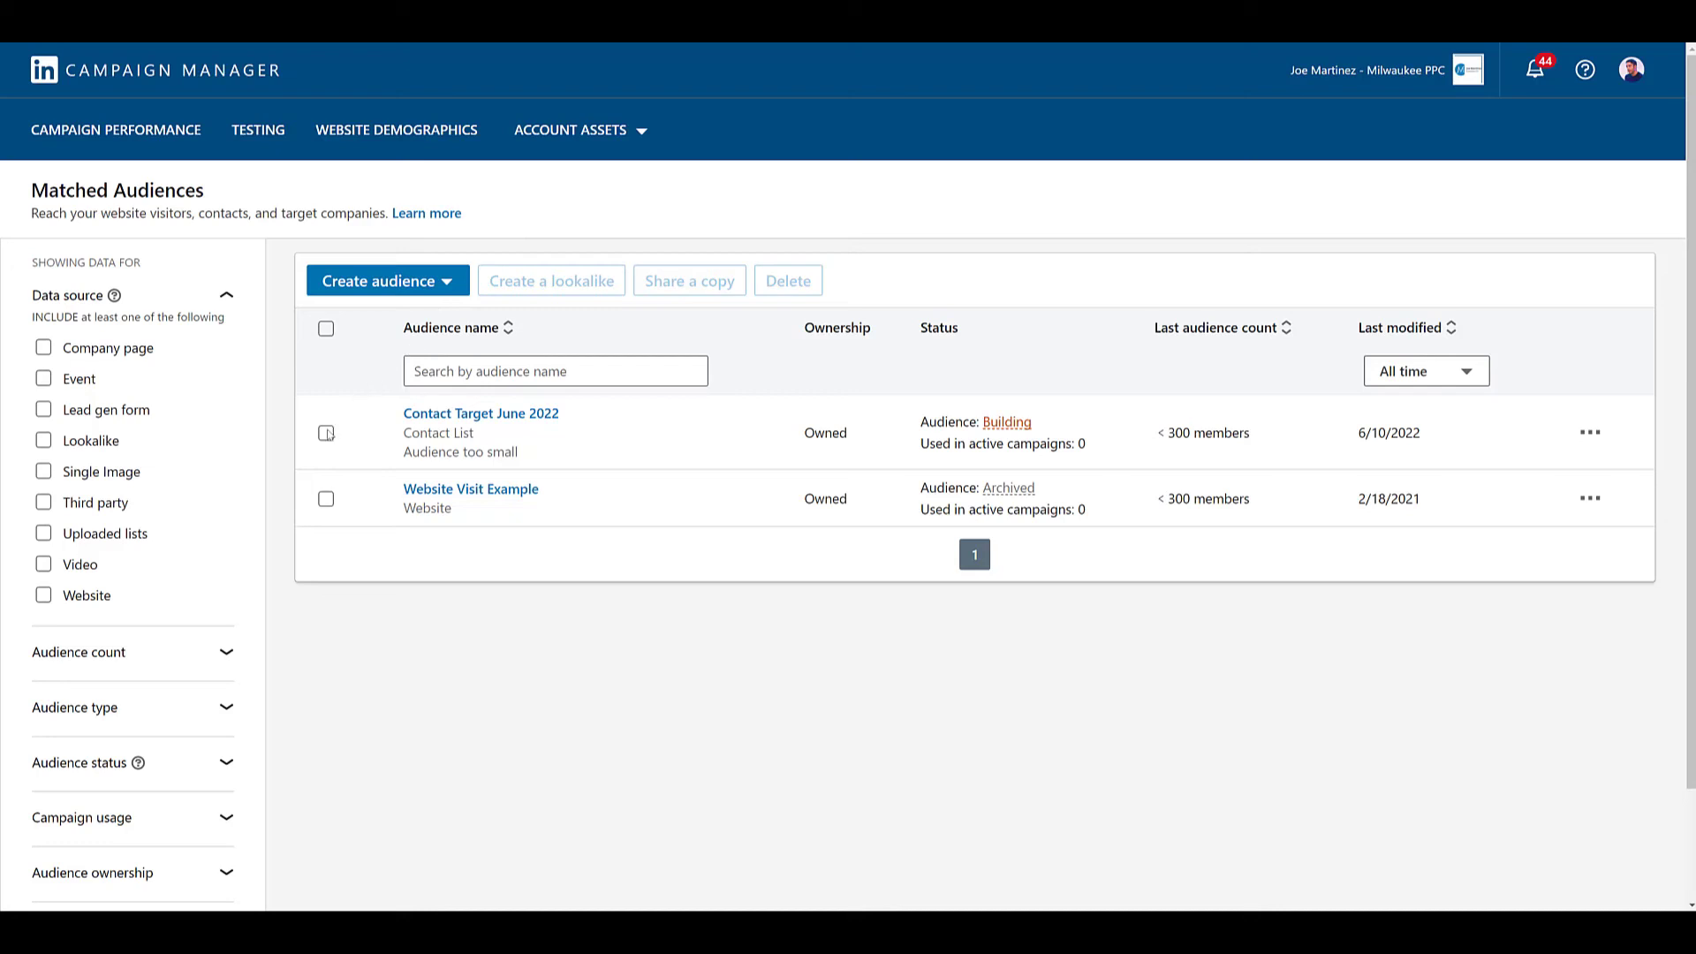
click(325, 433)
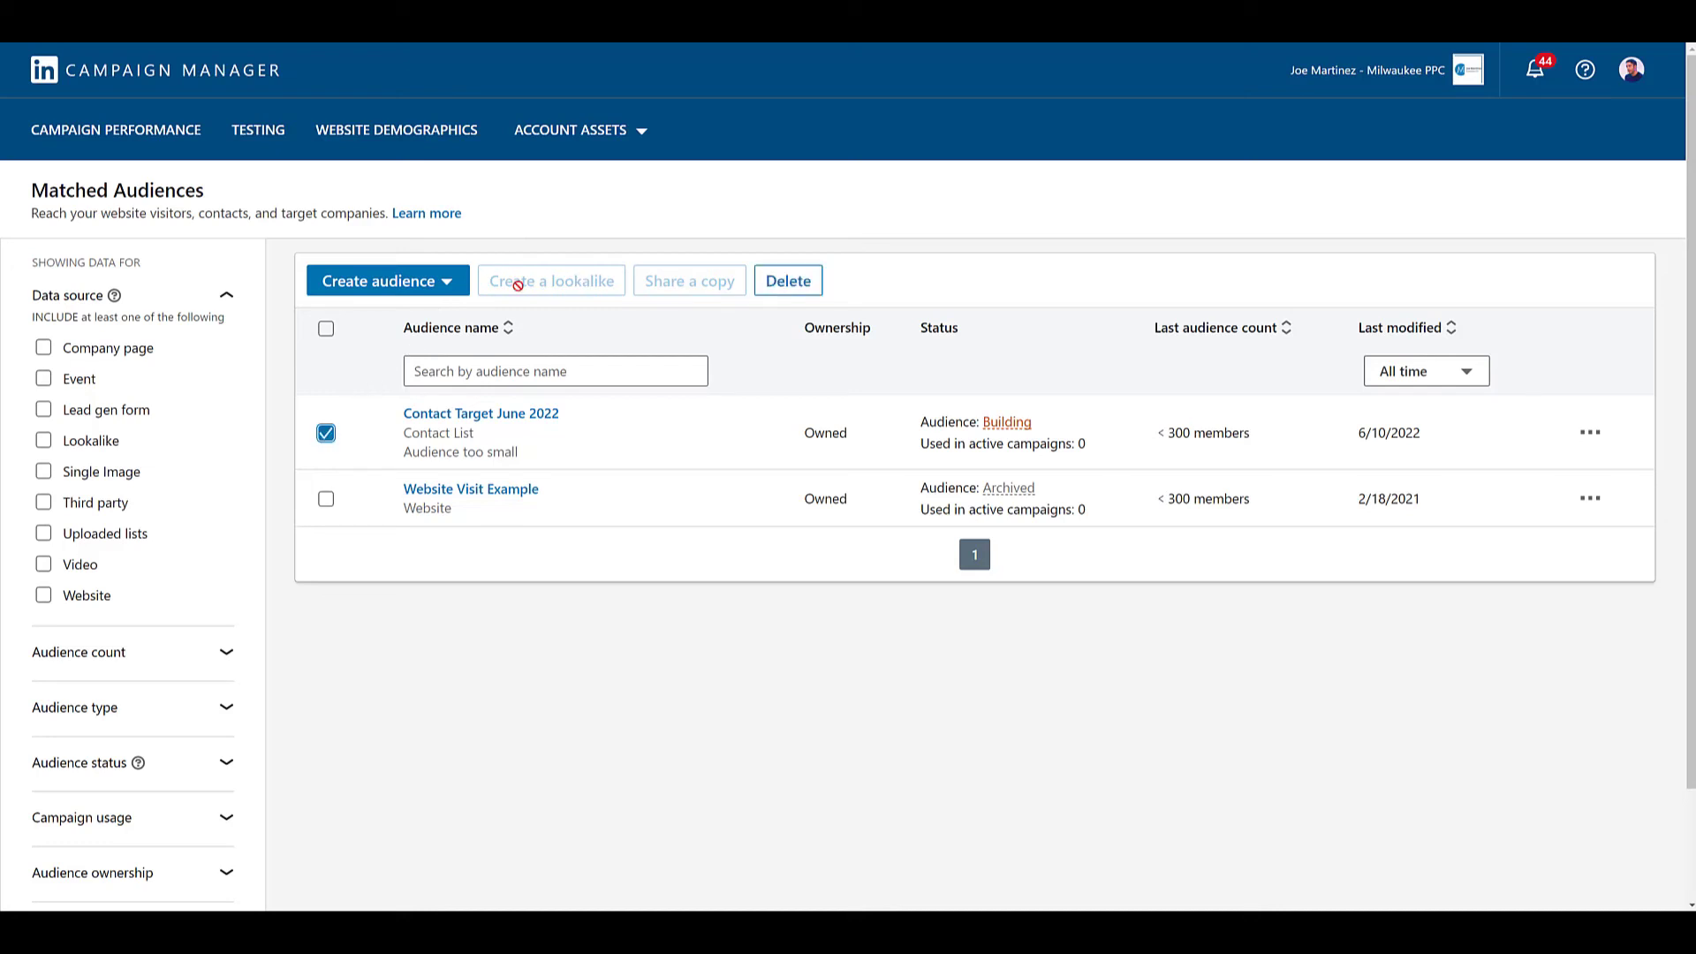
mouse_move(788, 691)
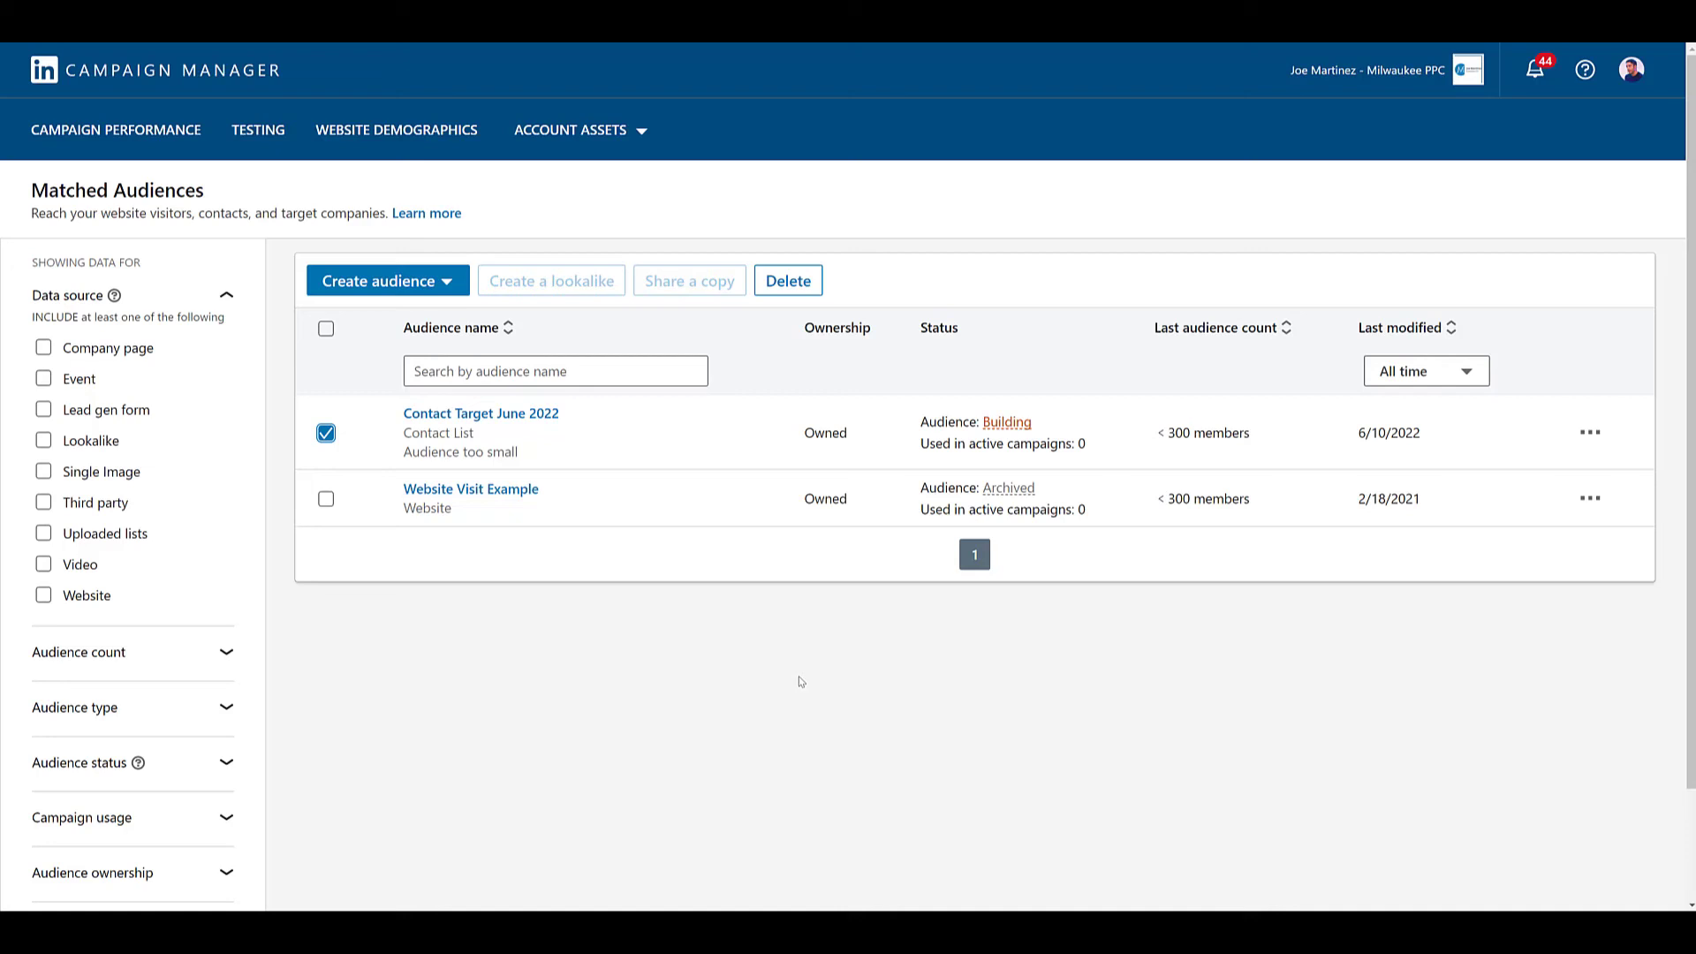
mouse_move(1216, 519)
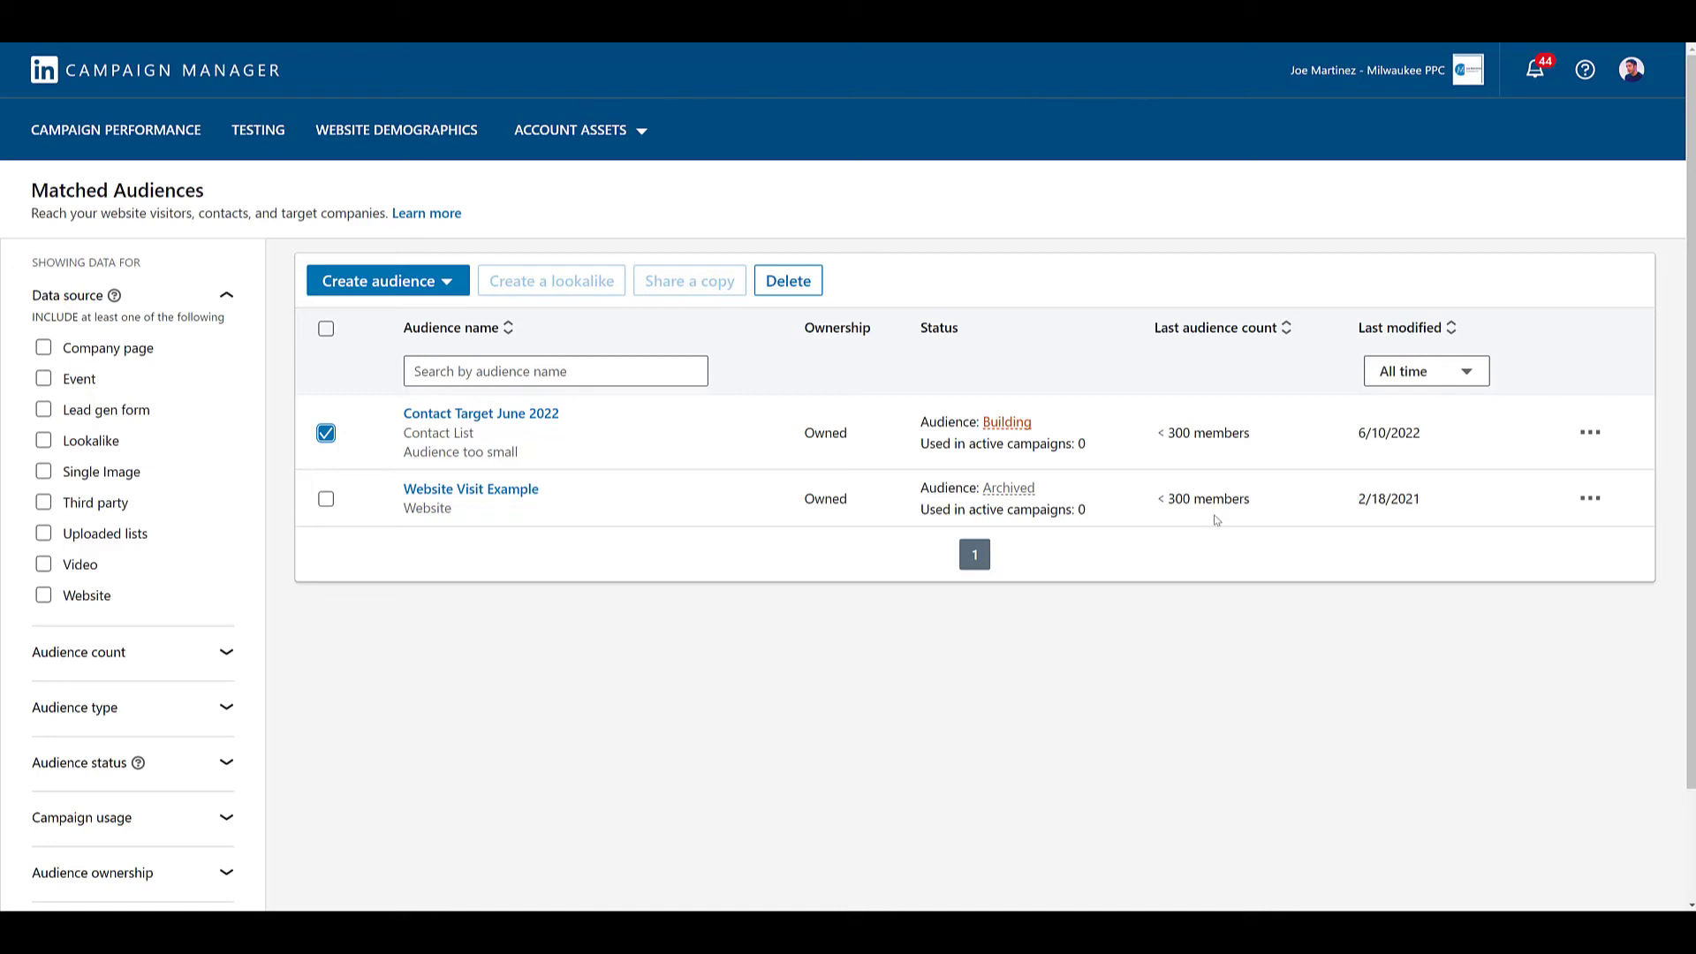
mouse_move(1078, 435)
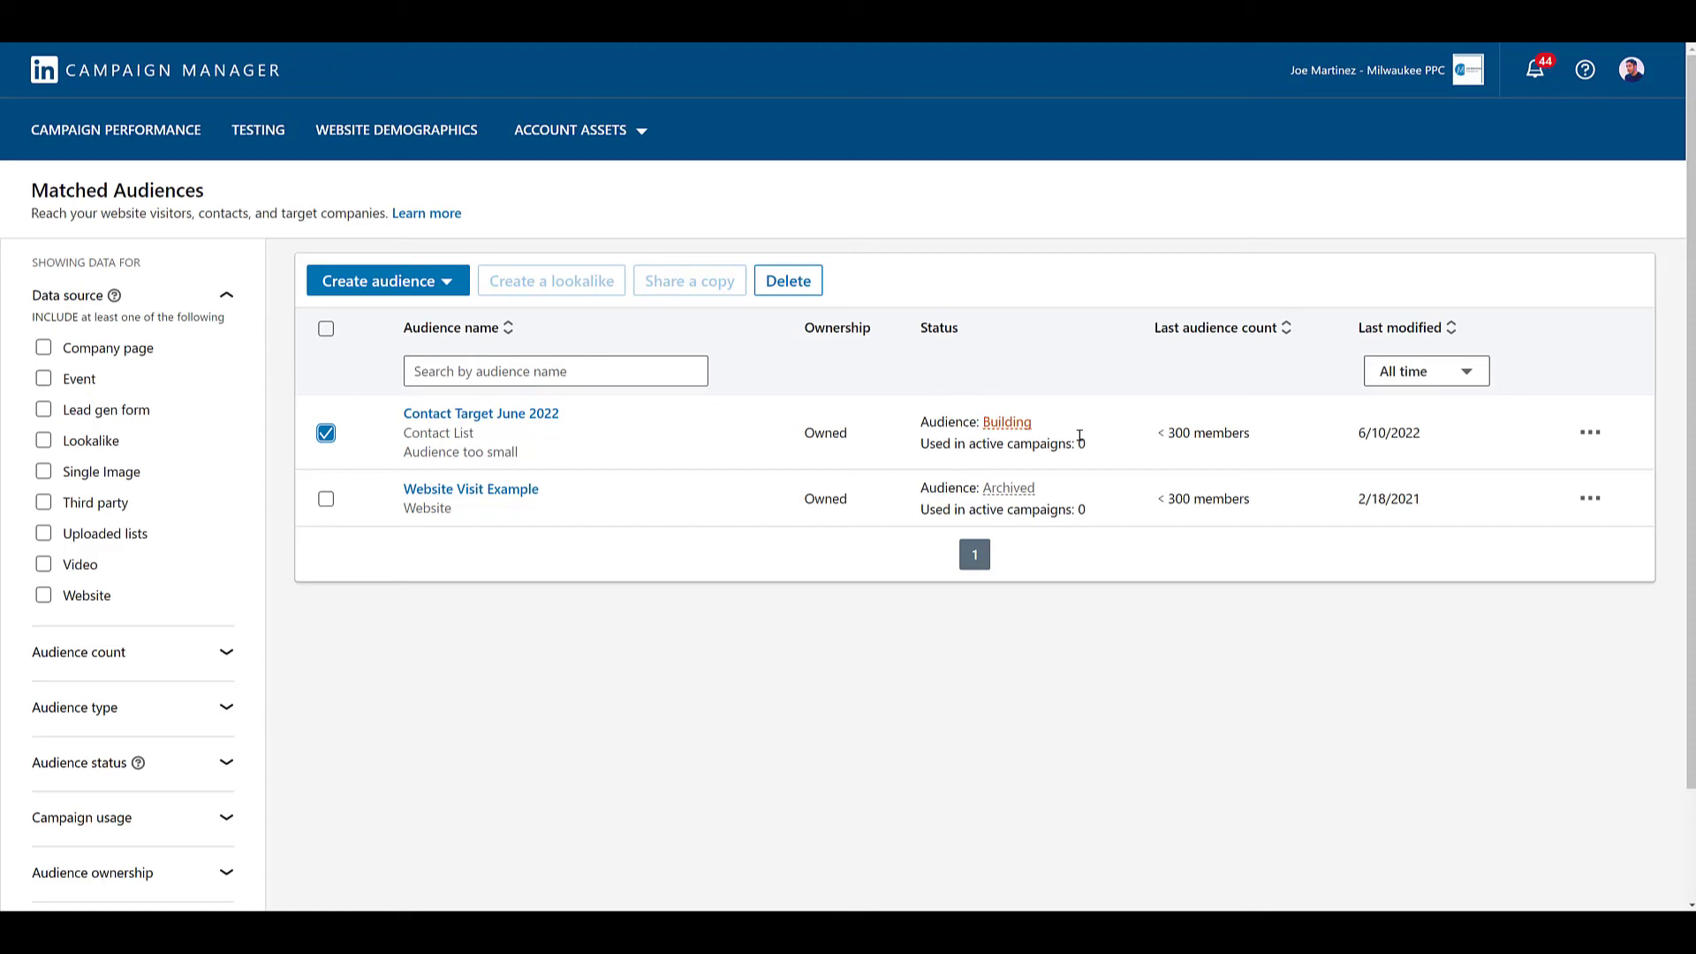
mouse_move(1149, 447)
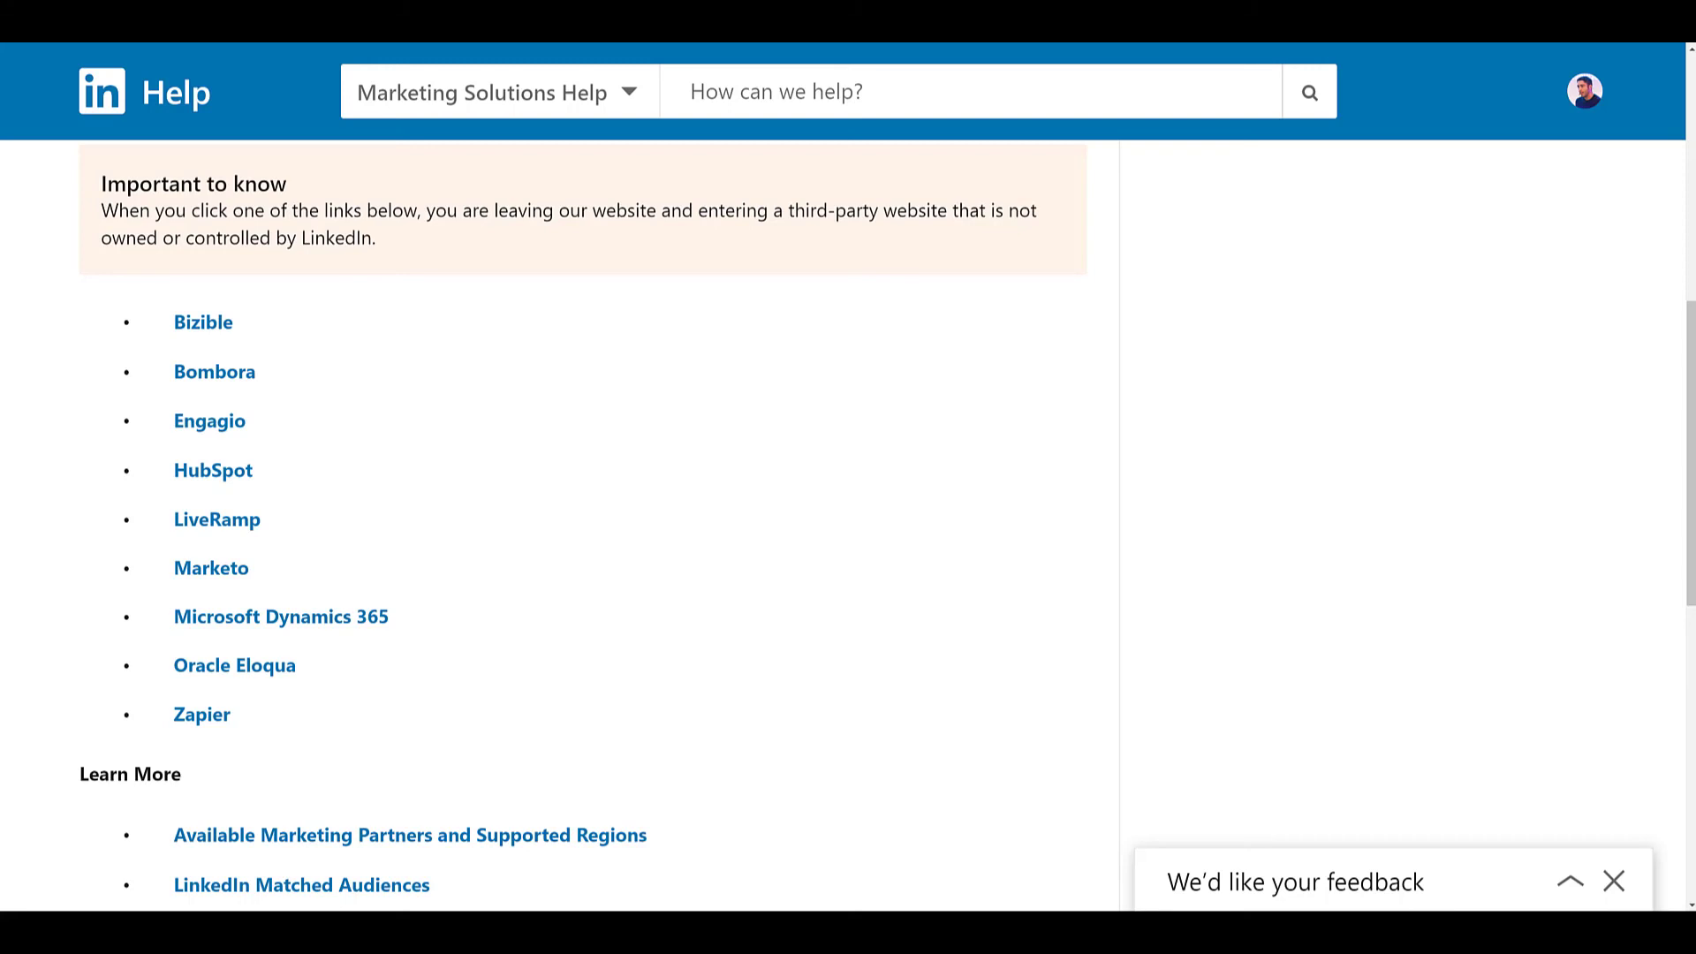
mouse_move(408, 834)
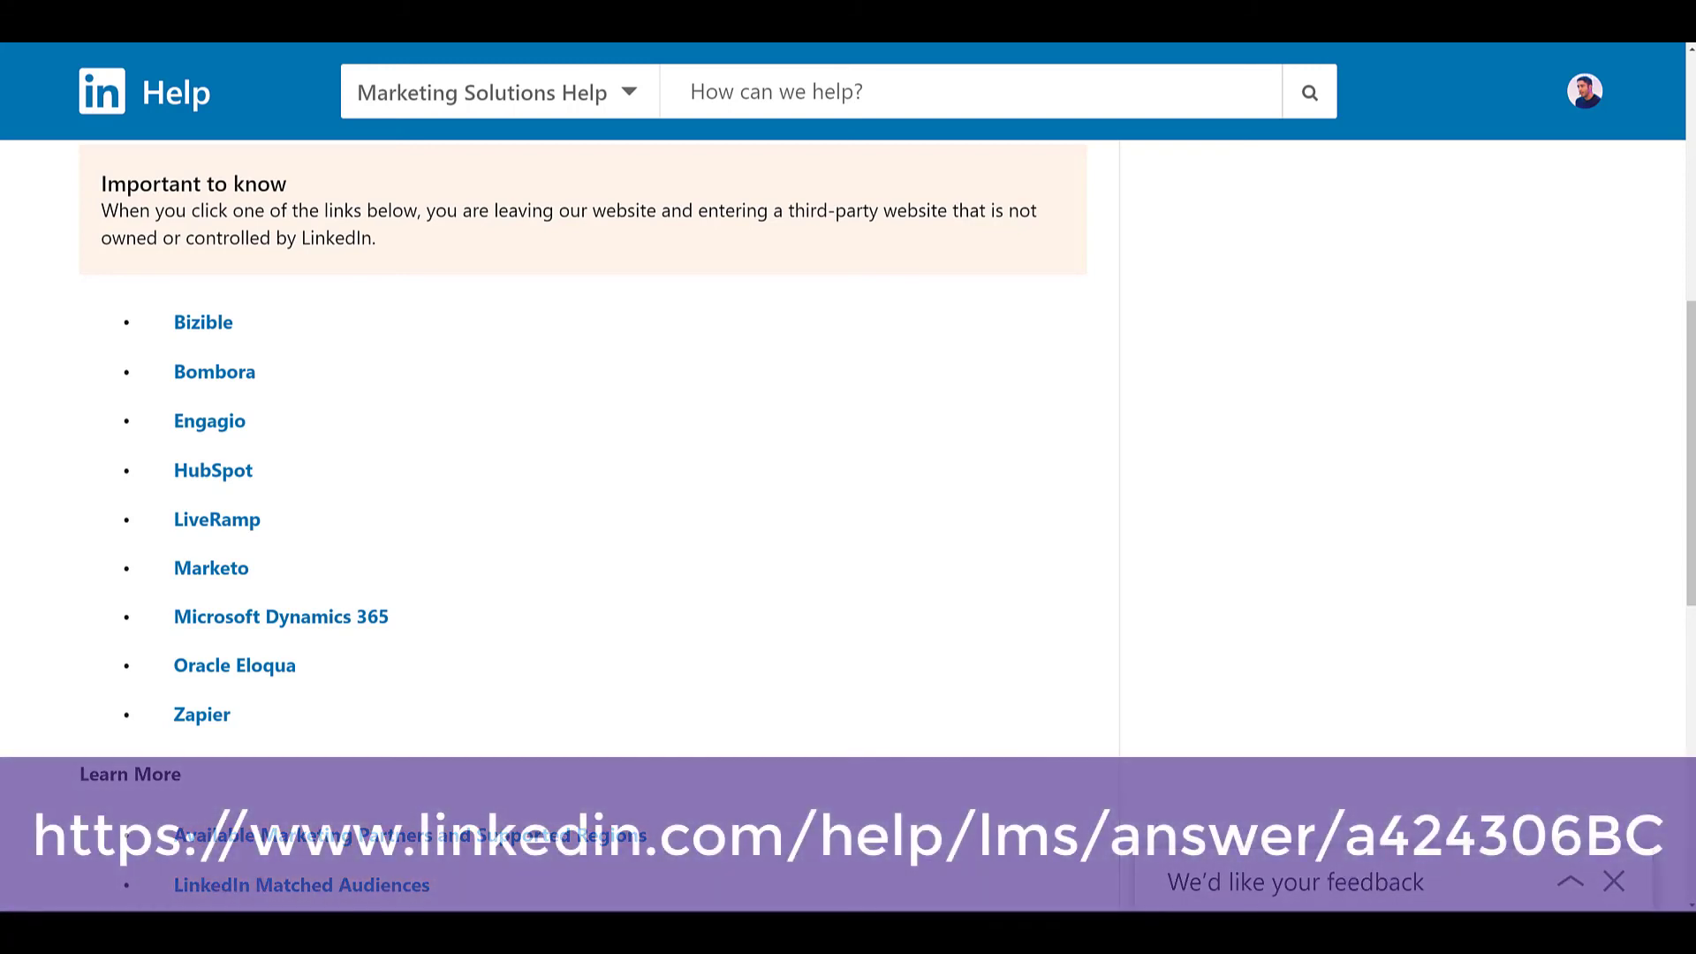
Follow the Marketo link in the LinkedIn Help partner integrations article.
click(1613, 880)
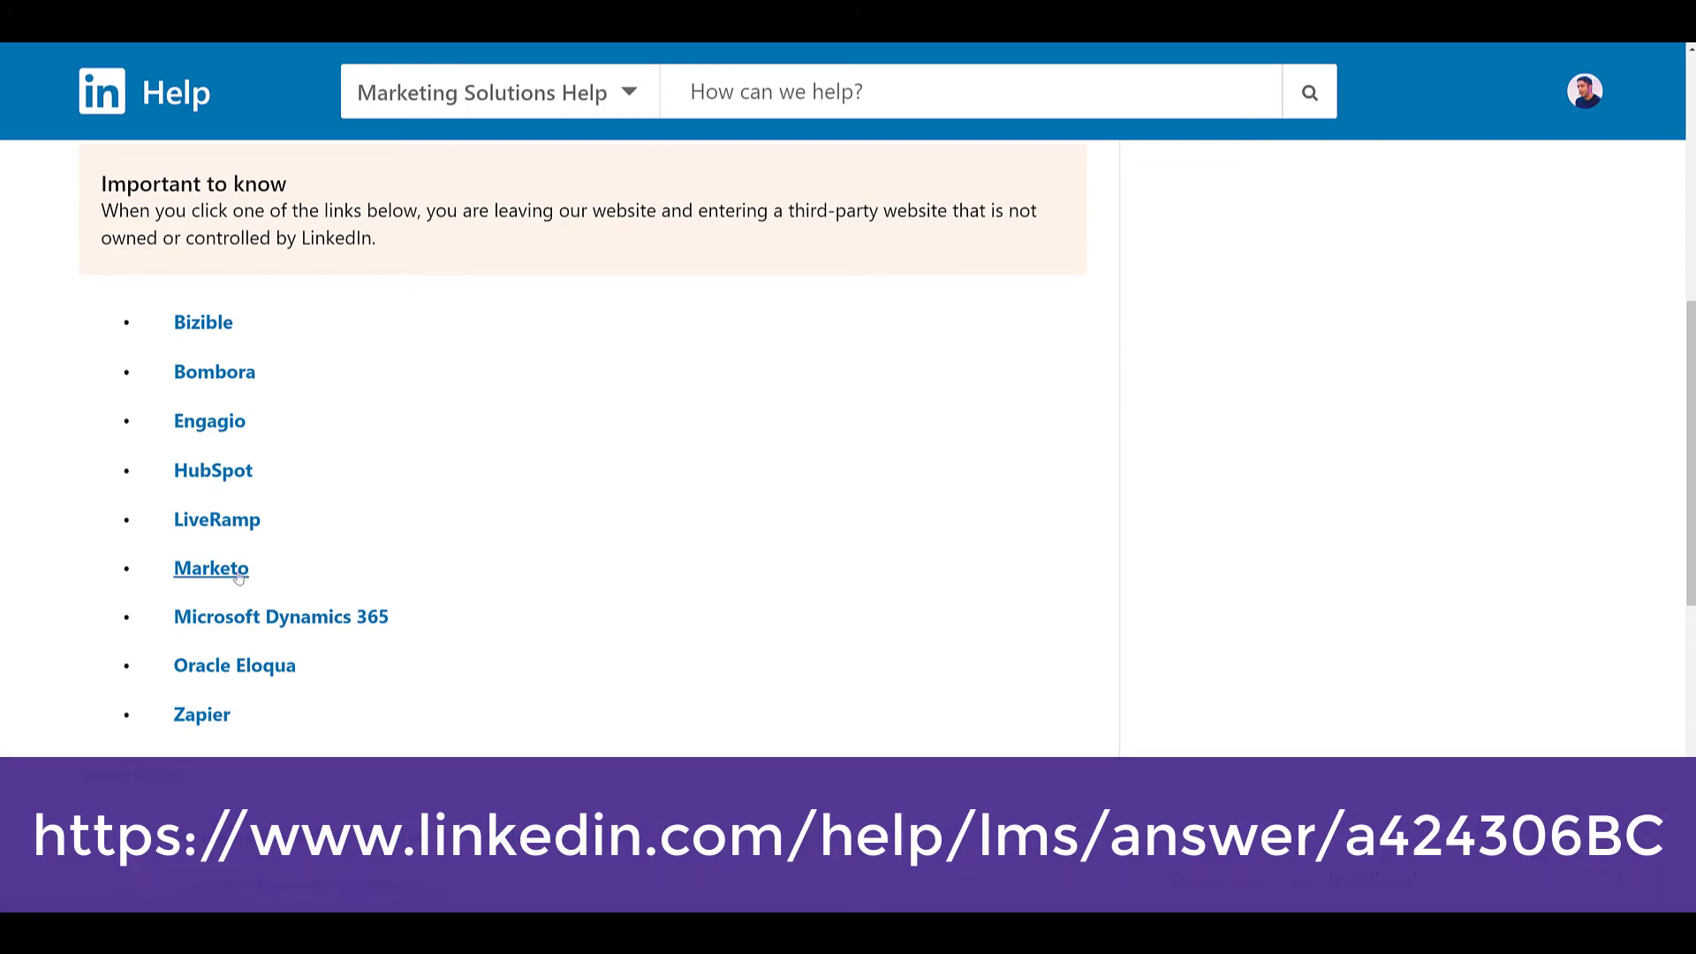
click(210, 567)
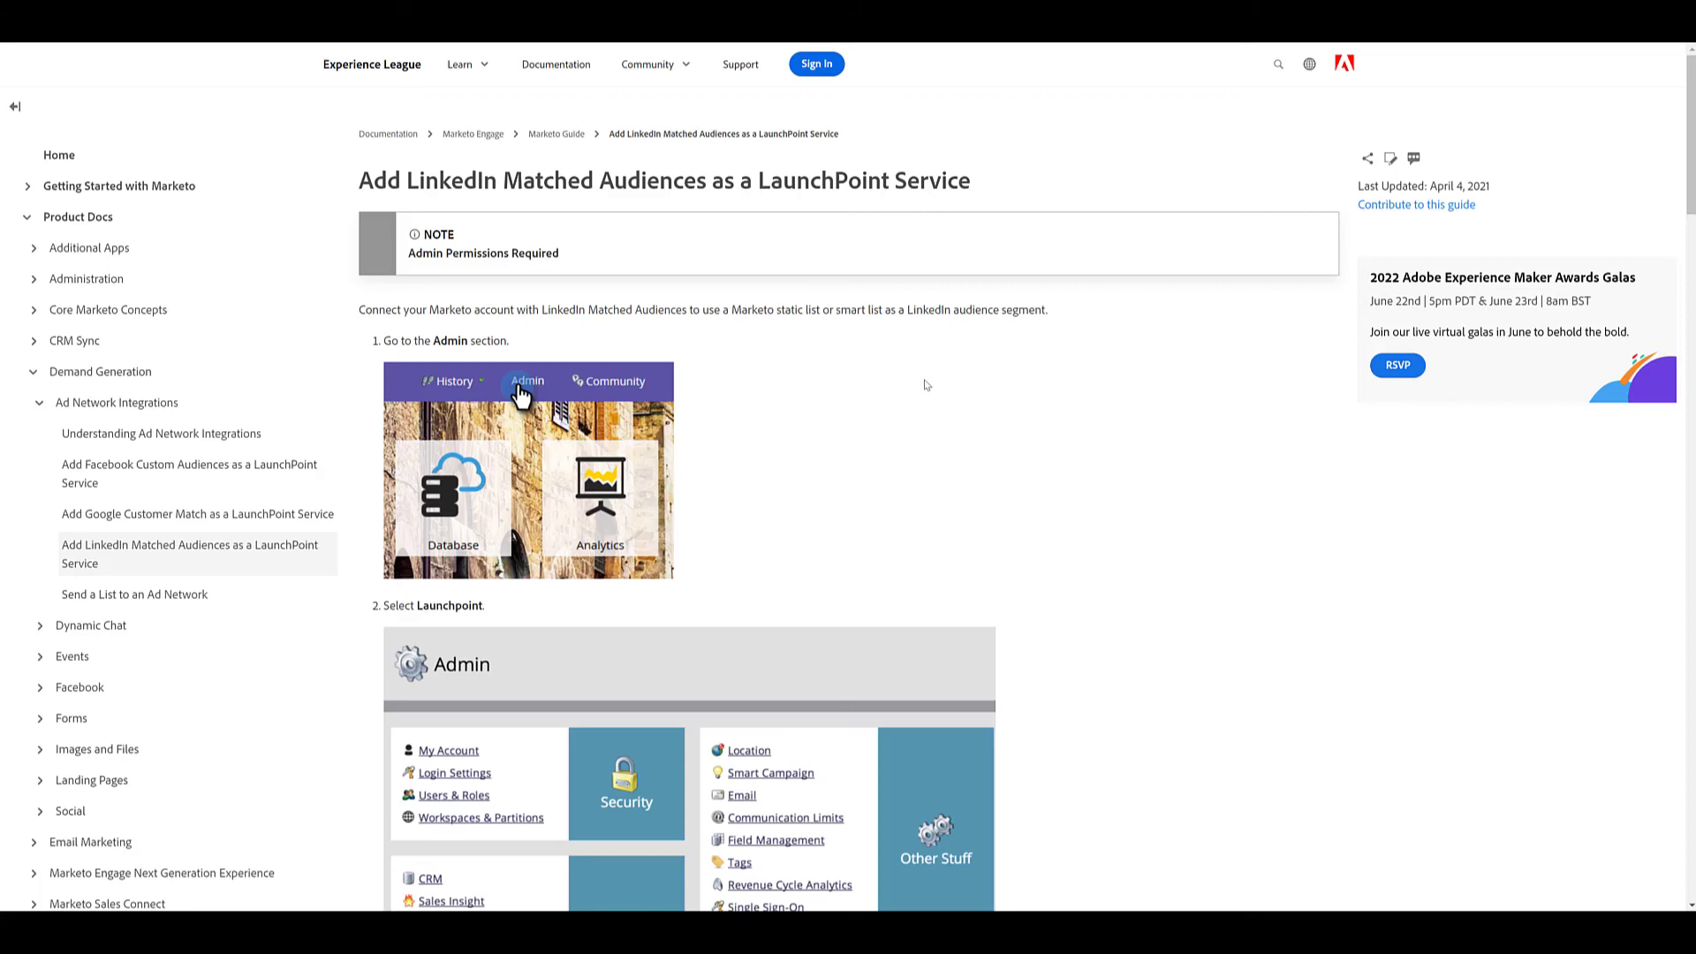
Scroll the Experience League guide to step 4, the New Service setup for LinkedIn Matched Audiences.
scroll(down, 3)
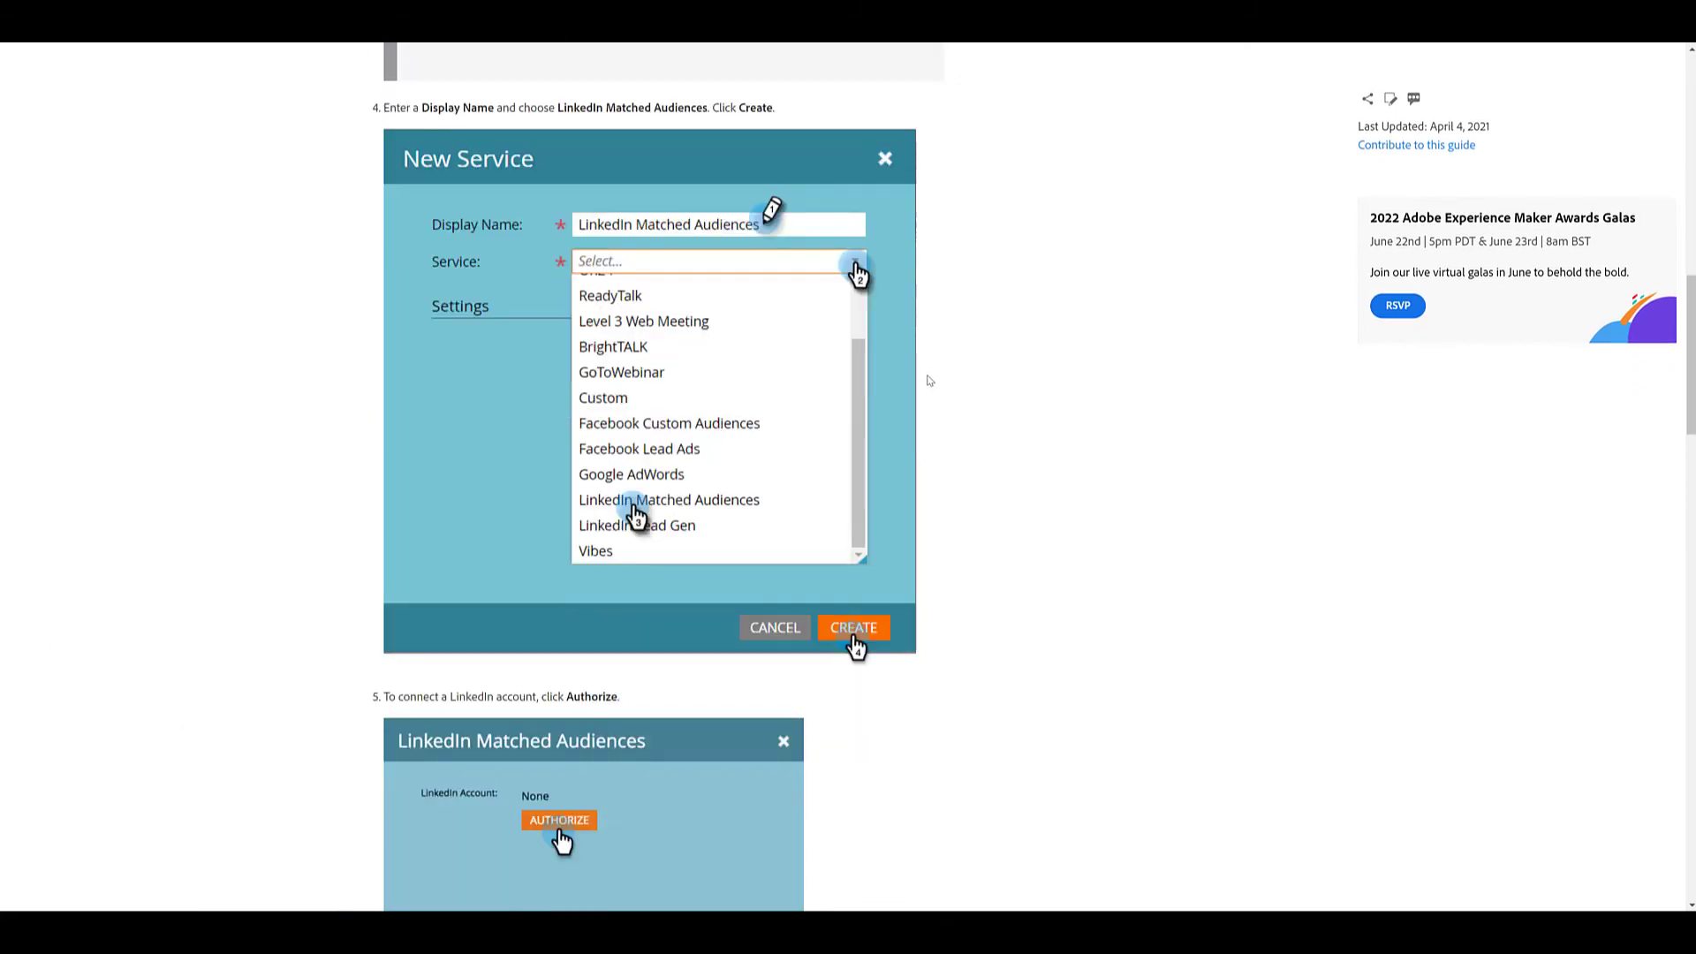